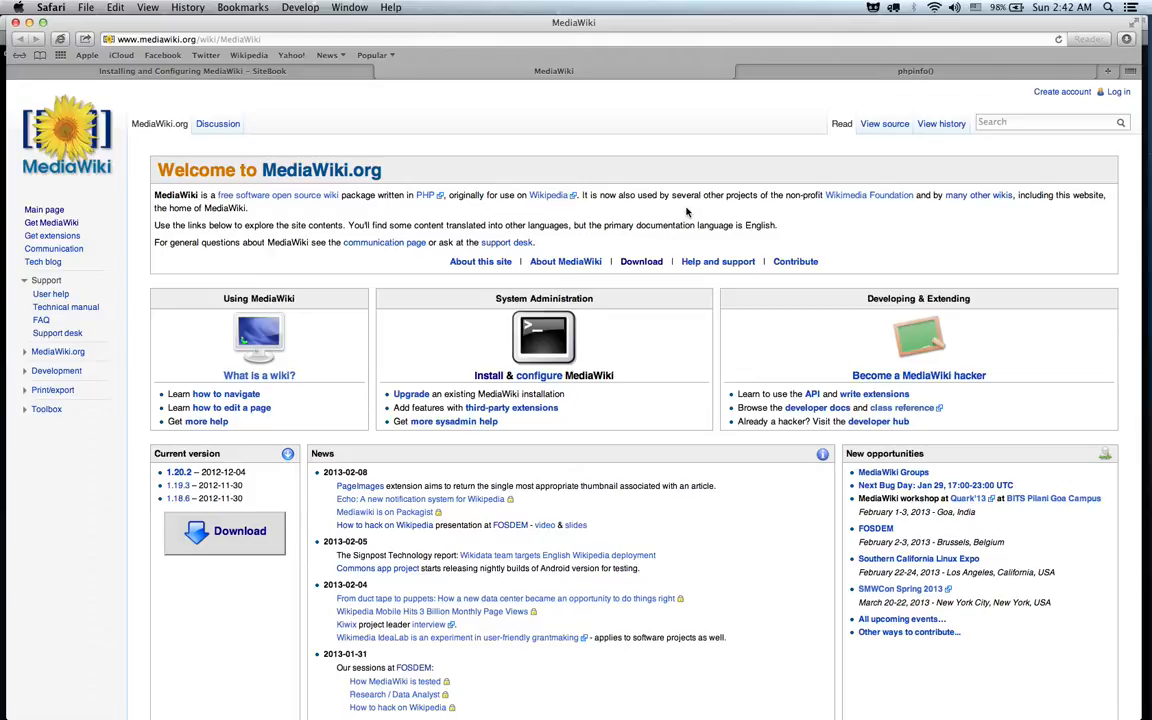
{"action": "mouse_move", "coordinate": [505, 389]}
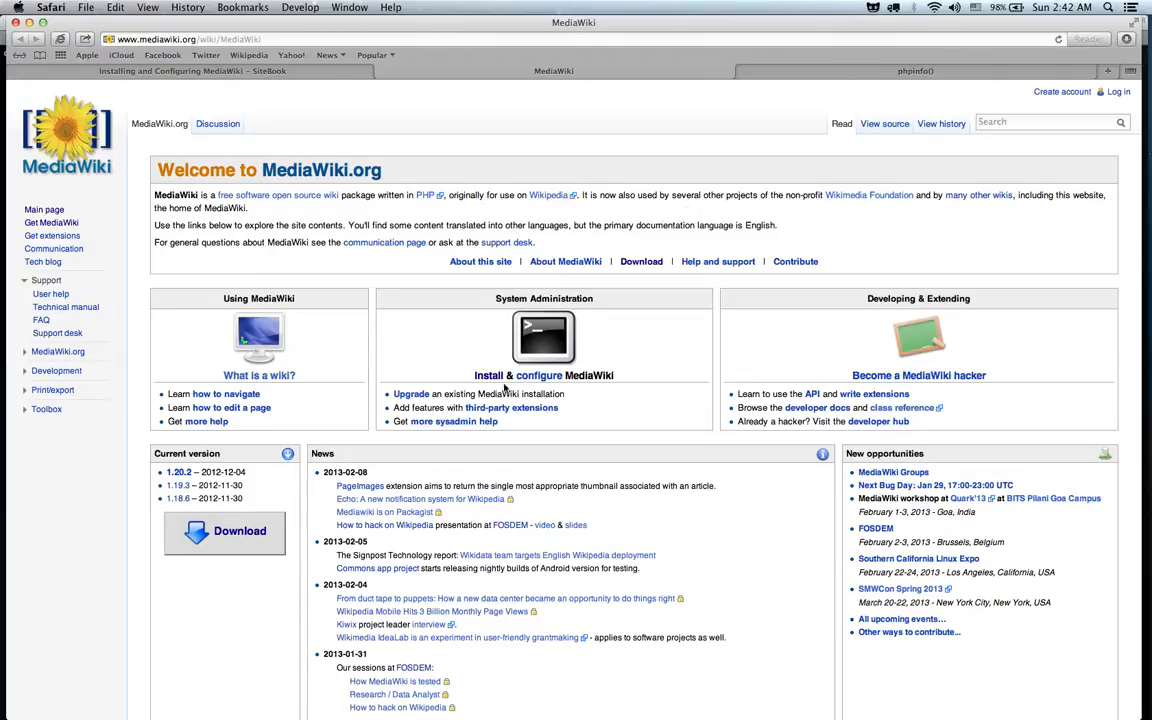
{"action": "mouse_move", "coordinate": [539, 375]}
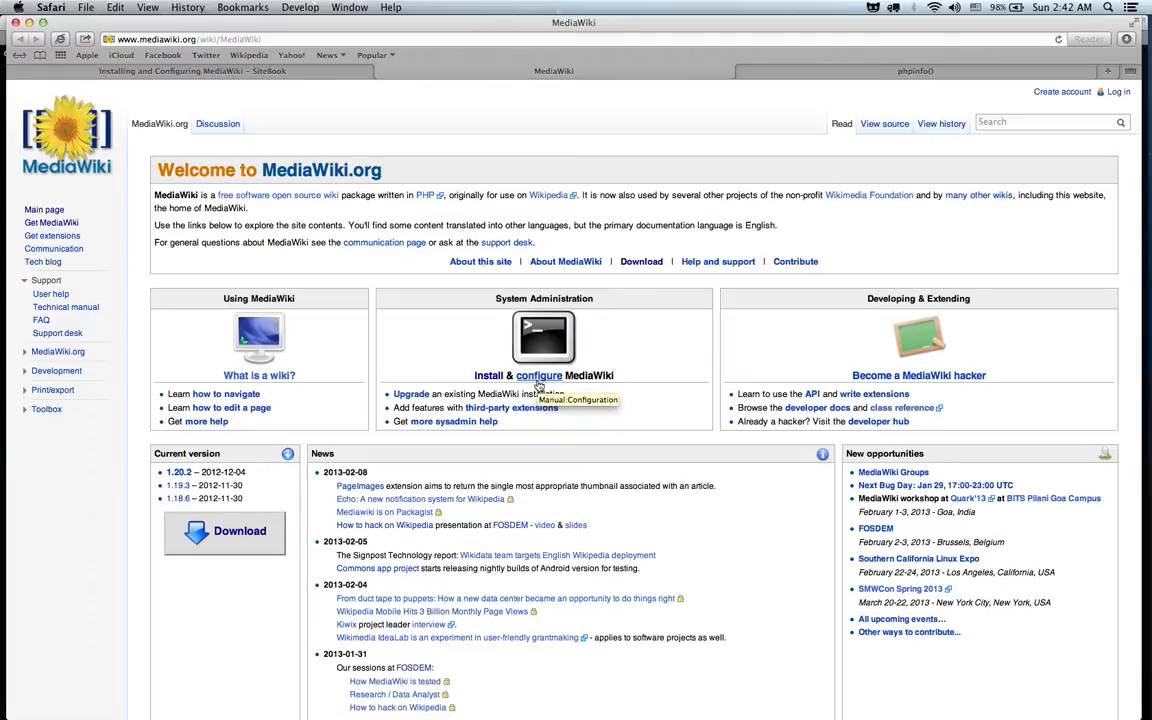
{"action": "mouse_move", "coordinate": [645, 272]}
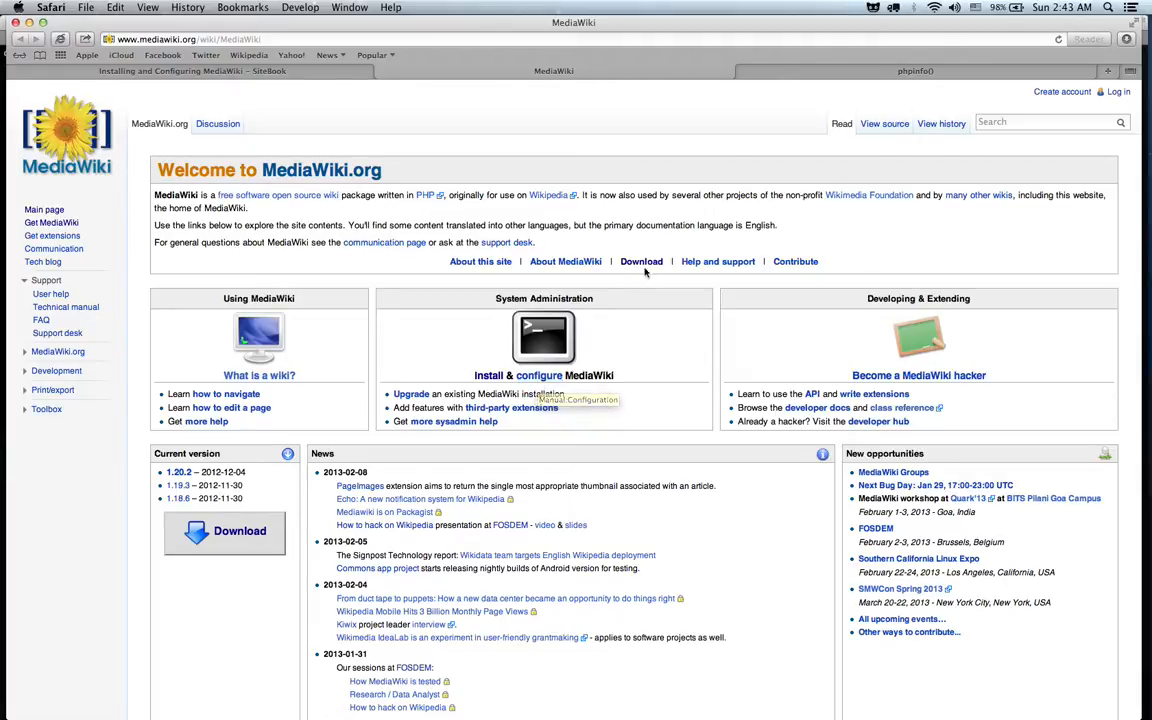
- Open the MediaWiki 1.20.2 Download page from the MediaWiki.org welcome box
{"action": "left_click", "coordinate": [641, 261]}
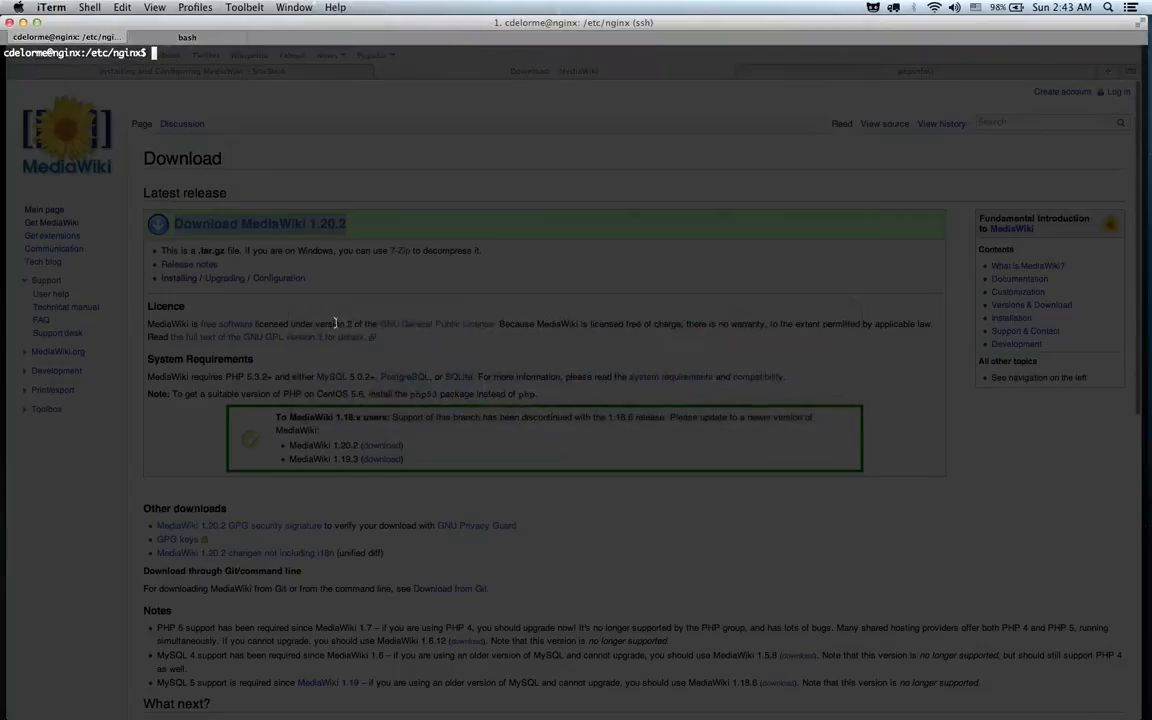
- Download mediawiki-1.20.2.tar.gz into /srv/www/sitebook.loc/public_html and extract it with tar
{"action": "type", "text": "cd /srv/"}
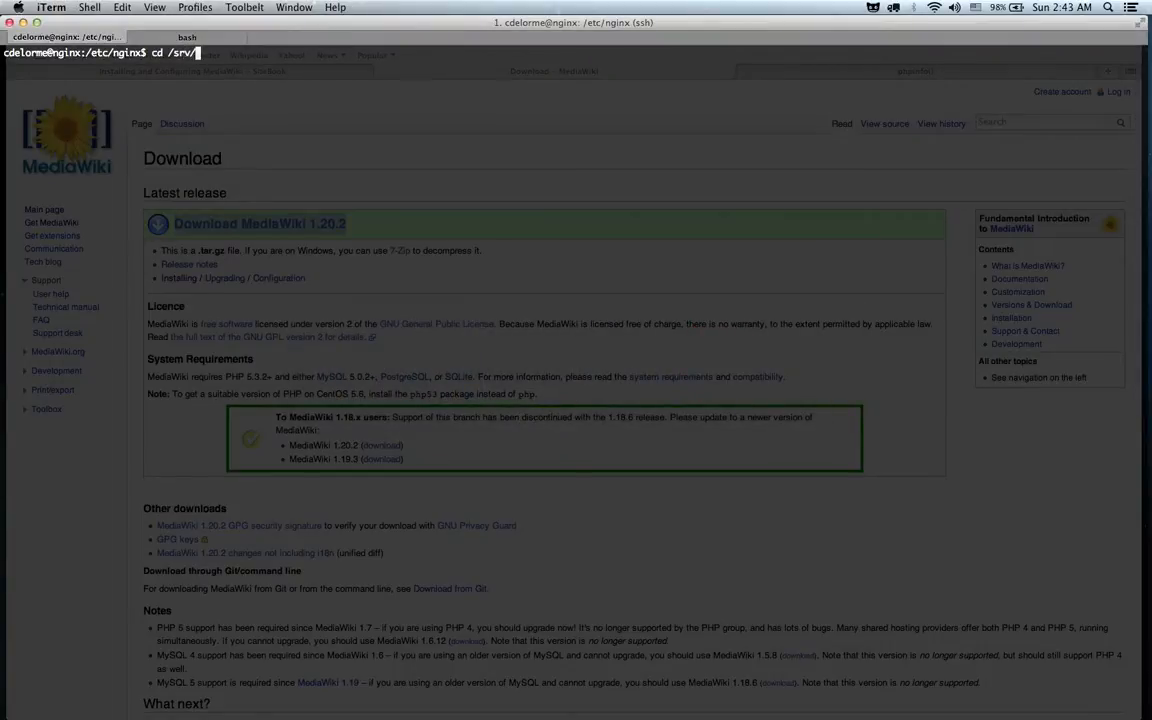
{"action": "type", "text": "www/sitebook.loc/public_html/"}
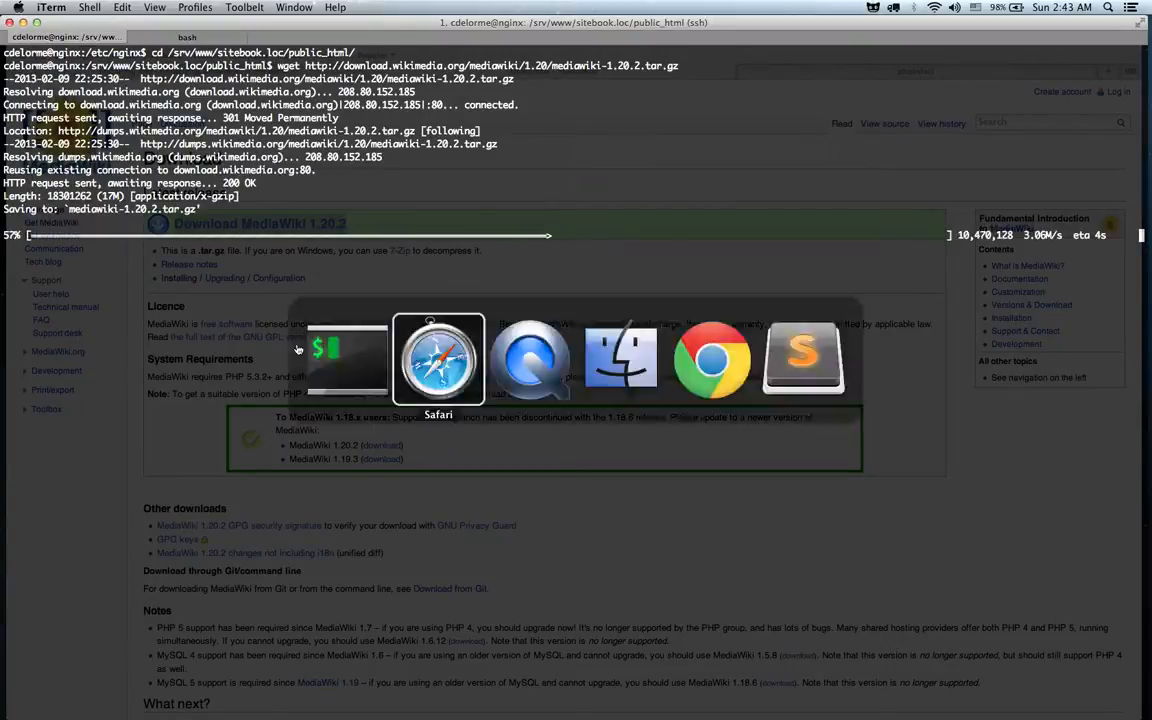
{"action": "left_click", "coordinate": [438, 358]}
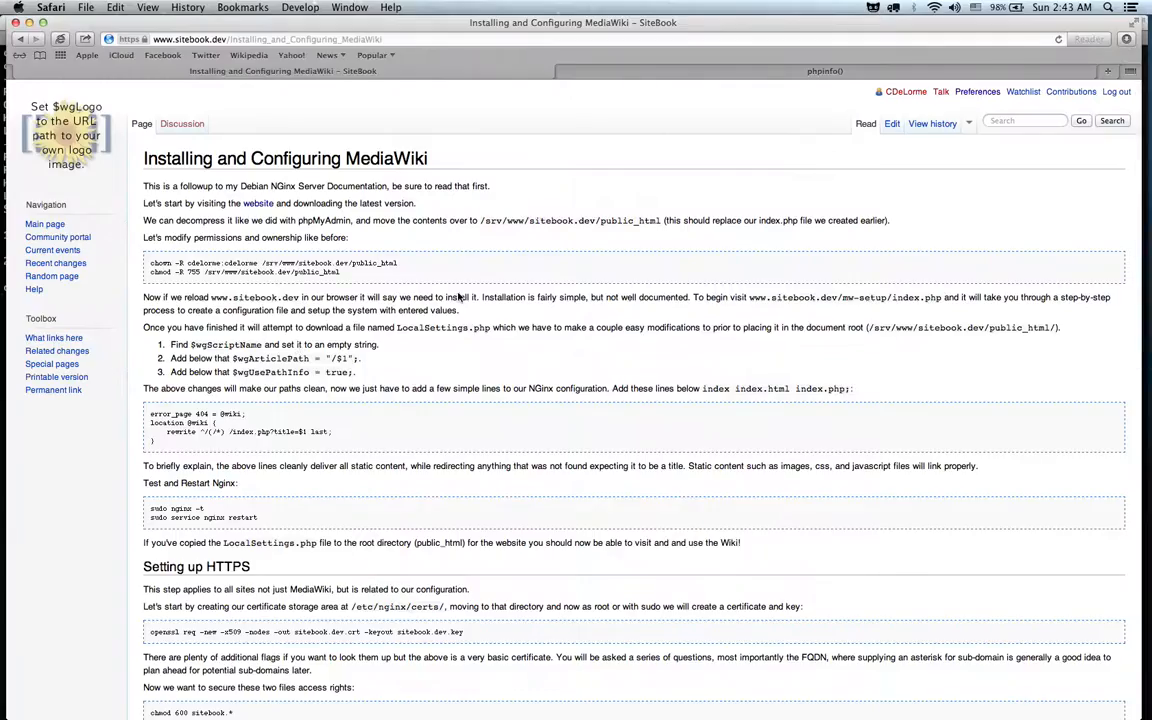
{"action": "mouse_move", "coordinate": [740, 265]}
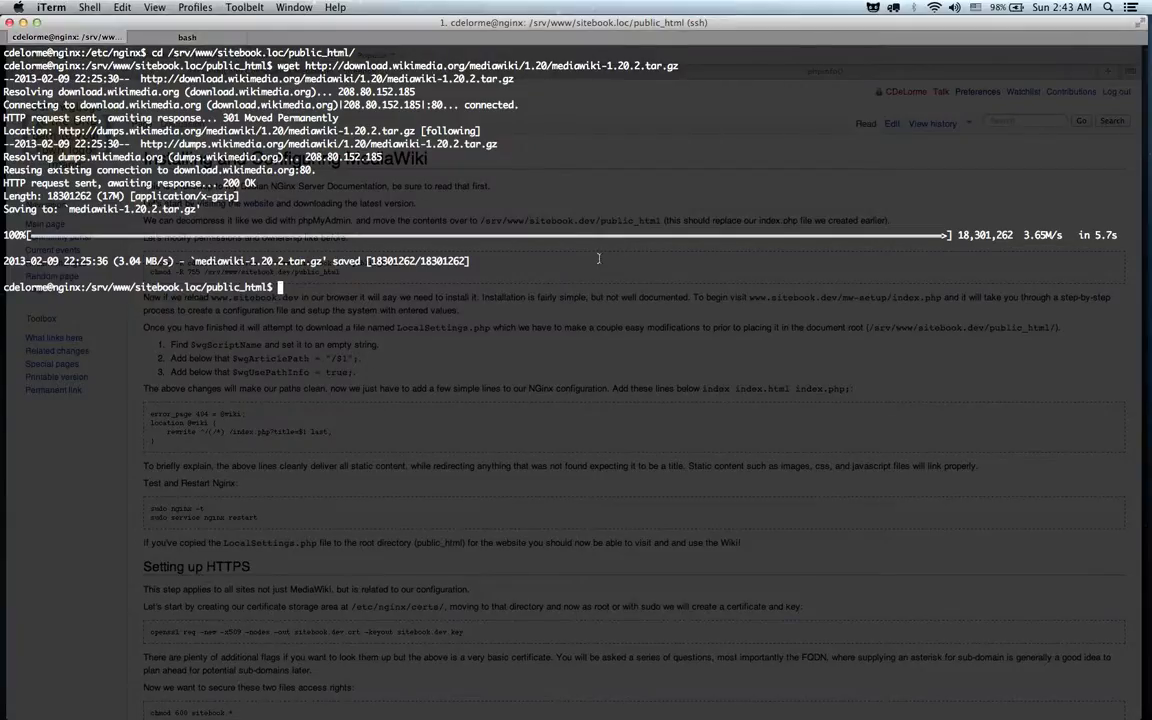
{"action": "type", "text": "tar xf mediawiki-1.20.2.tar.gz"}
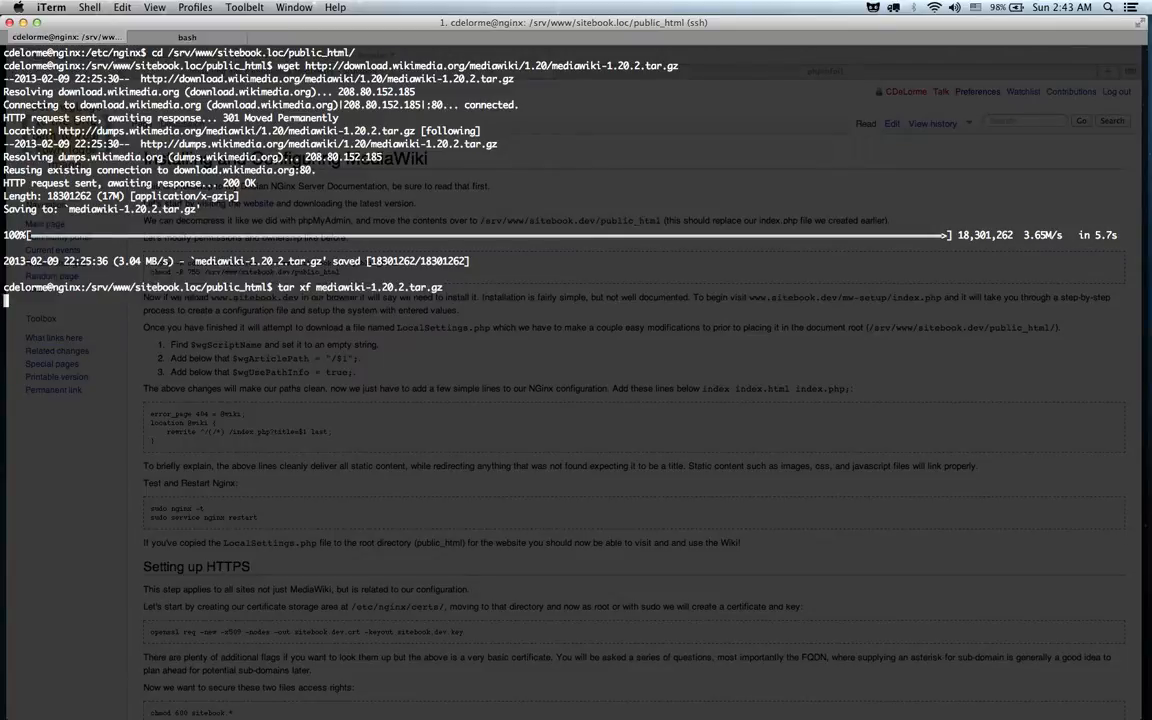
{"action": "key", "text": "Return"}
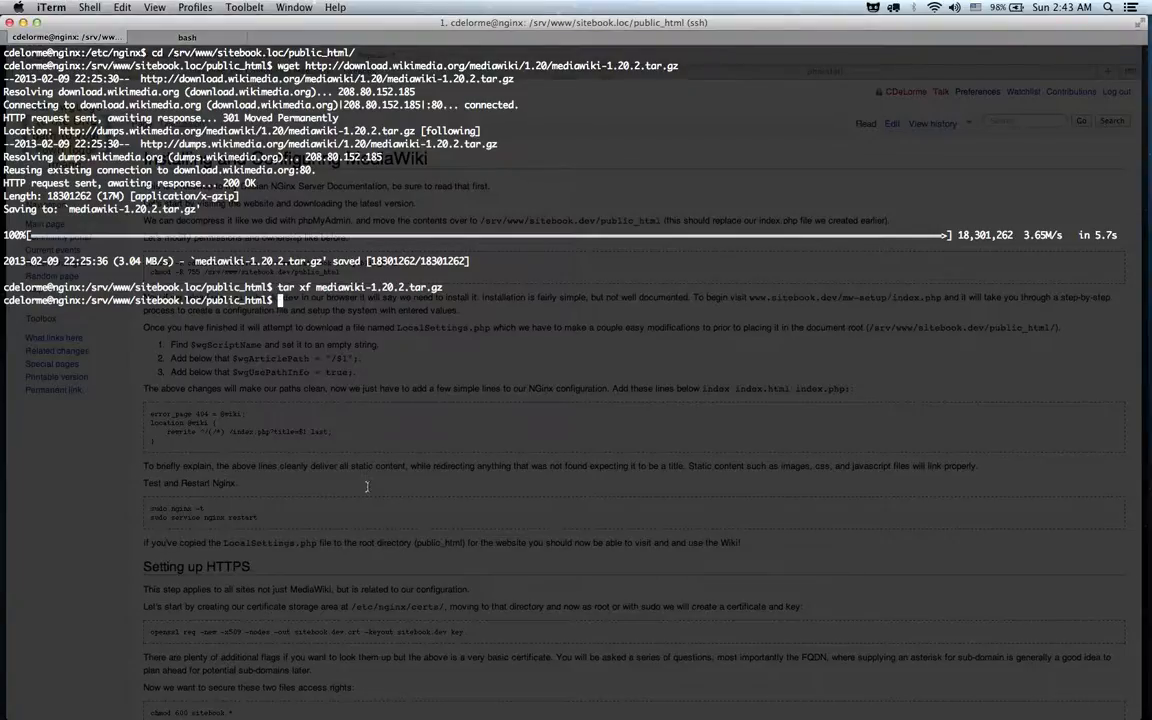
{"action": "type", "text": "mv"}
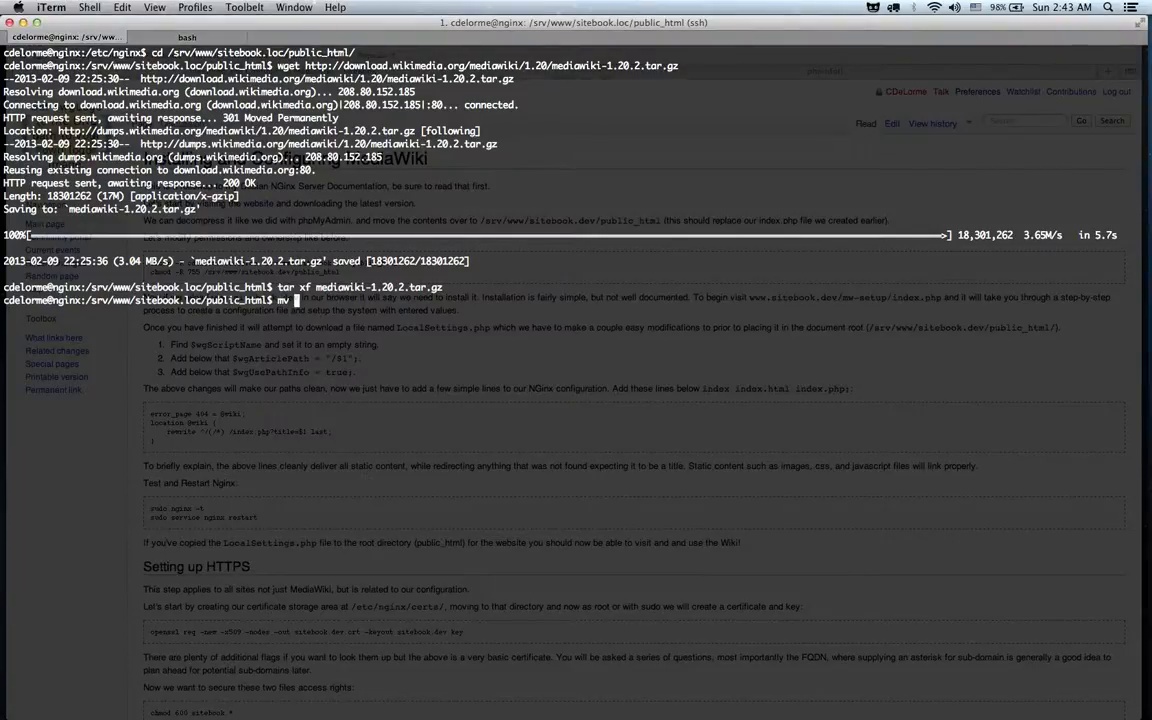
- Move mediawiki-1.20.2 files into public_html, delete leftovers, and chmod -R 755 public_html
{"action": "type", "text": "mediawiki-1.20.2/* ./"}
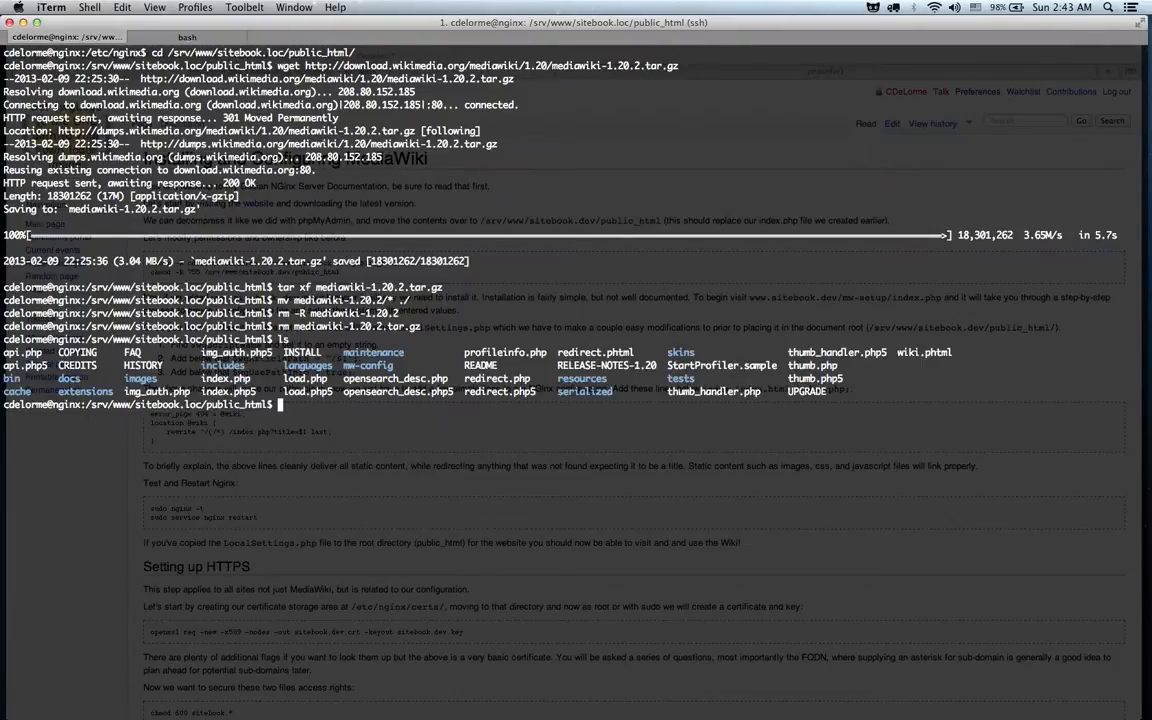
{"action": "type", "text": "cd .."}
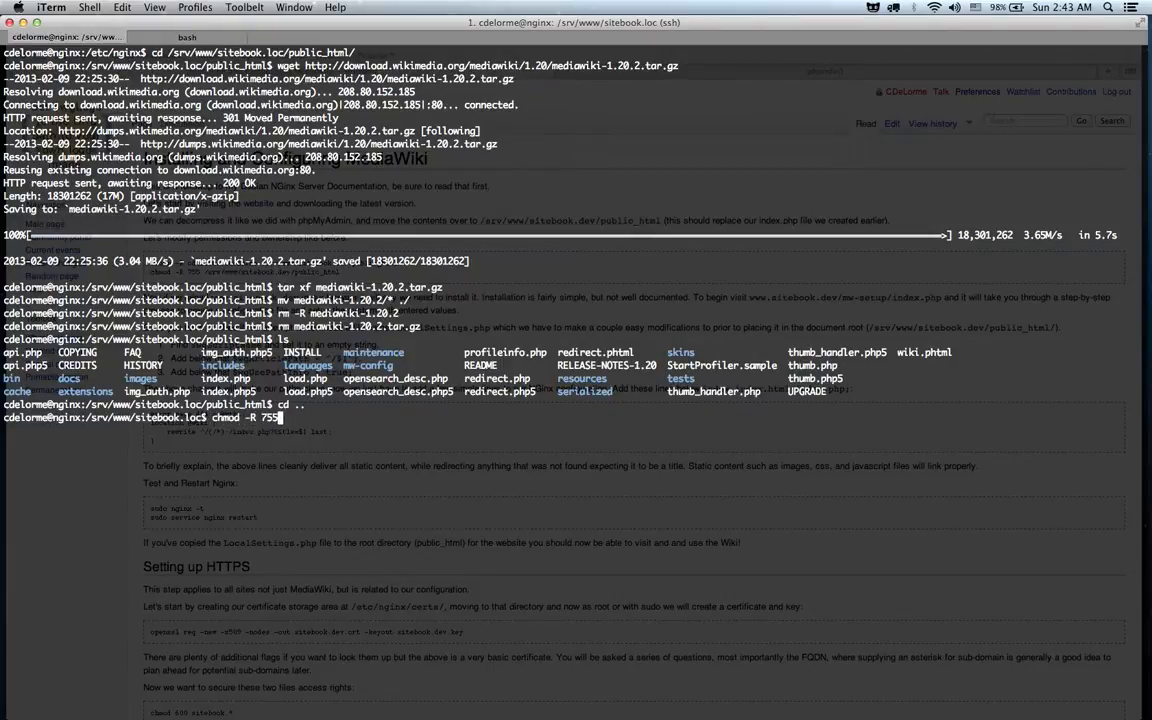
{"action": "type", "text": "public_html/"}
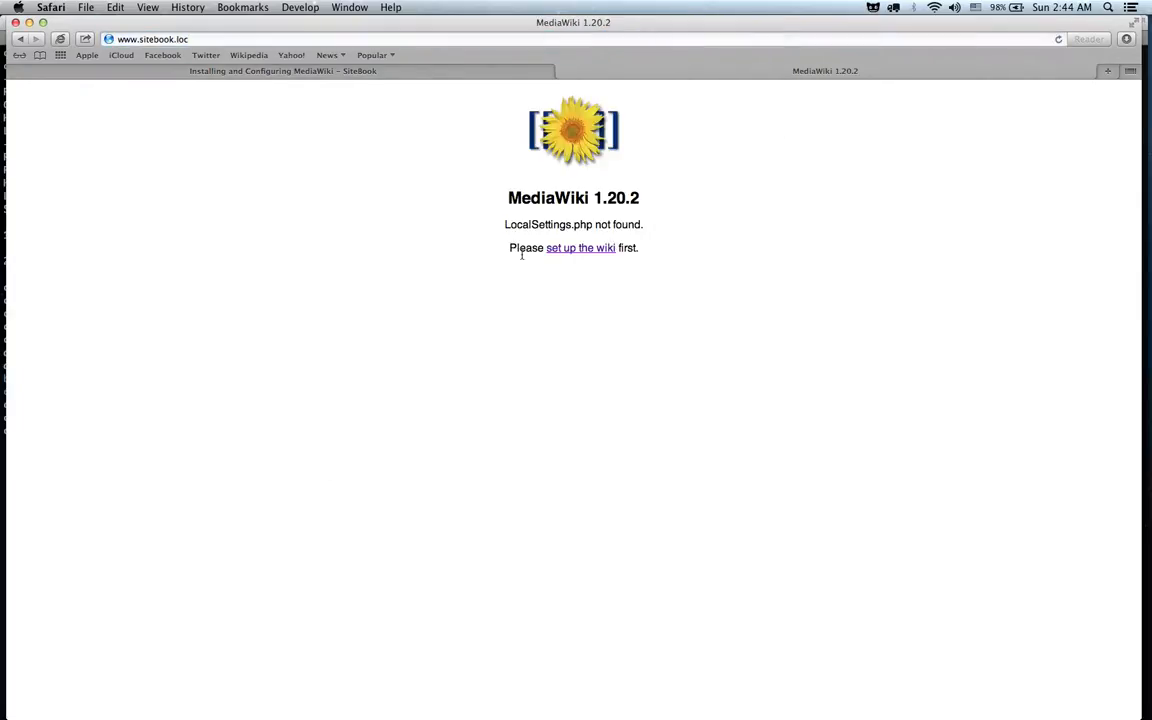
{"action": "mouse_move", "coordinate": [583, 251]}
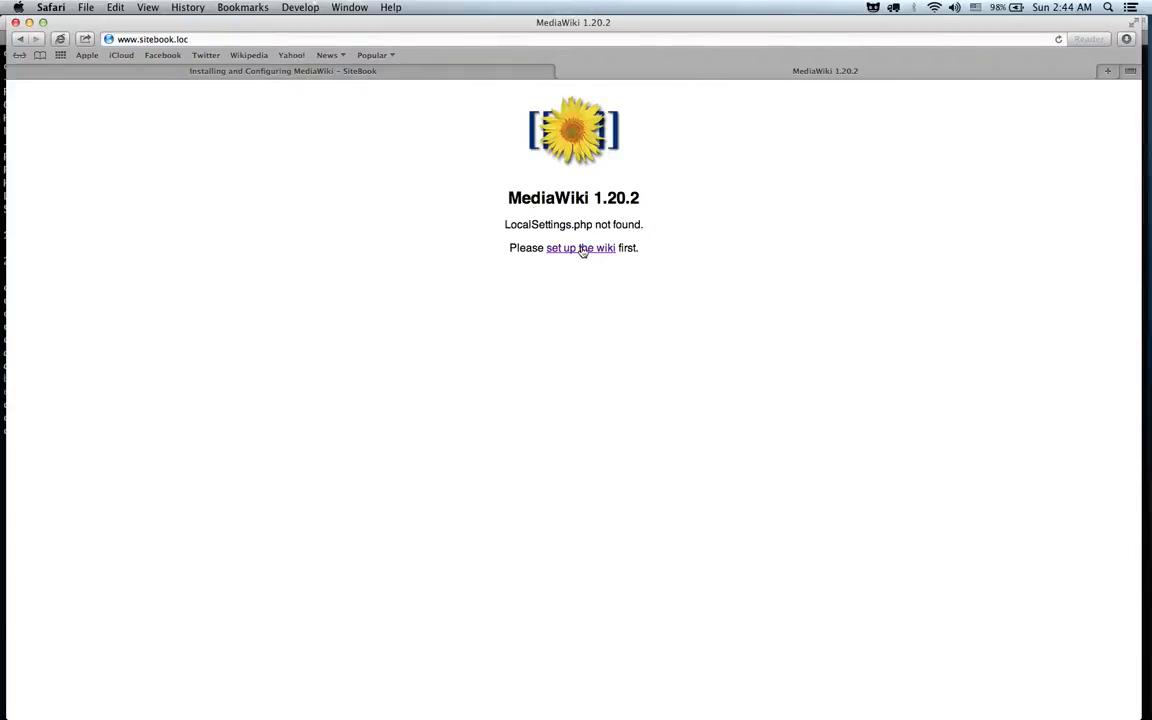
{"action": "mouse_move", "coordinate": [556, 237]}
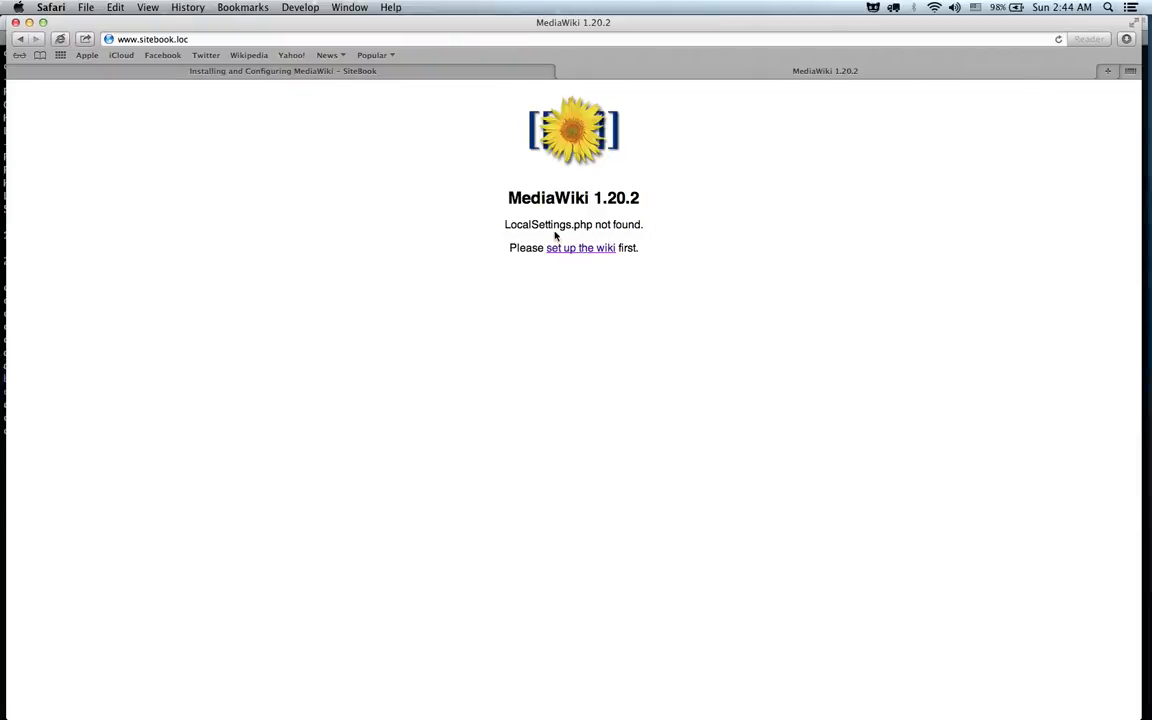
{"action": "mouse_move", "coordinate": [433, 325]}
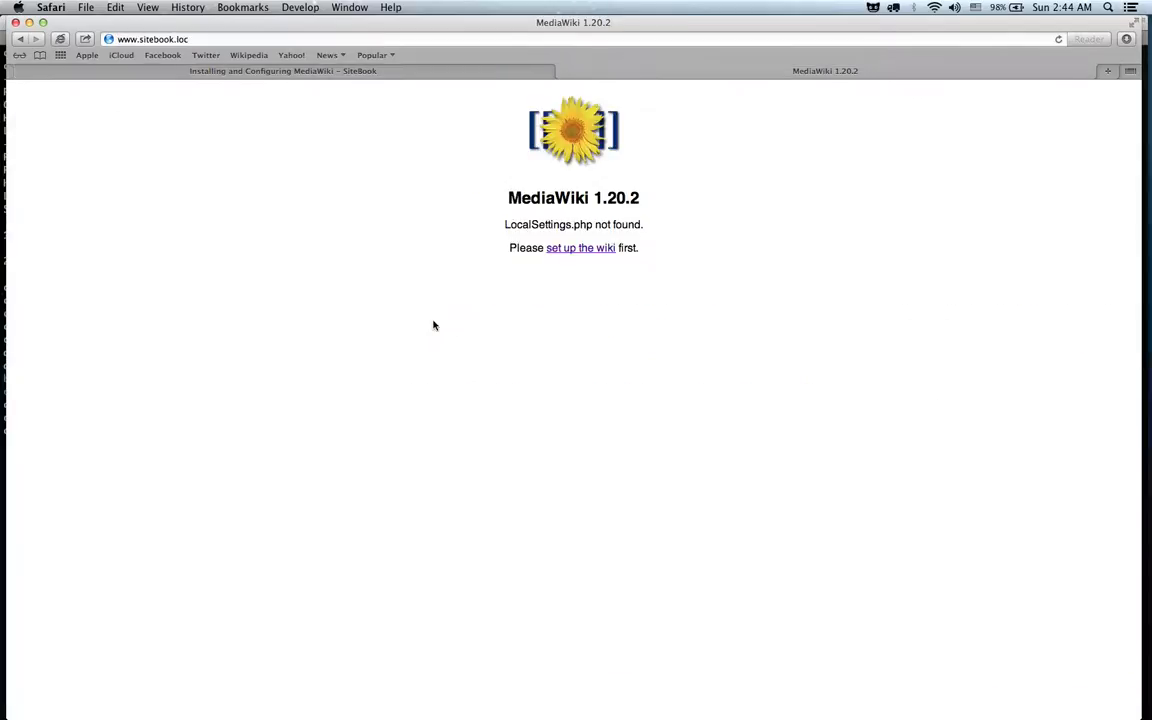
{"action": "left_click", "coordinate": [580, 247]}
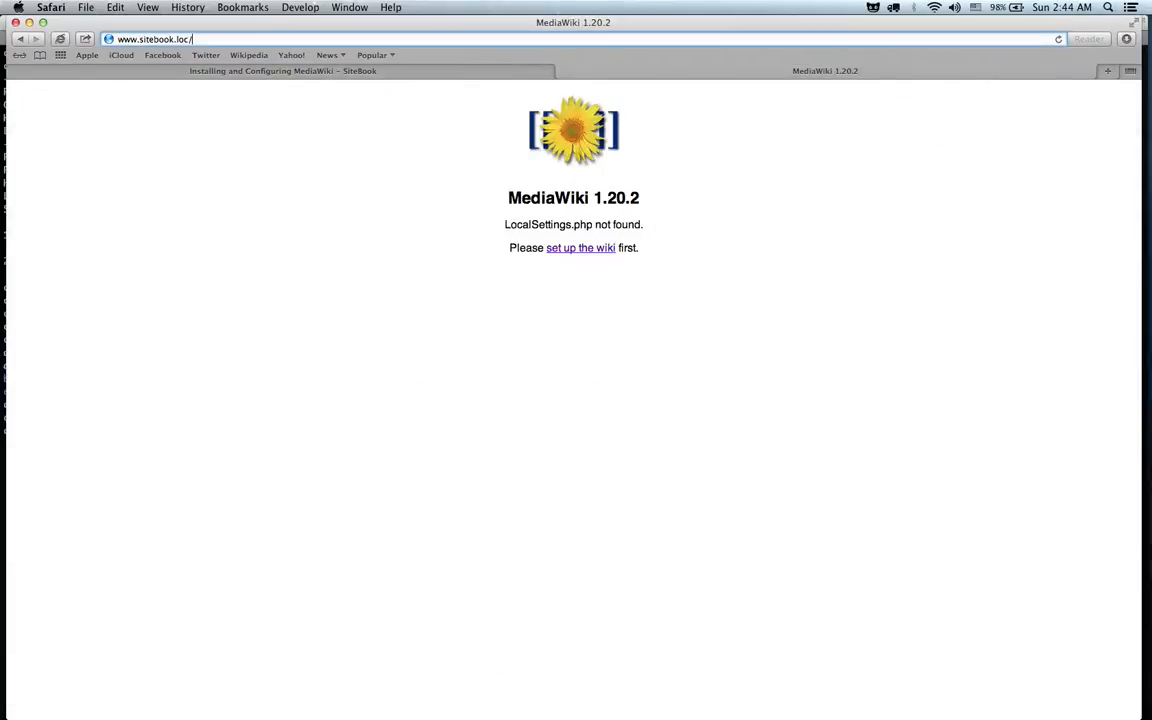
{"action": "type", "text": "www.sitebook.loc/mw-config_"}
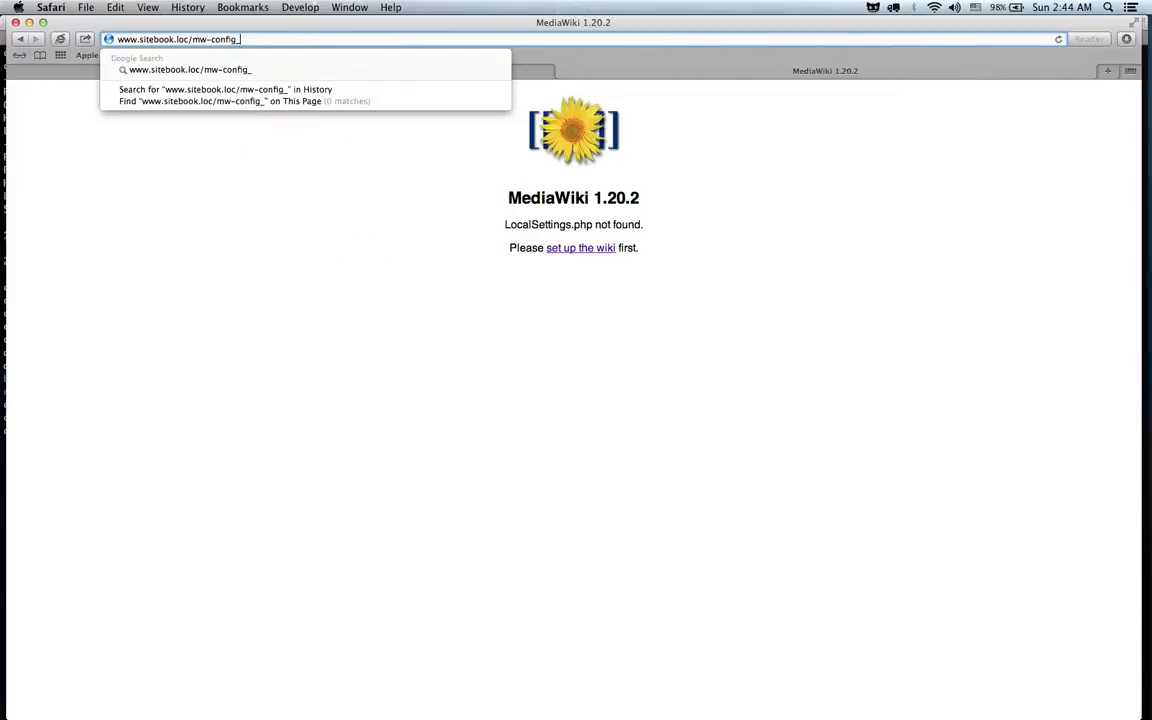
{"action": "type", "text": "/index.php"}
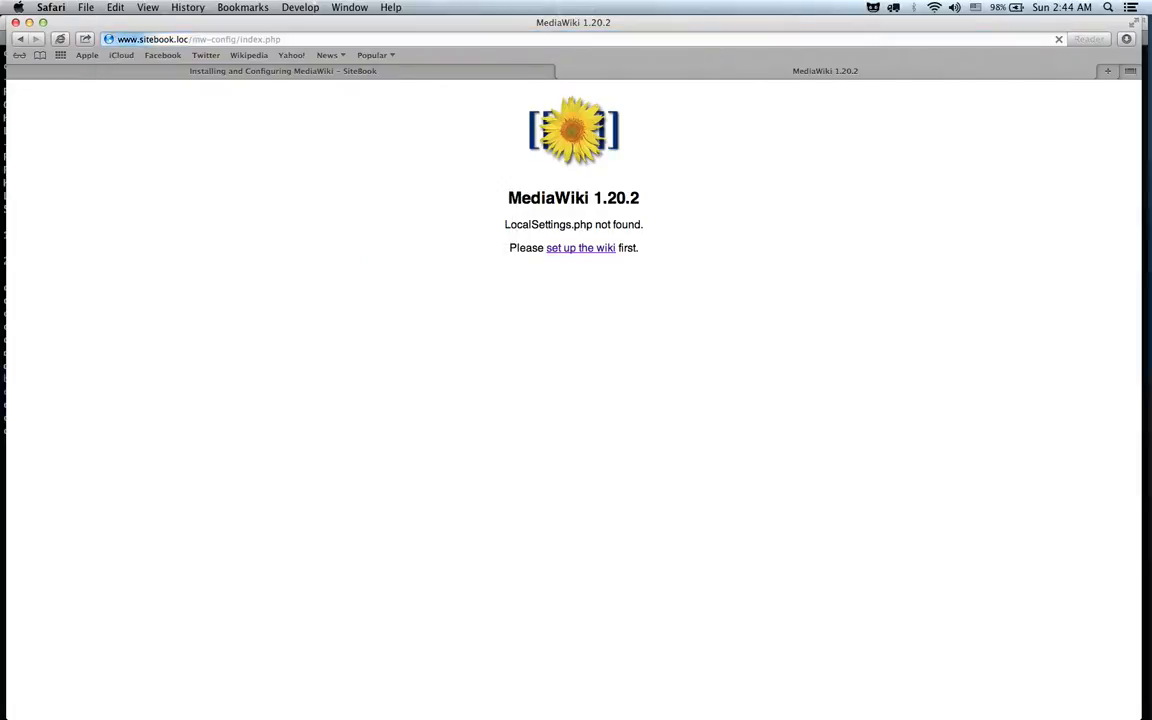
{"action": "left_click", "coordinate": [581, 247]}
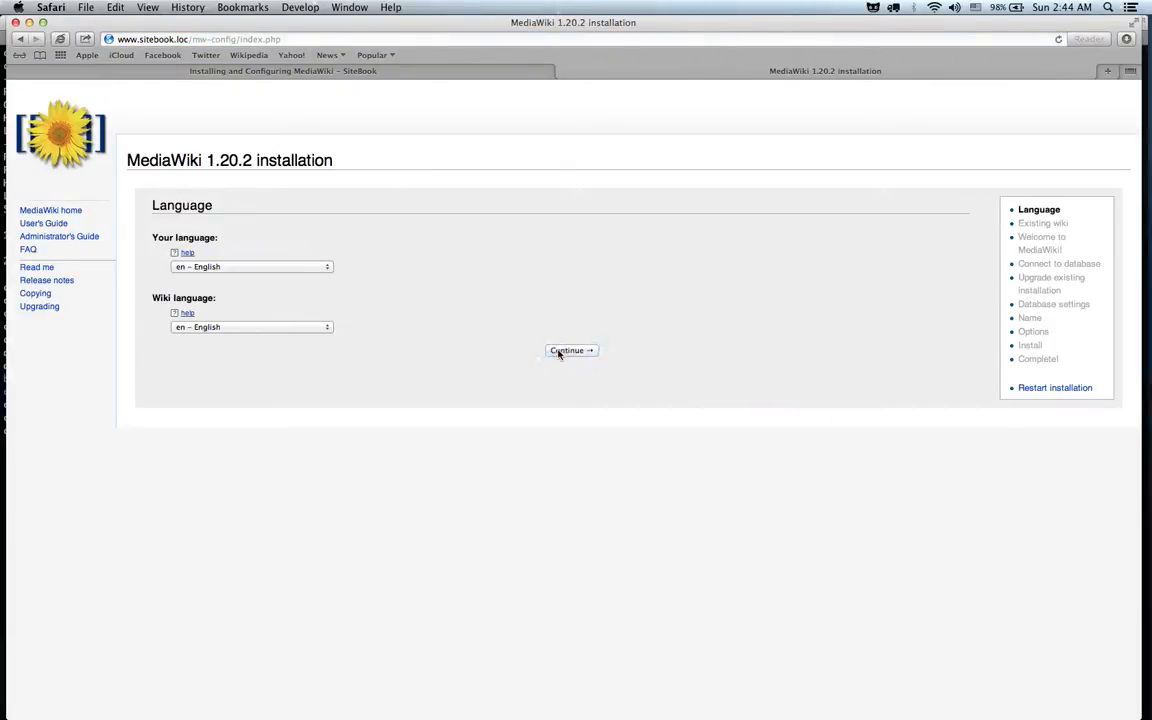
- Keep both language dropdowns on en - English and continue to the Welcome page
{"action": "left_click", "coordinate": [571, 350]}
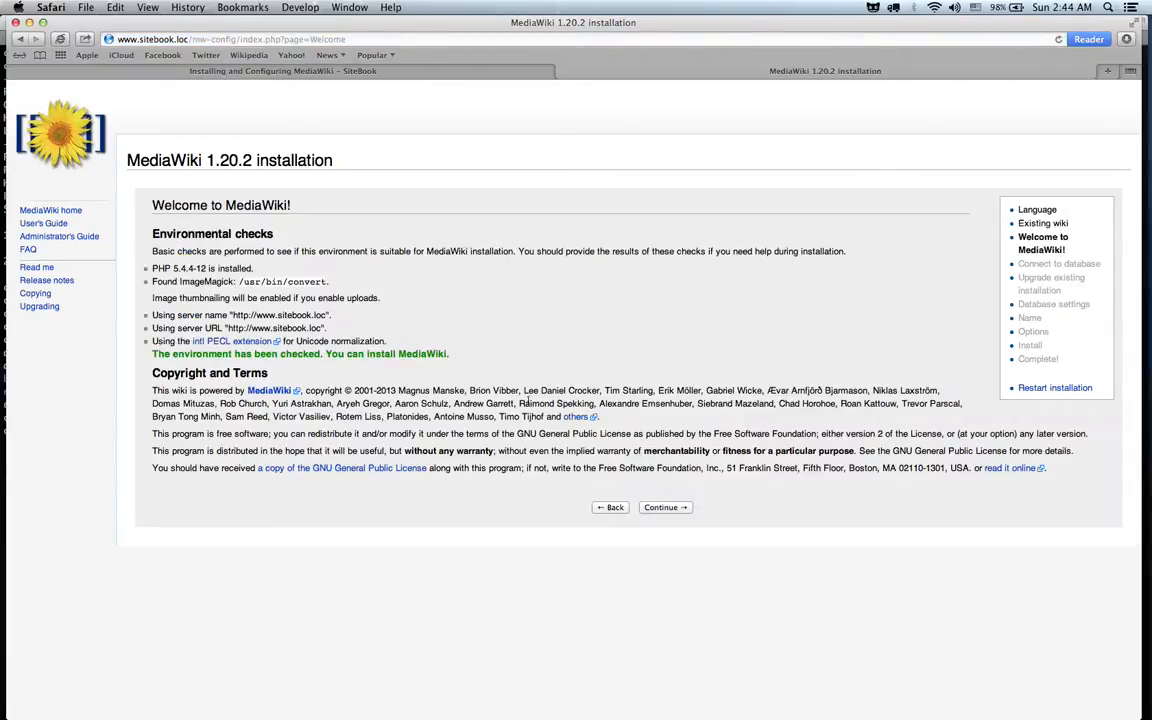
{"action": "mouse_move", "coordinate": [445, 561]}
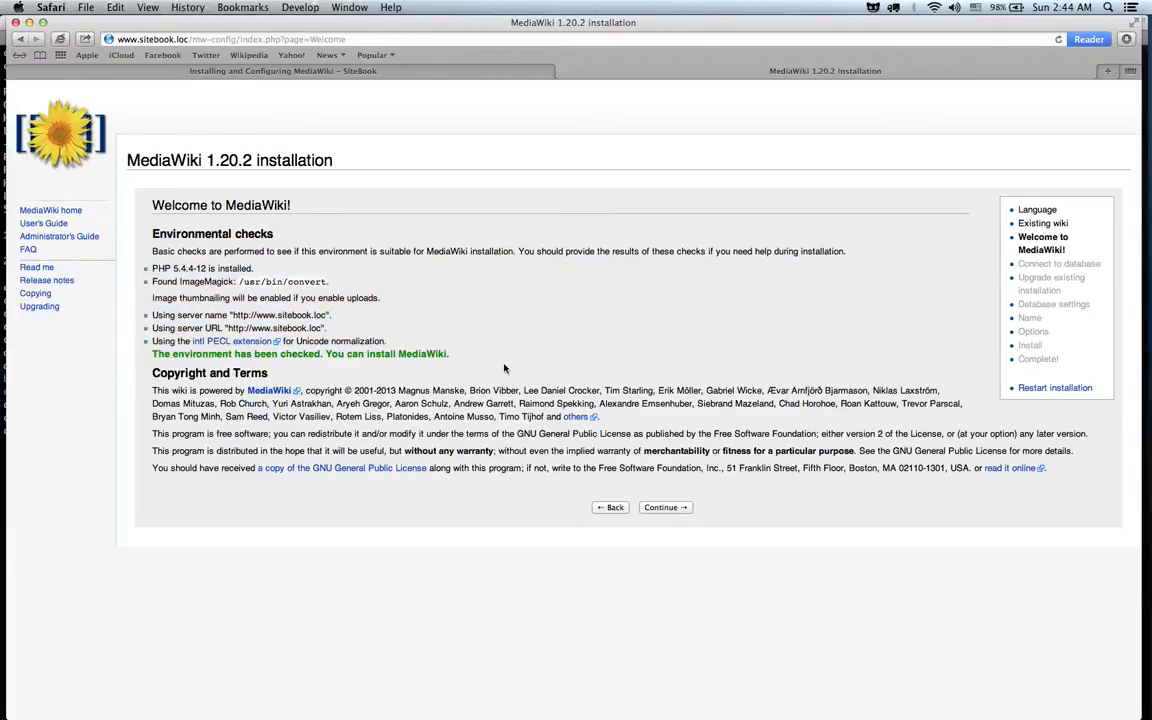
{"action": "mouse_move", "coordinate": [486, 362]}
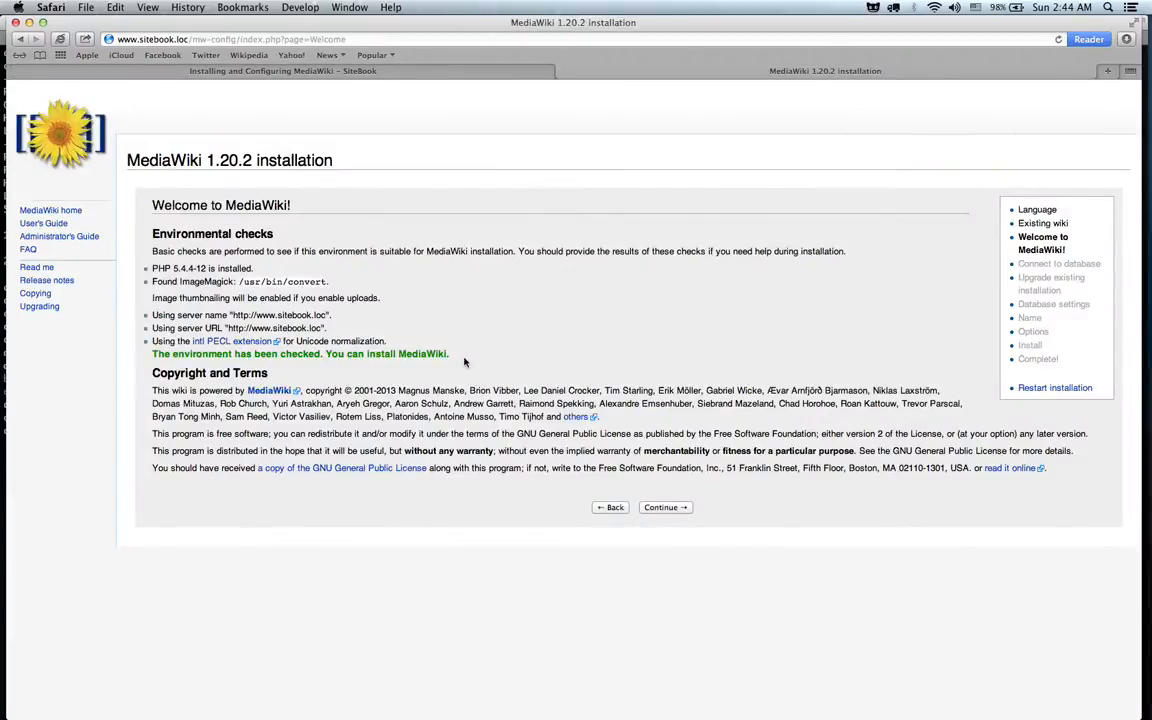
{"action": "mouse_move", "coordinate": [570, 374]}
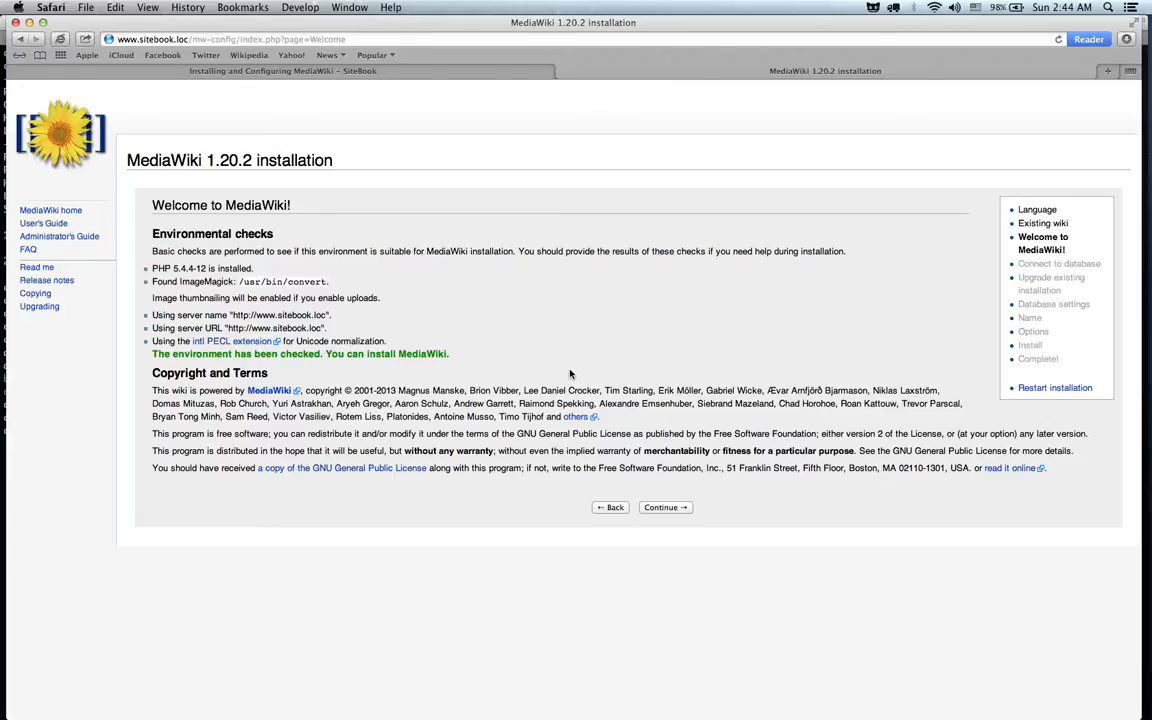
{"action": "mouse_move", "coordinate": [432, 380]}
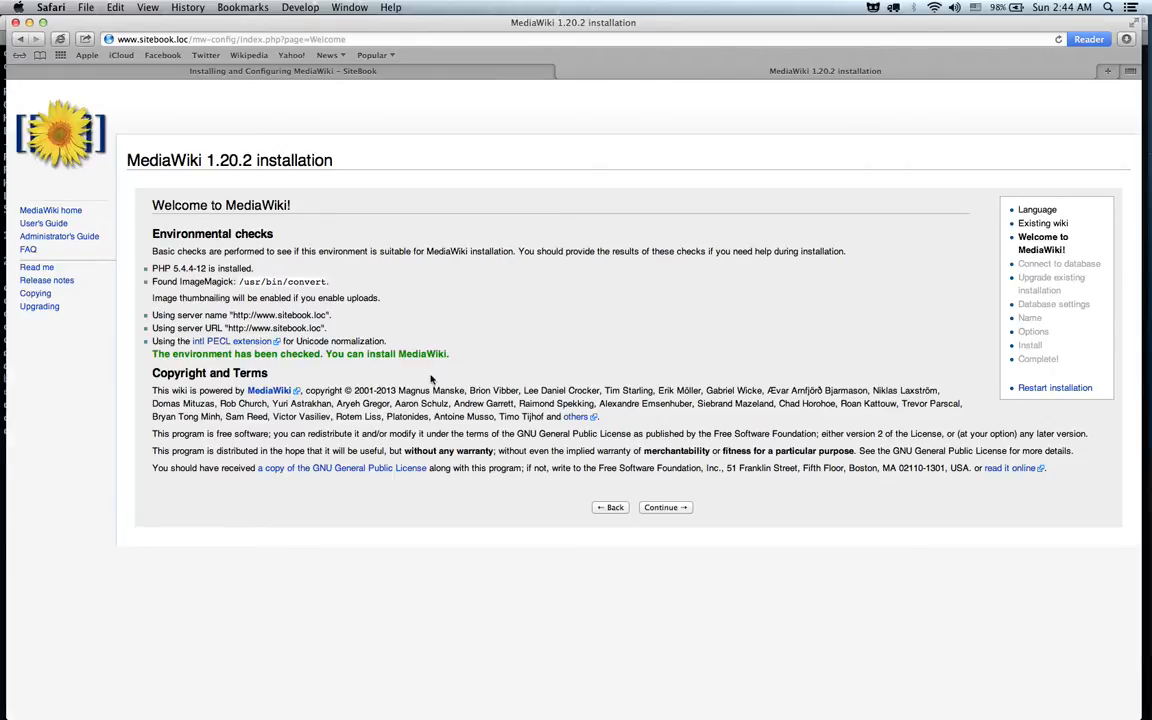
{"action": "mouse_move", "coordinate": [707, 535]}
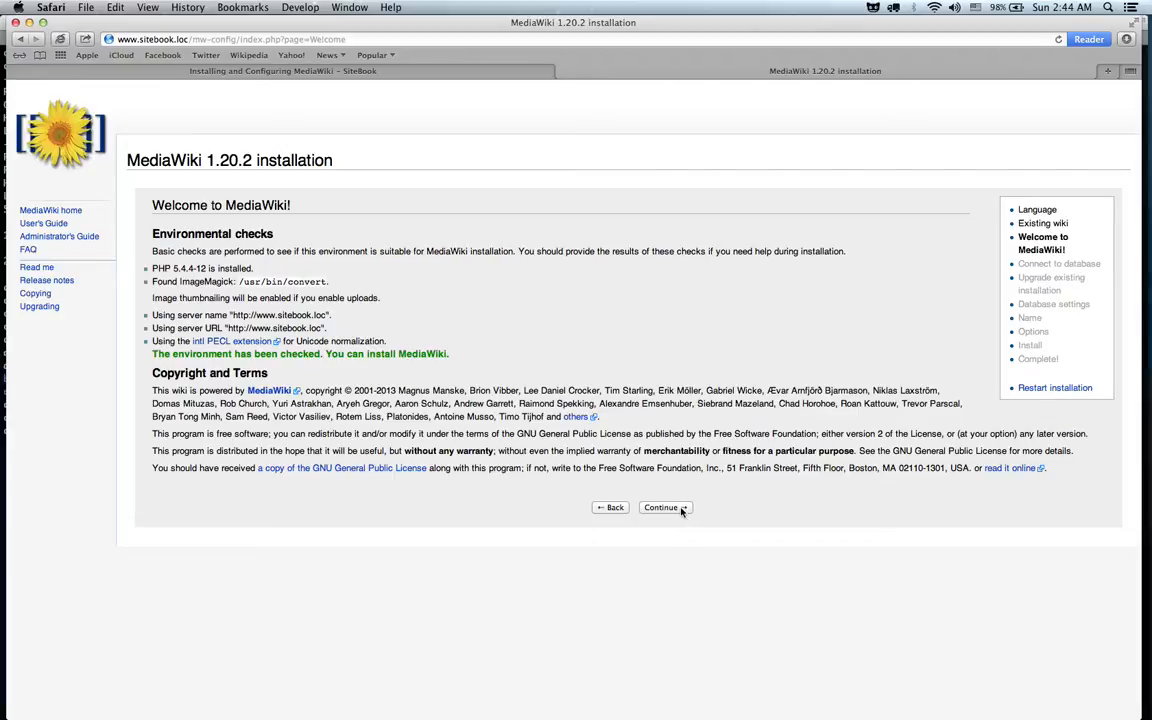
- Enter database username mwiki with its password and submit the connection details
{"action": "left_click", "coordinate": [660, 507]}
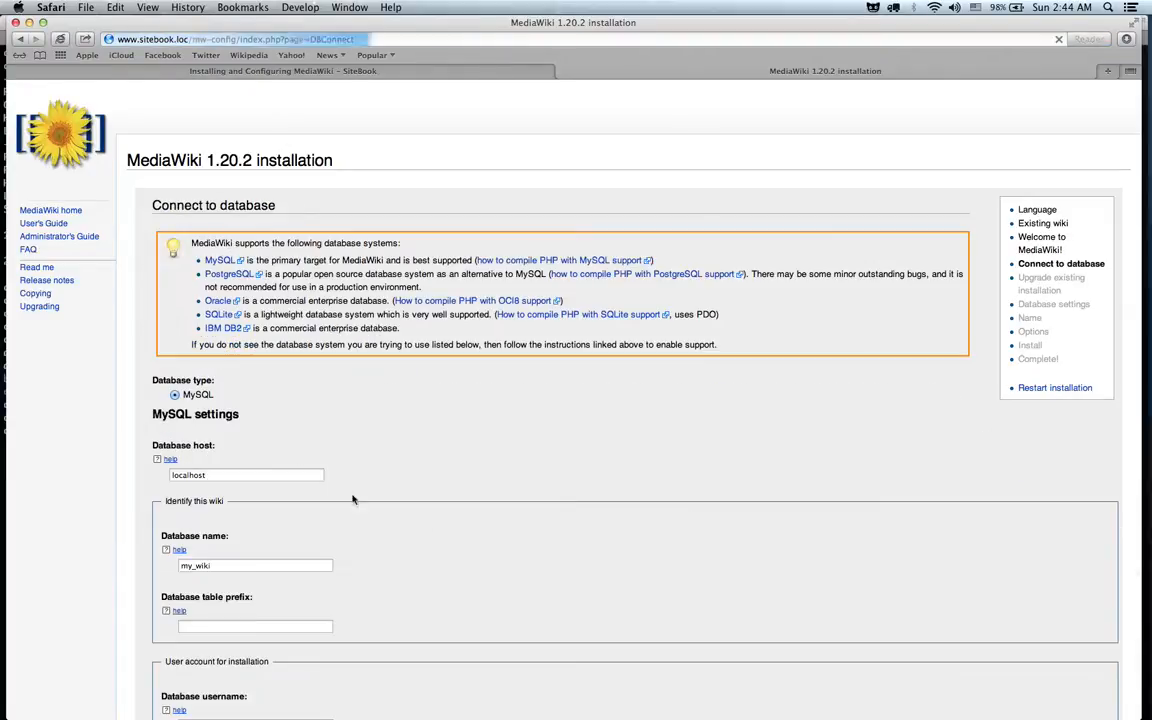
{"action": "scroll", "scroll_direction": "down", "scroll_amount": 3}
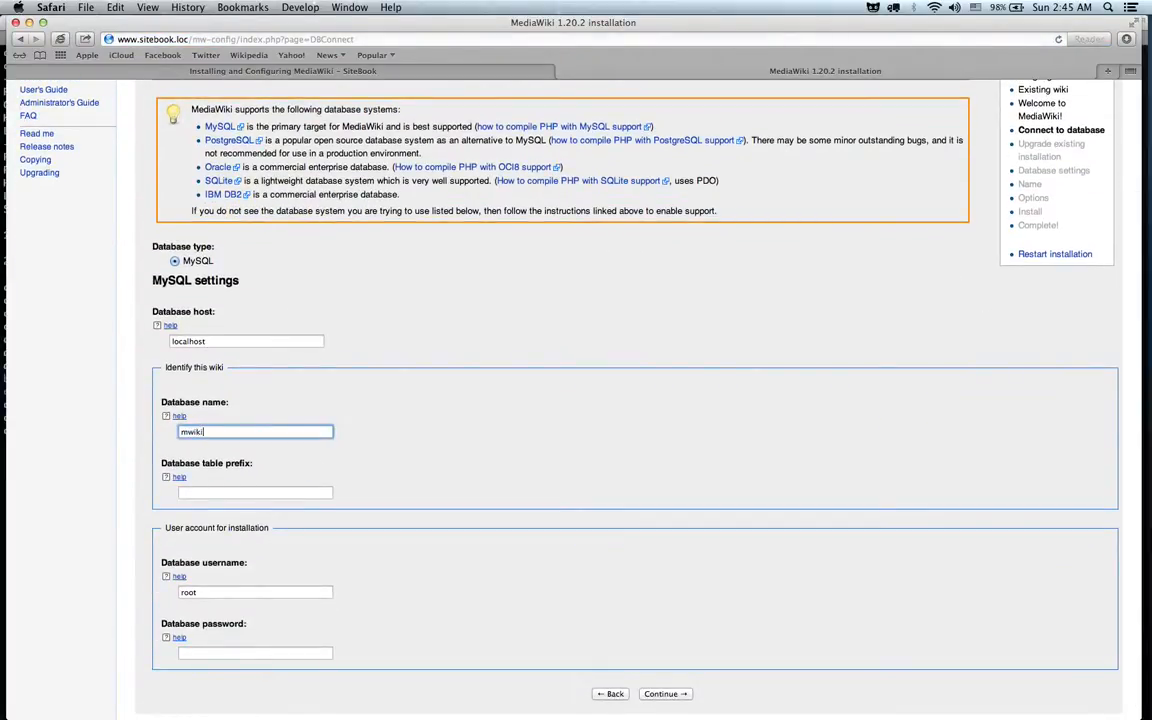
{"action": "left_click", "coordinate": [255, 592]}
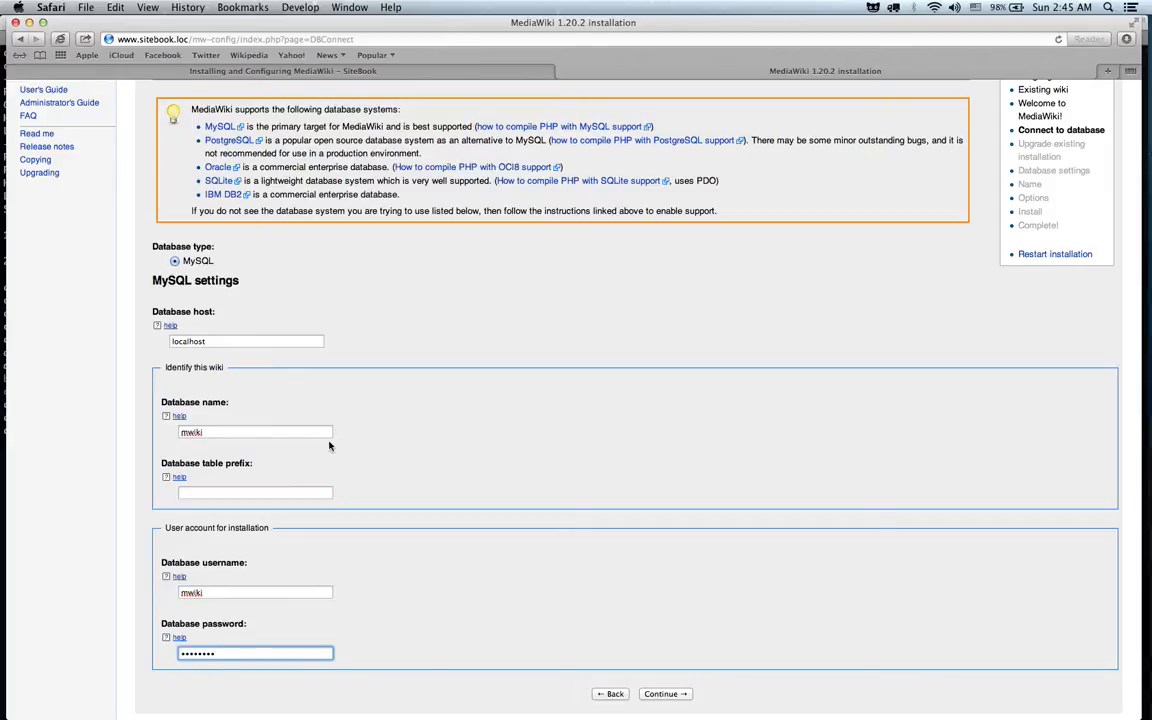
{"action": "left_click", "coordinate": [664, 693]}
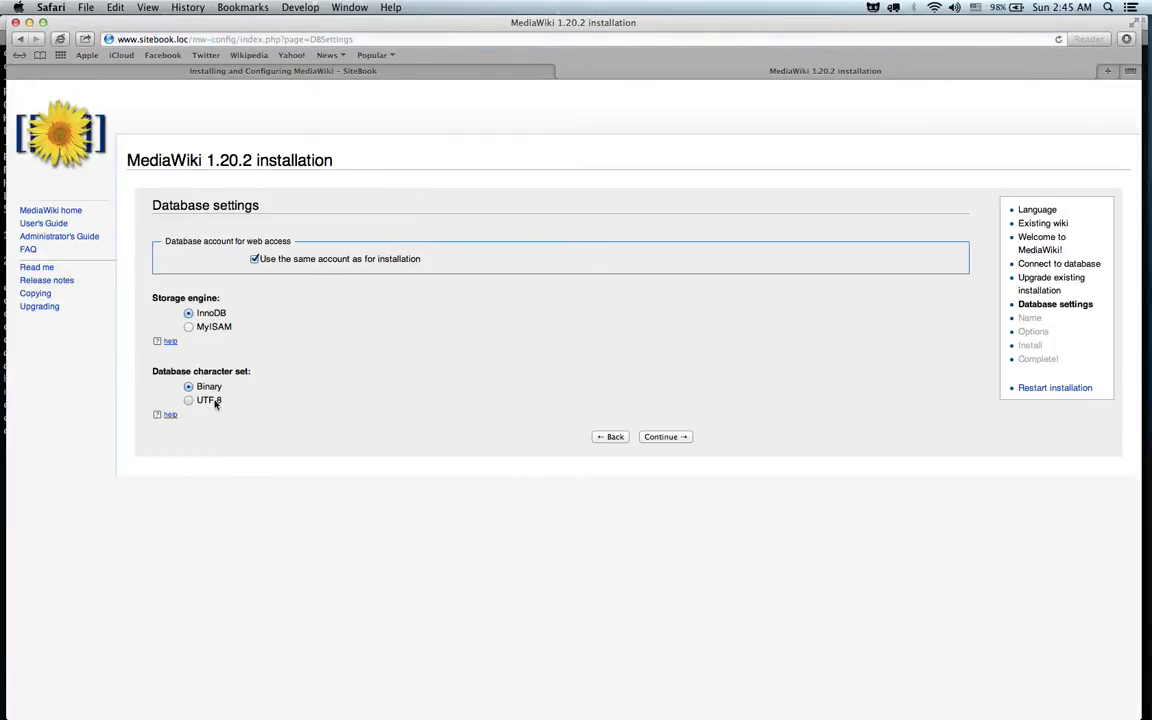
- Accept default database settings, name the wiki Sitebook, and create administrator CDeLorm
{"action": "left_click", "coordinate": [665, 436]}
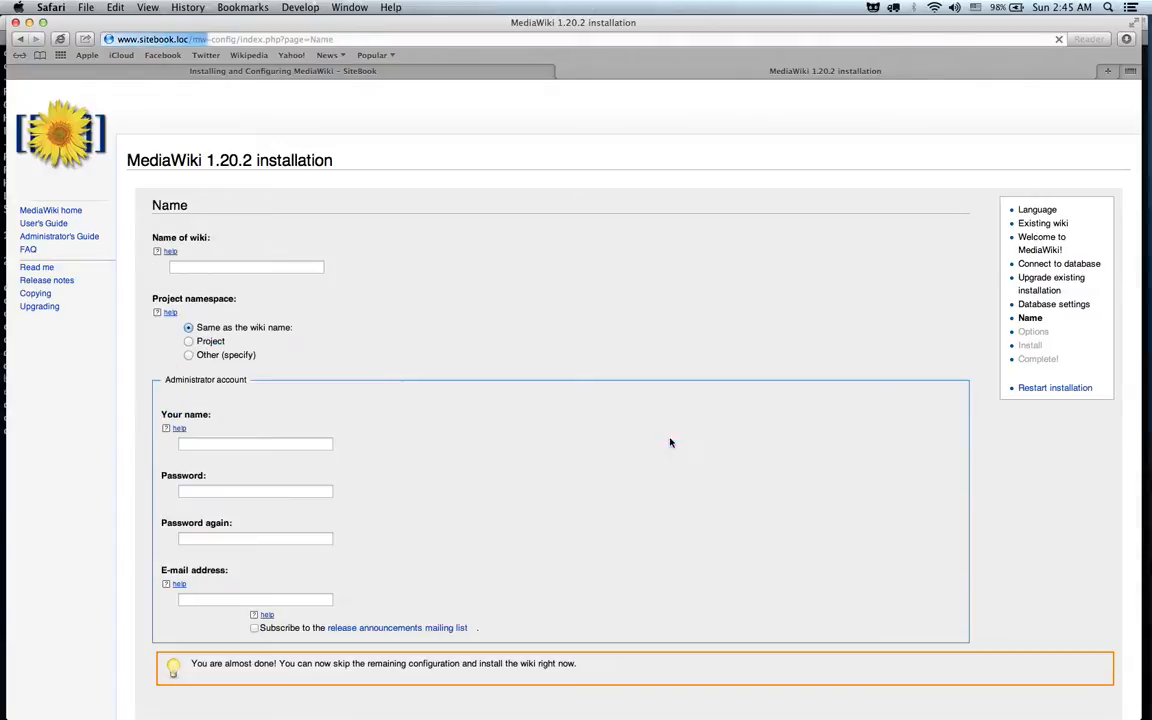
{"action": "type", "text": "s"}
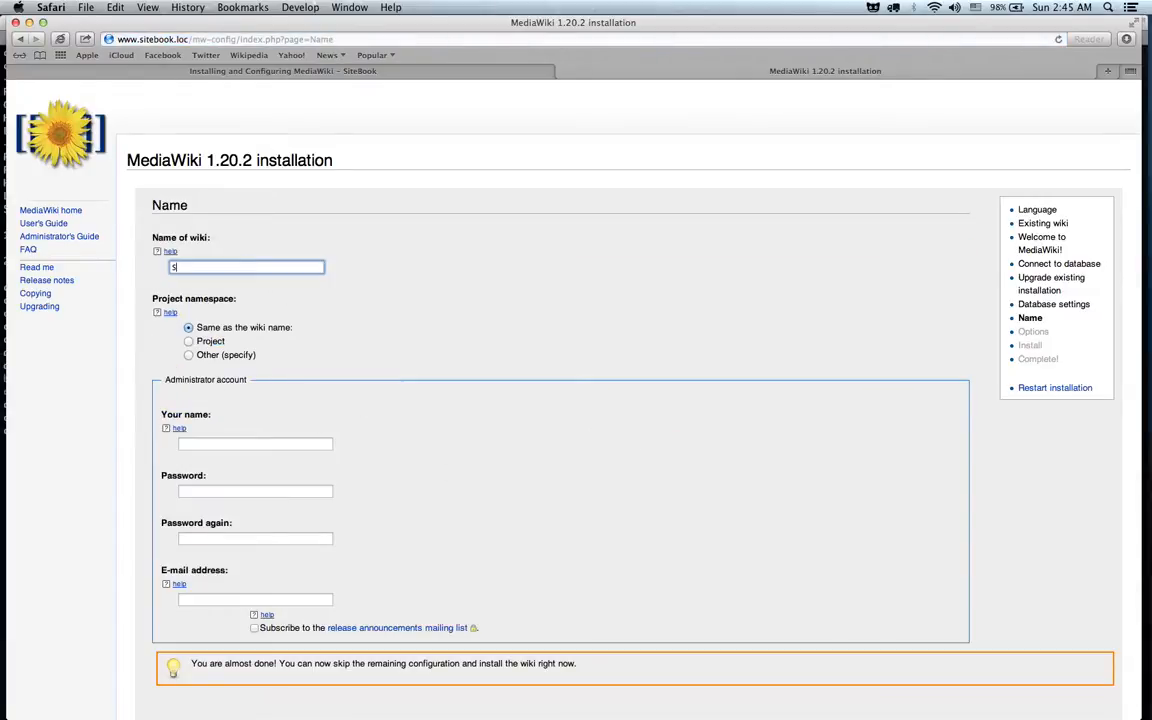
{"action": "type", "text": "itebook"}
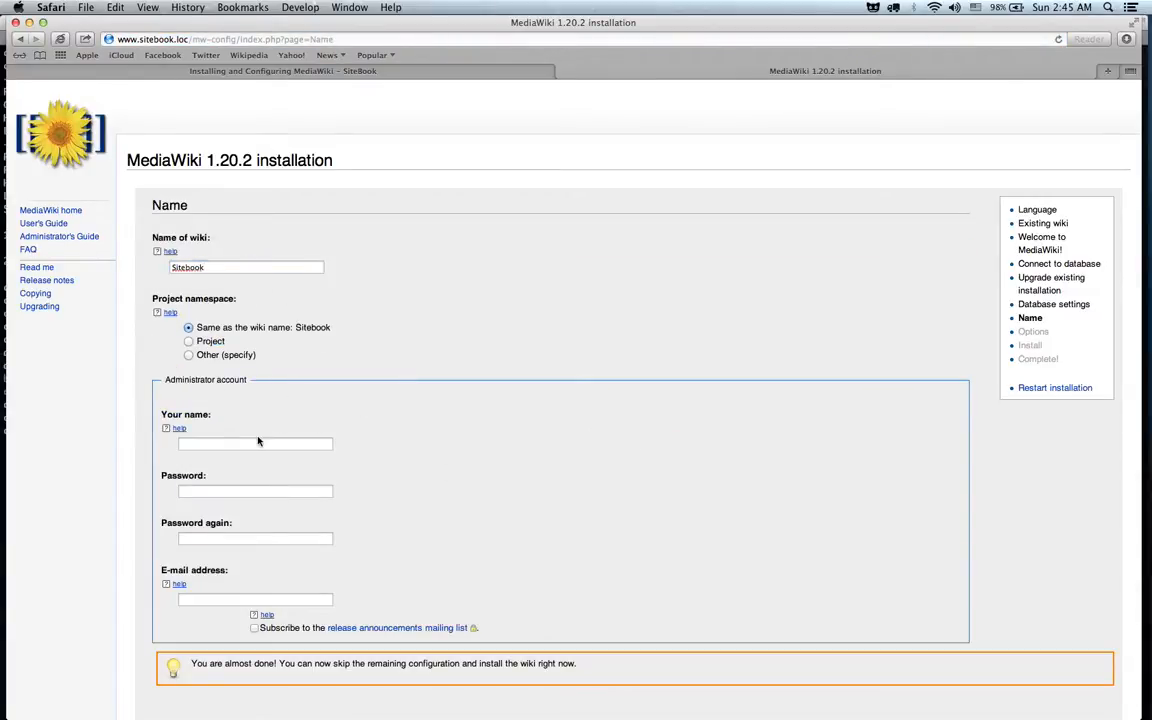
{"action": "type", "text": "CDeLorm"}
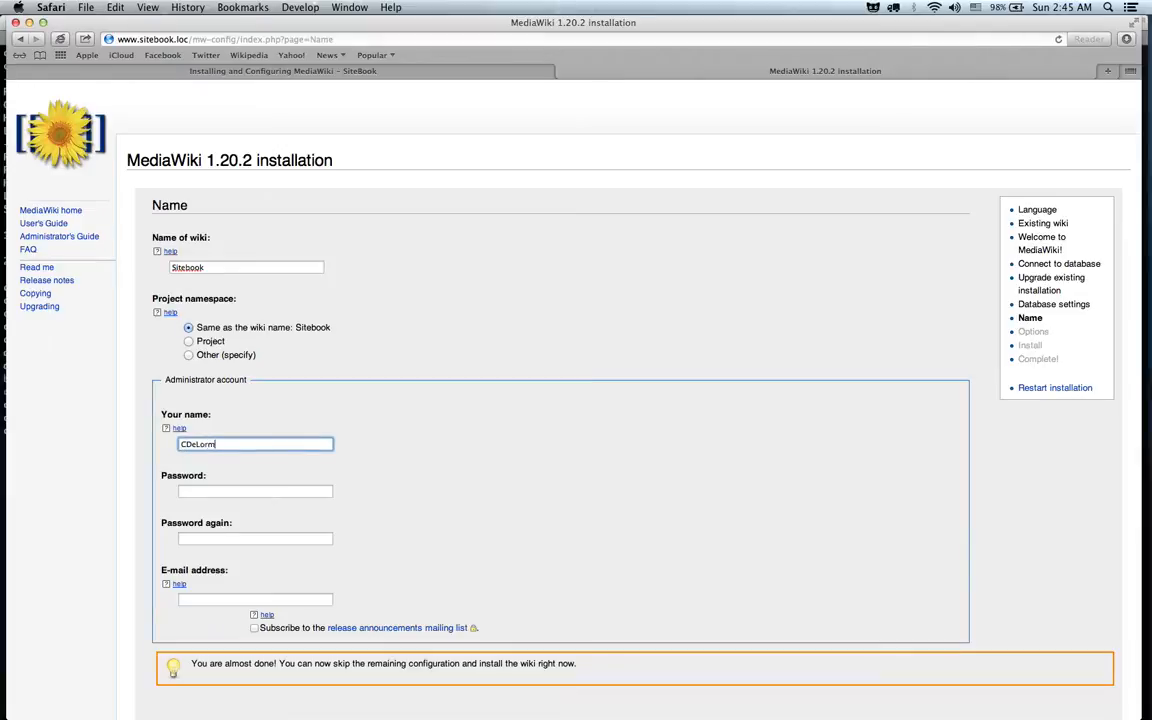
{"action": "left_click", "coordinate": [254, 491]}
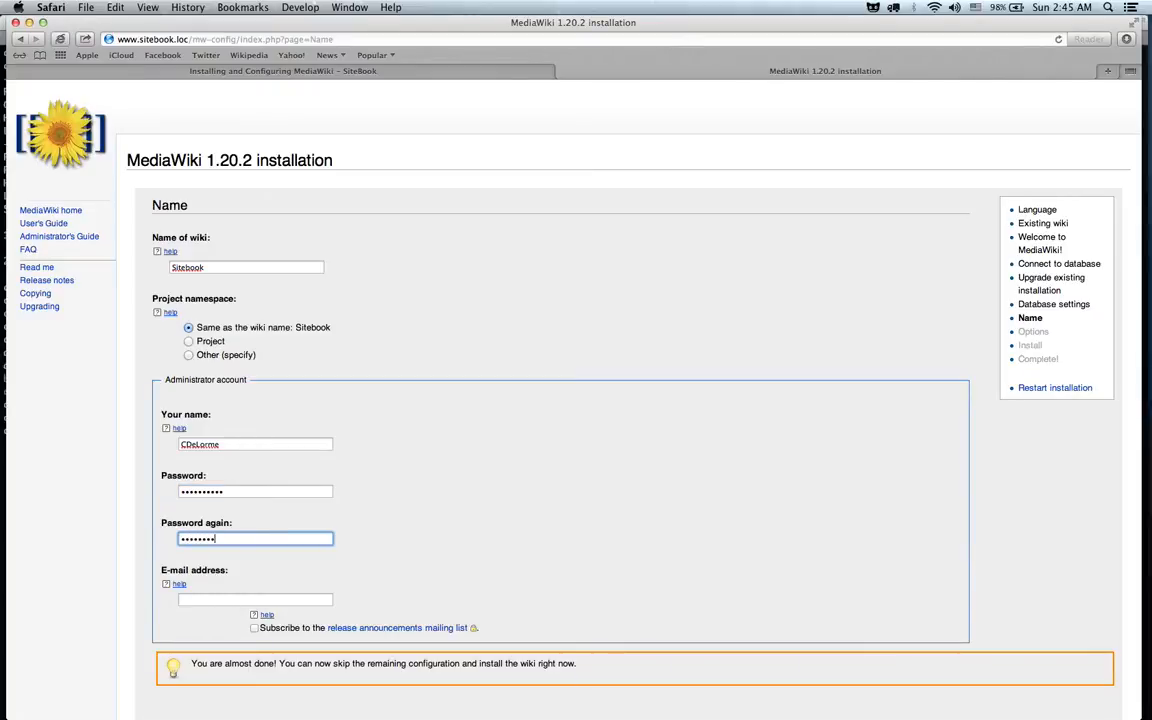
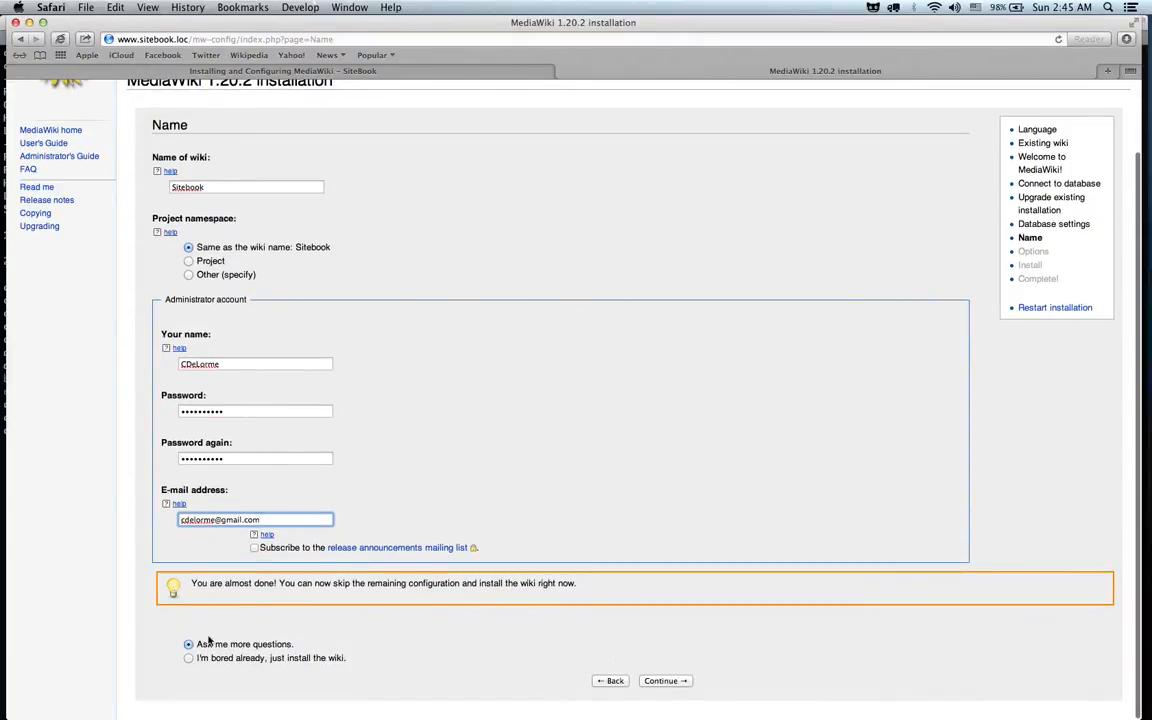
{"action": "left_click", "coordinate": [664, 681]}
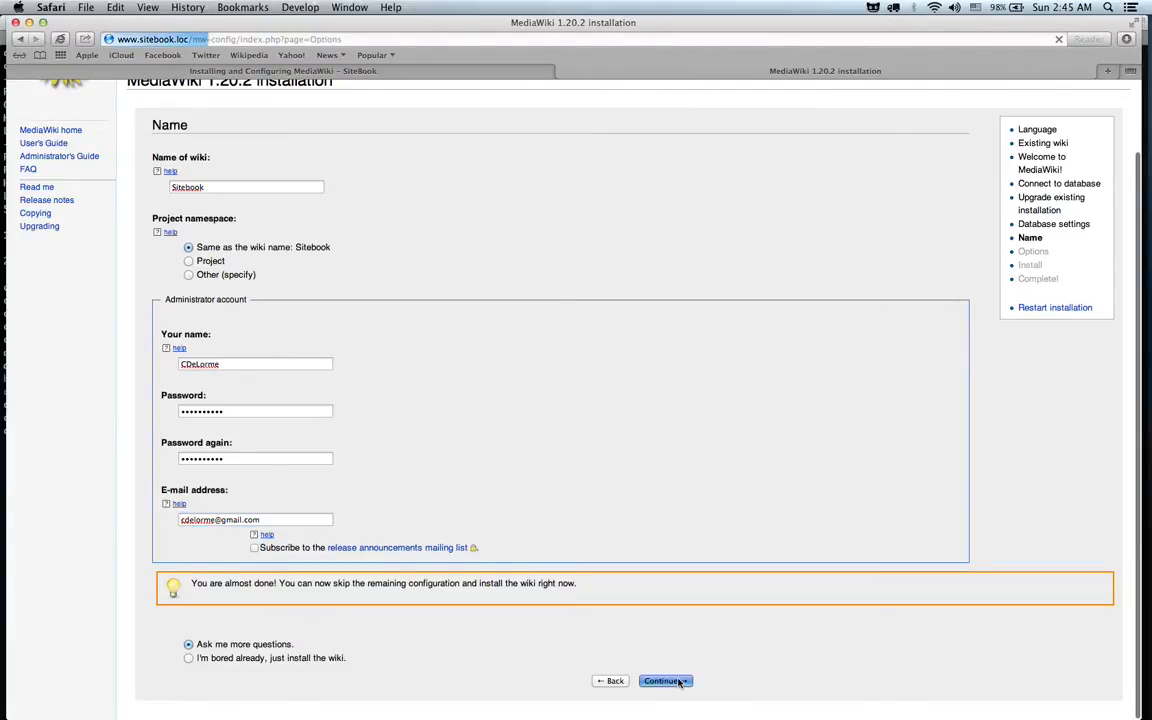
- Select the Traditional wiki user rights profile, keep other options default, and submit
{"action": "left_click", "coordinate": [665, 681]}
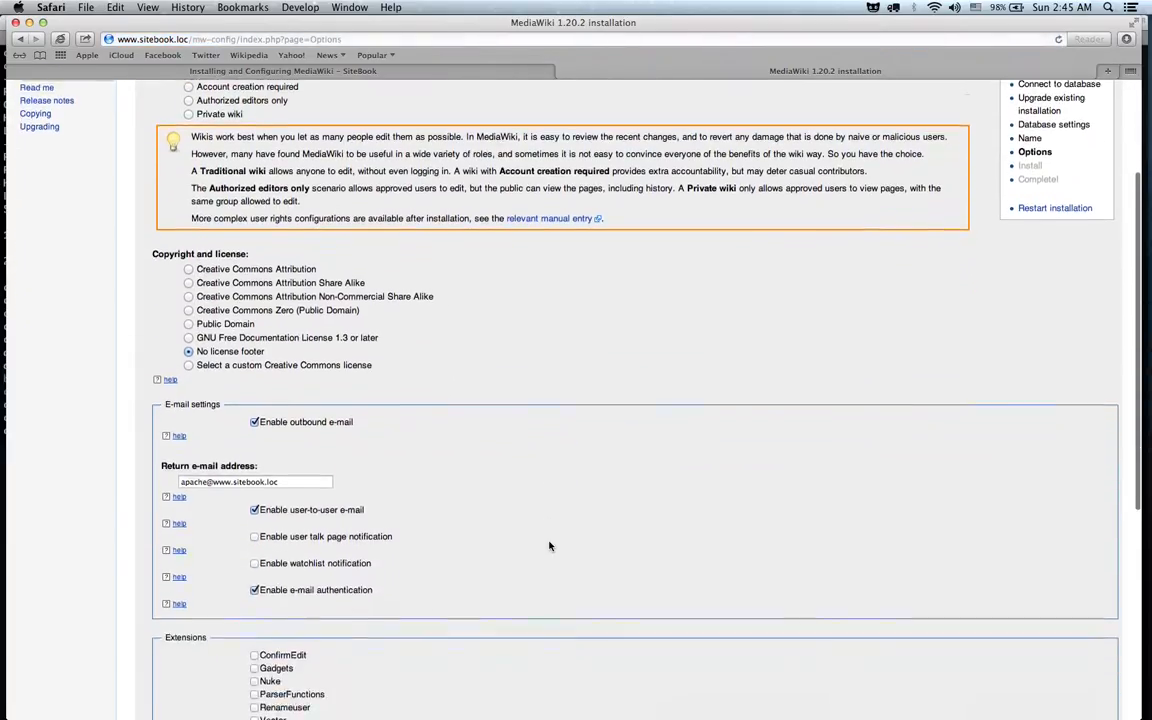
{"action": "scroll", "scroll_direction": "down", "scroll_amount": 3}
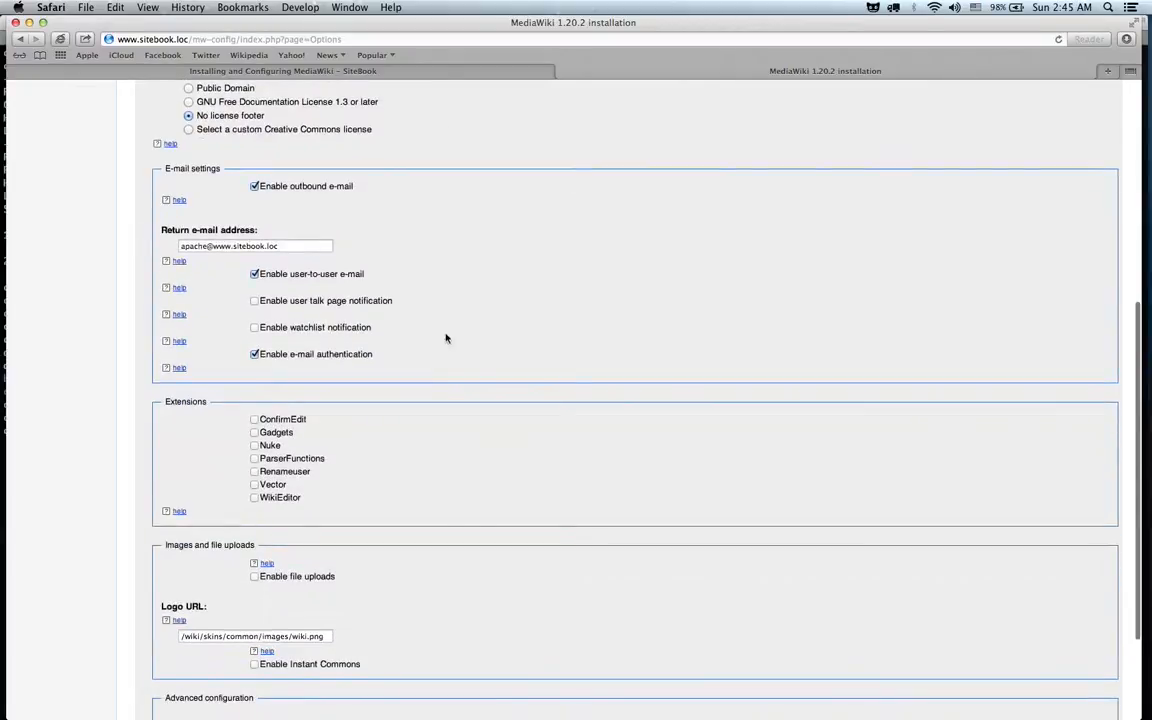
{"action": "scroll", "scroll_direction": "down", "scroll_amount": 3}
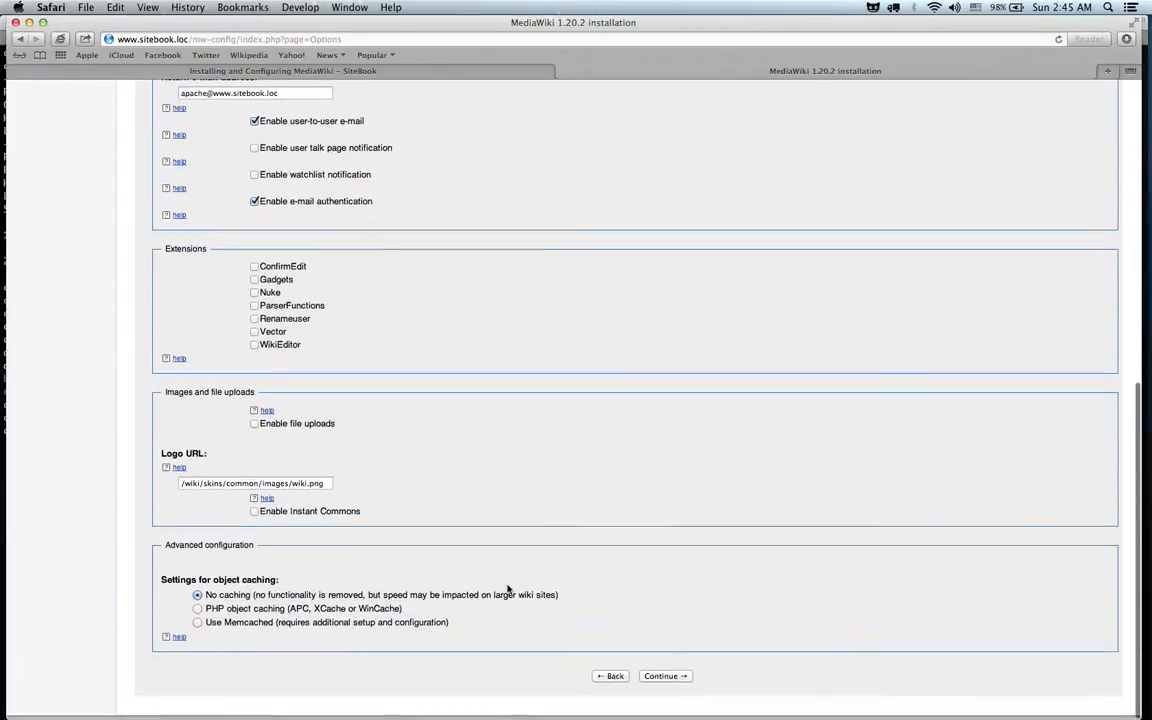
{"action": "scroll", "scroll_direction": "up", "scroll_amount": 3}
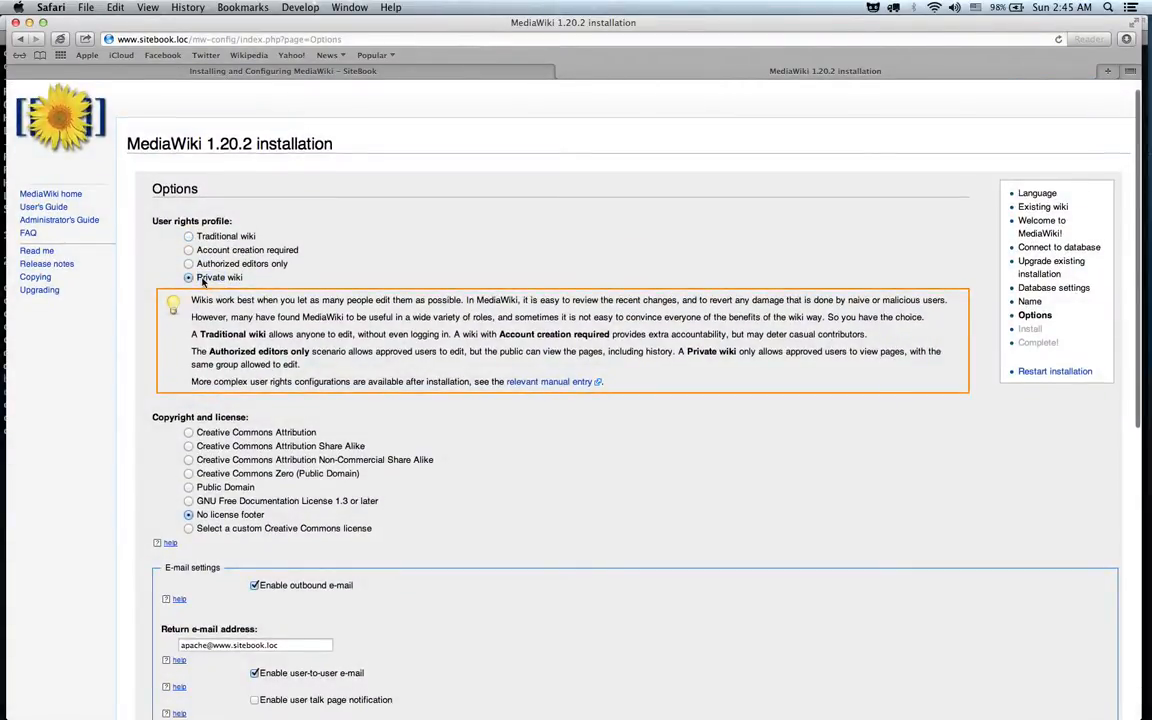
{"action": "left_click", "coordinate": [188, 235]}
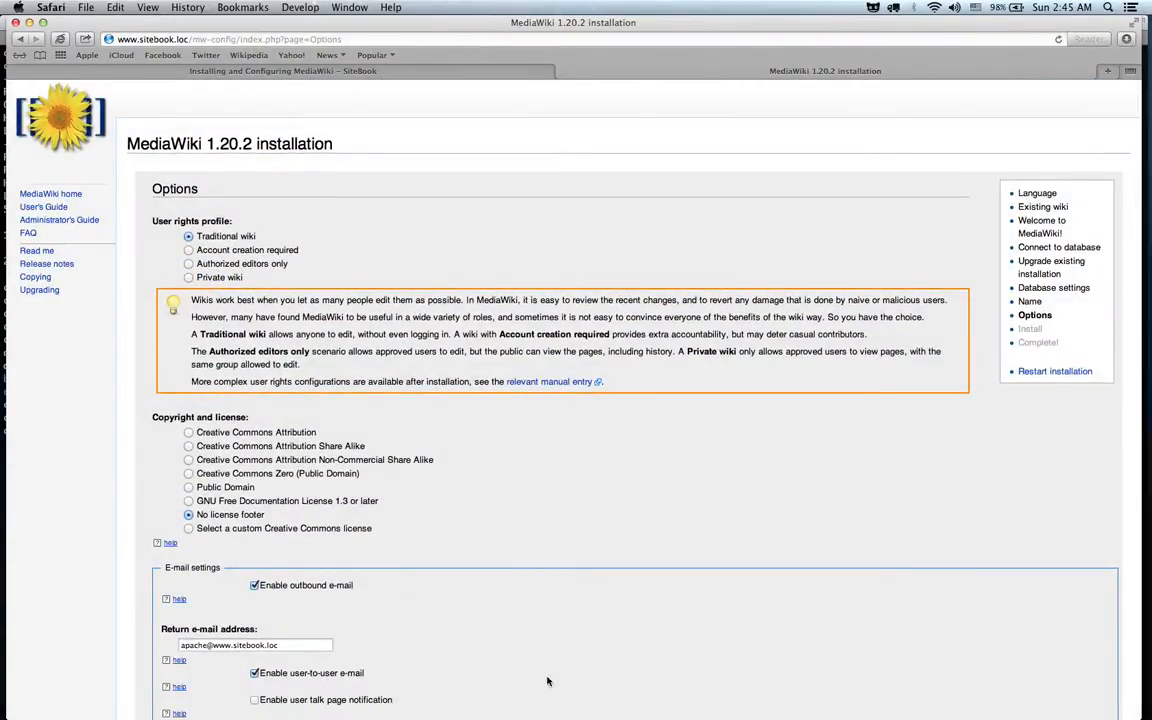
{"action": "scroll", "scroll_direction": "down", "scroll_amount": 3}
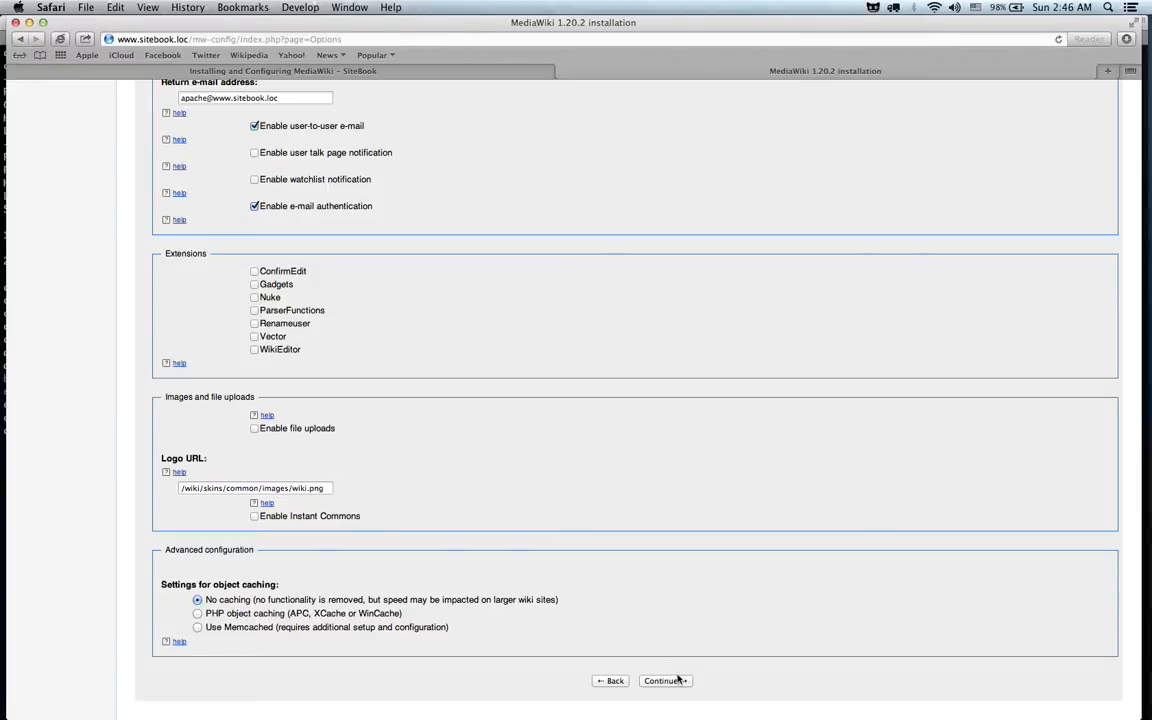
{"action": "left_click", "coordinate": [663, 680]}
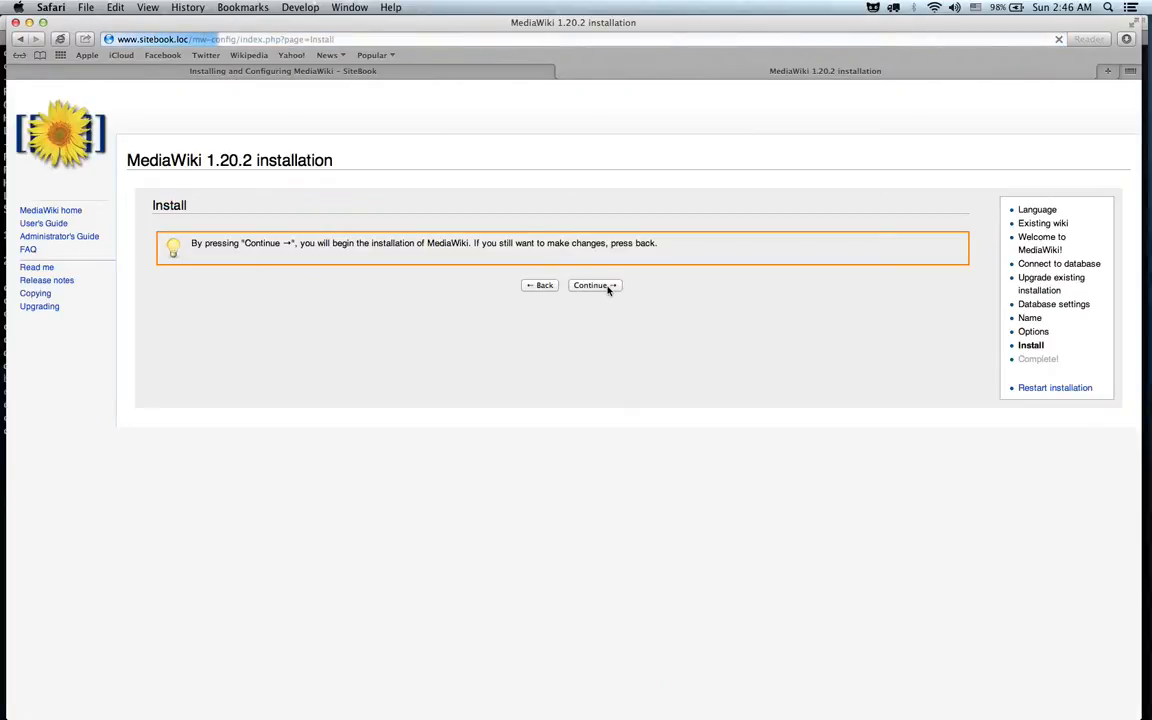
{"action": "mouse_move", "coordinate": [218, 268]}
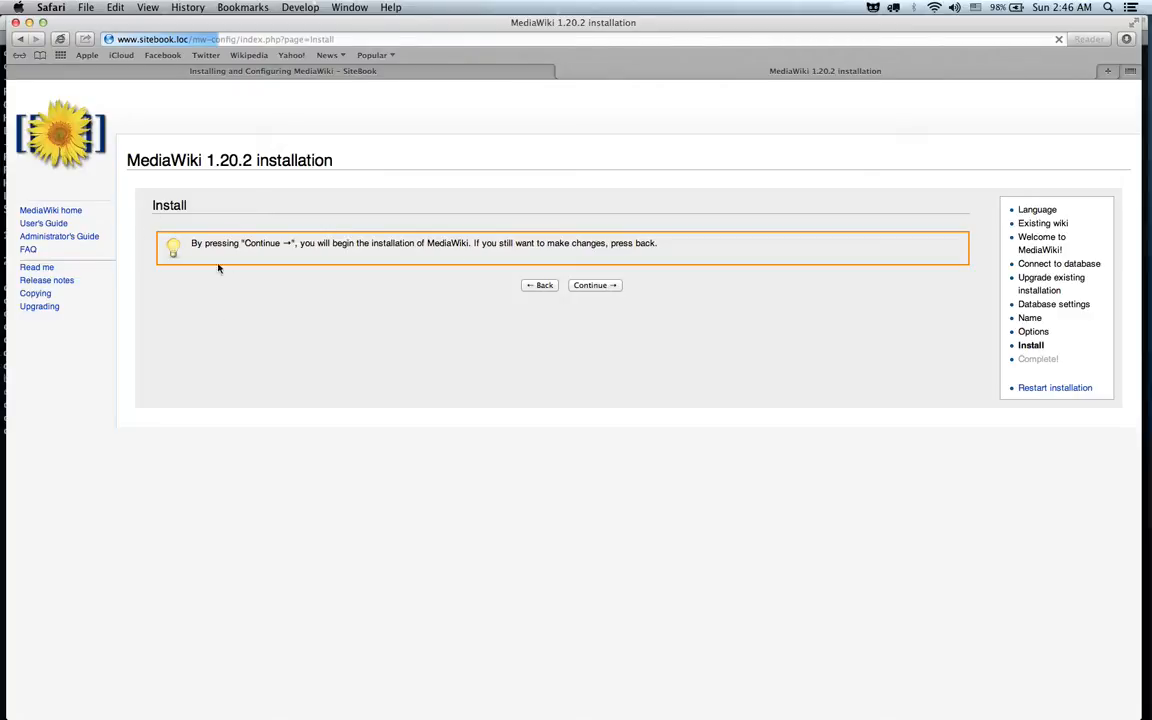
- Run the installation through to the Complete! page offering LocalSettings.php
{"action": "left_click", "coordinate": [595, 285]}
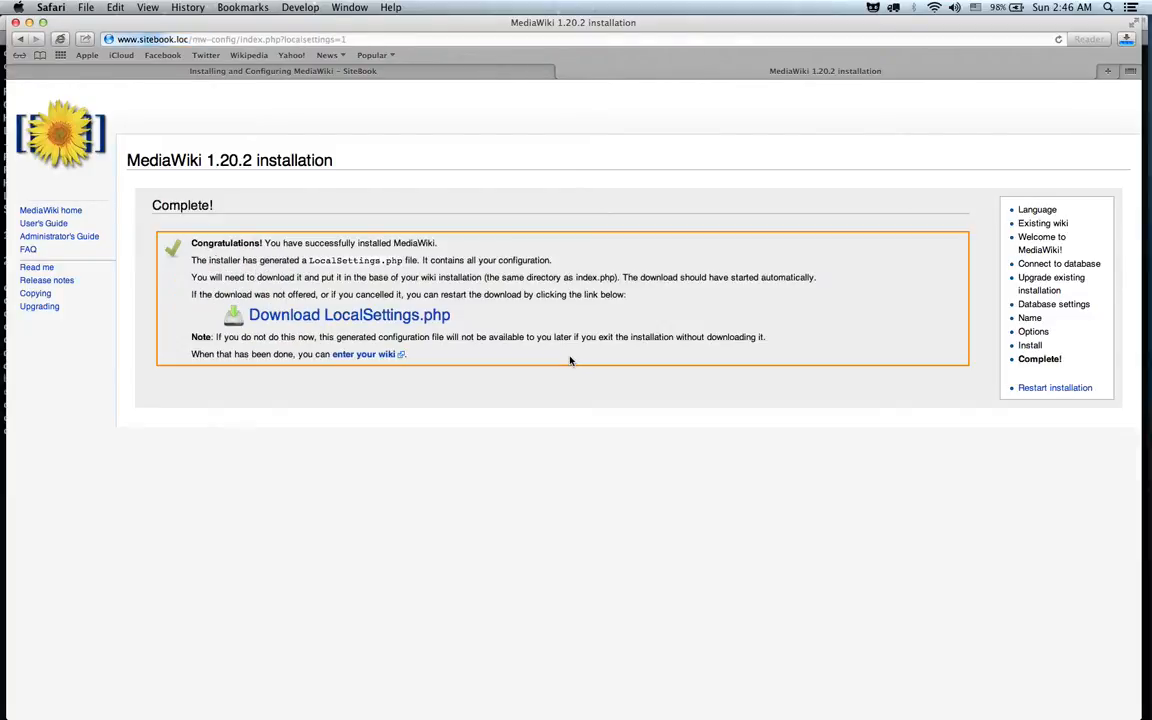
{"action": "left_click", "coordinate": [349, 314]}
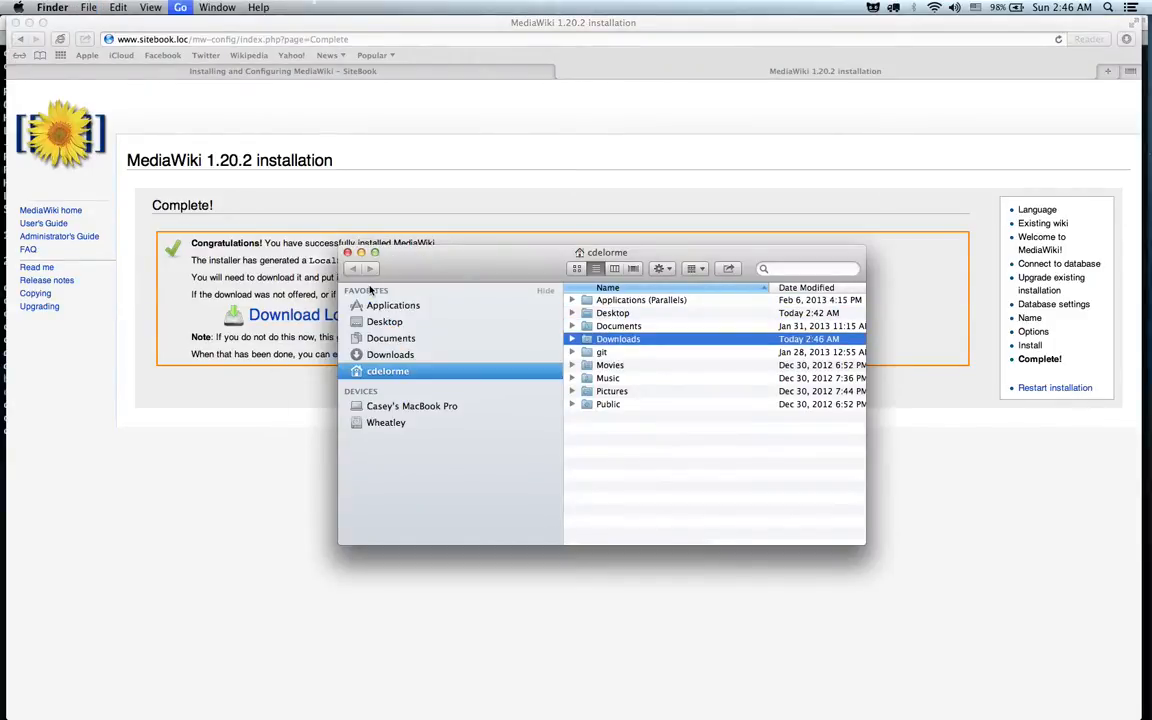
- Copy all of LocalSettings.php from Downloads in Sublime Text and return to iTerm
{"action": "left_click", "coordinate": [390, 354]}
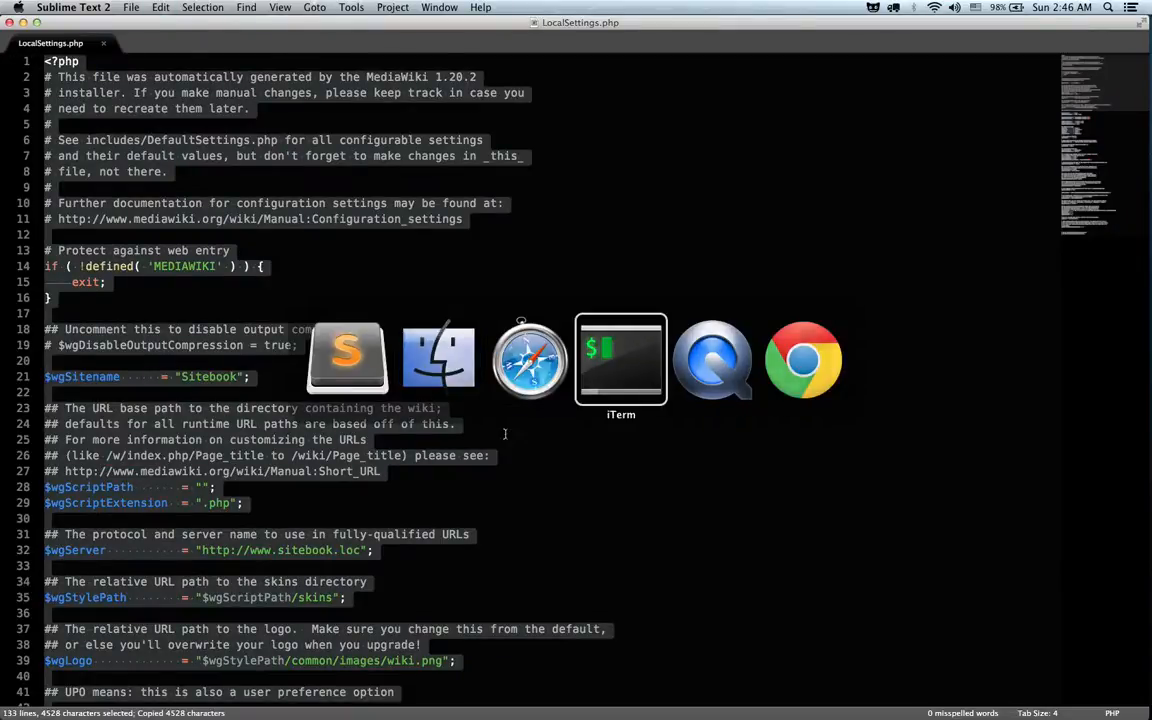
{"action": "left_click", "coordinate": [620, 360]}
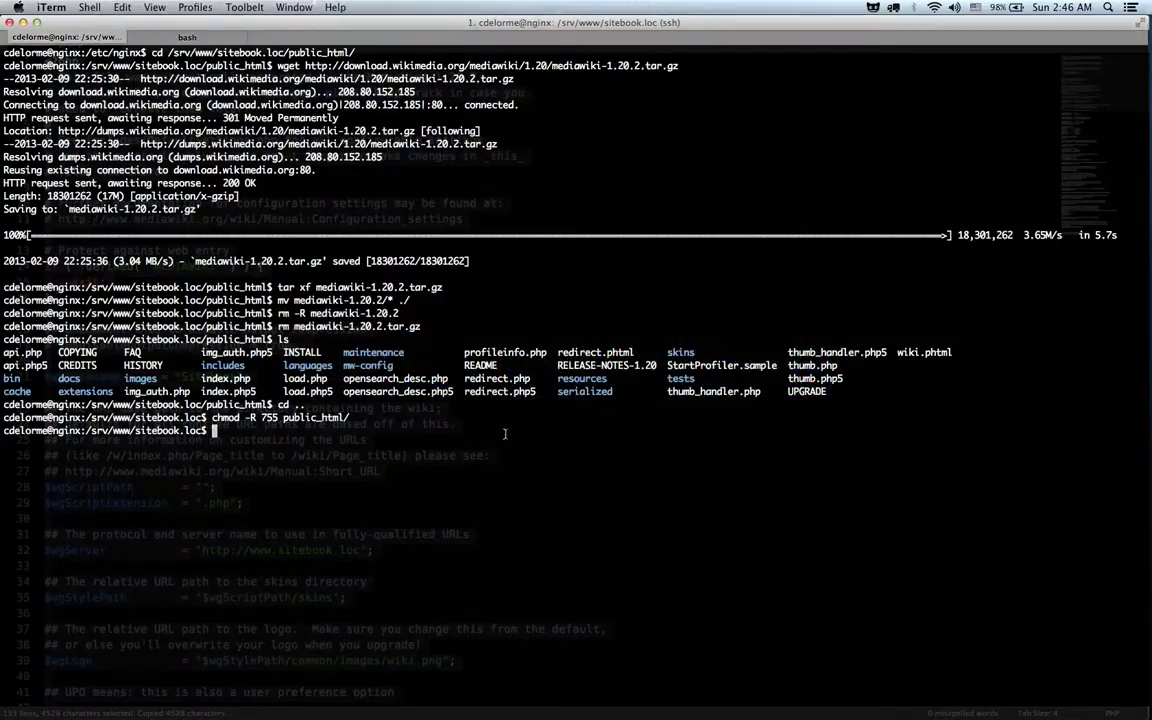
- Create LocalSettings.php in public_html with vi and paste in the copied installer configuration
{"action": "type", "text": "cd public_html/"}
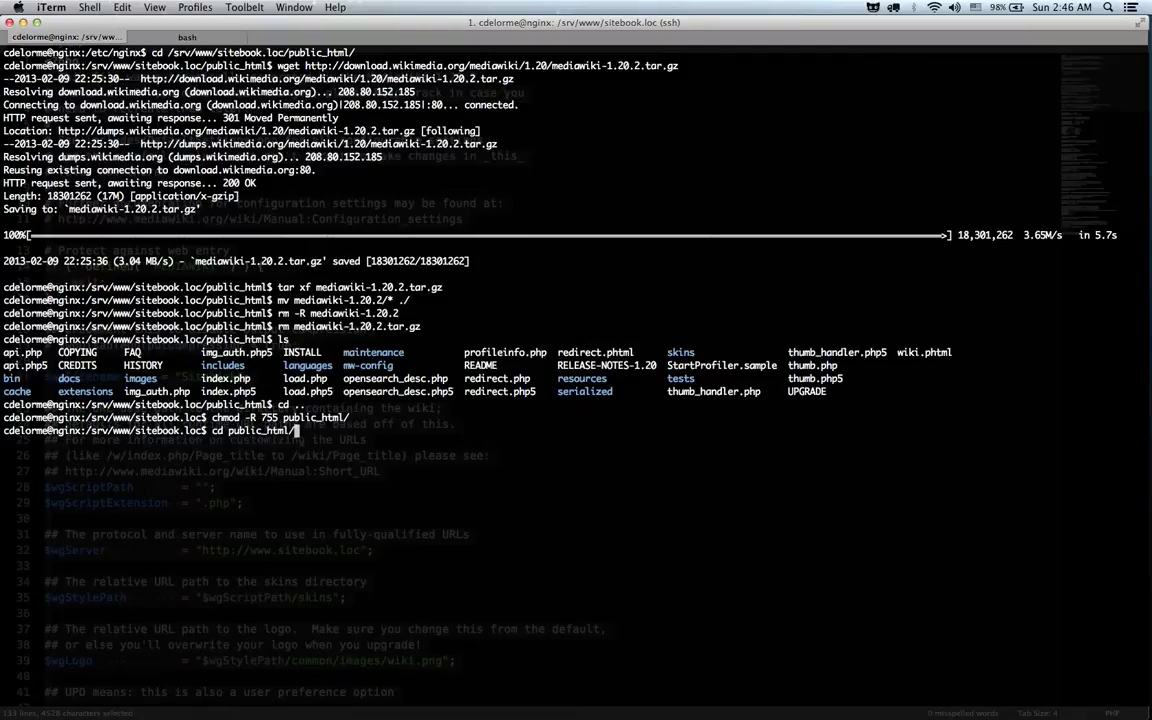
{"action": "type", "text": "vi LocalS"}
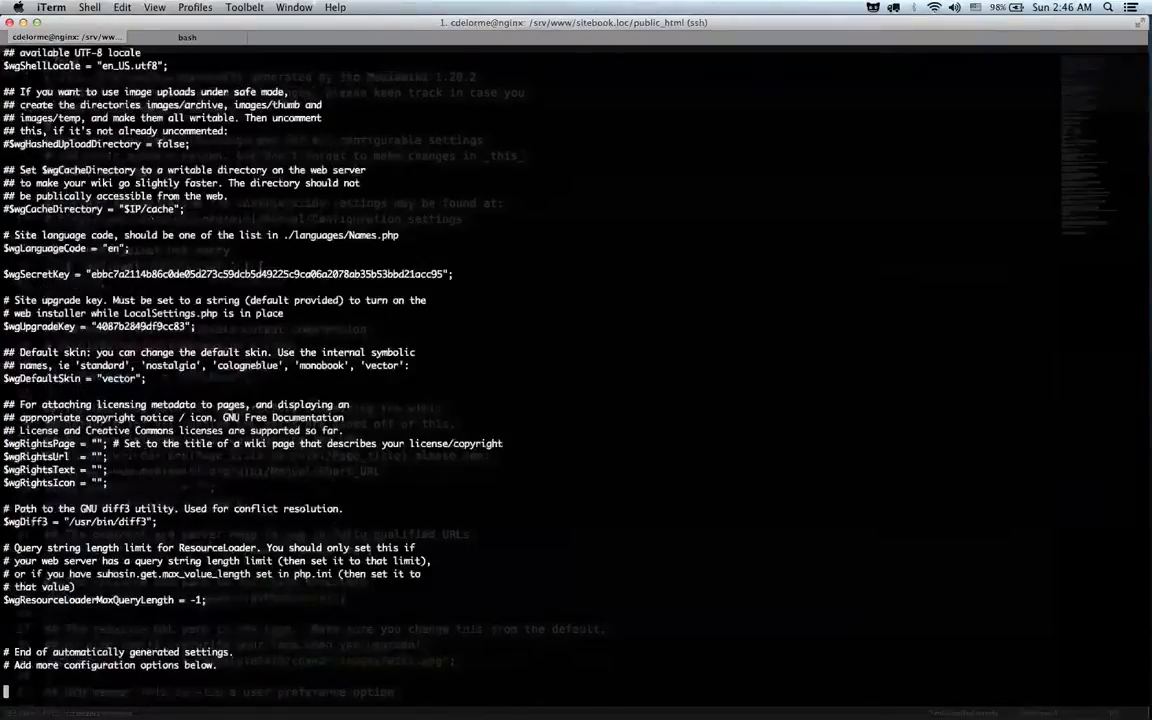
{"action": "scroll", "scroll_direction": "up", "scroll_amount": 3}
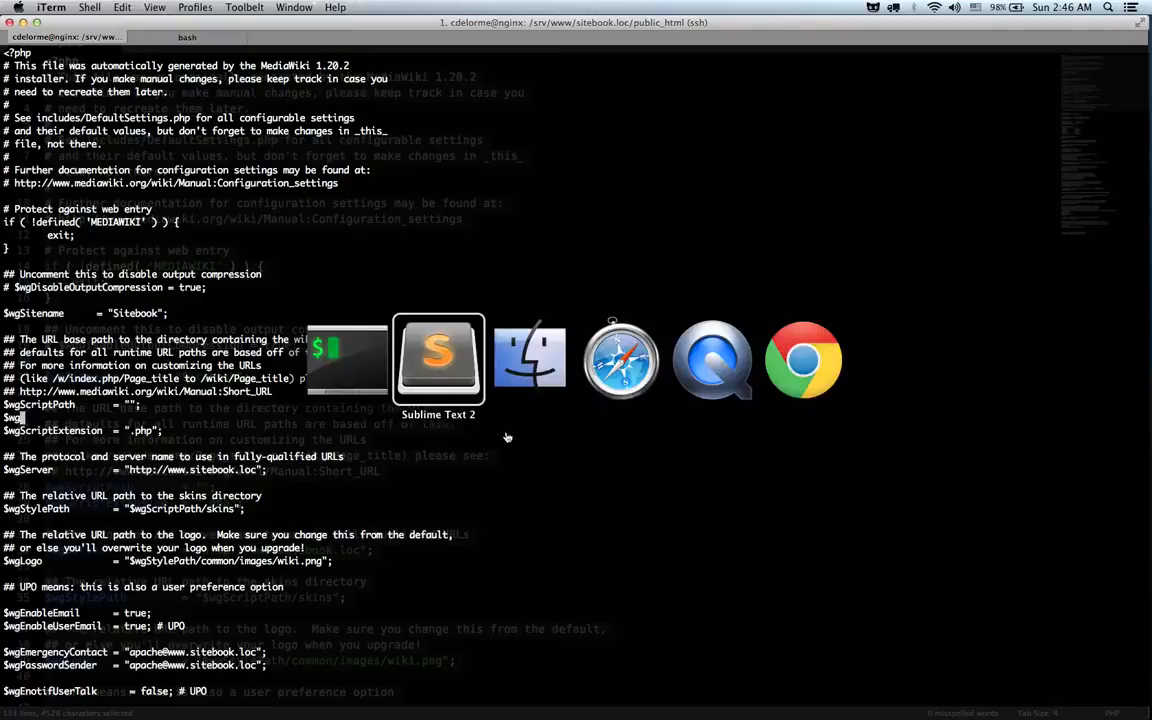
- Following the setup guide, set $wgArticlePath to "/$1" and $wgUsePathInfo to true in LocalSettings.php
{"action": "left_click", "coordinate": [620, 360]}
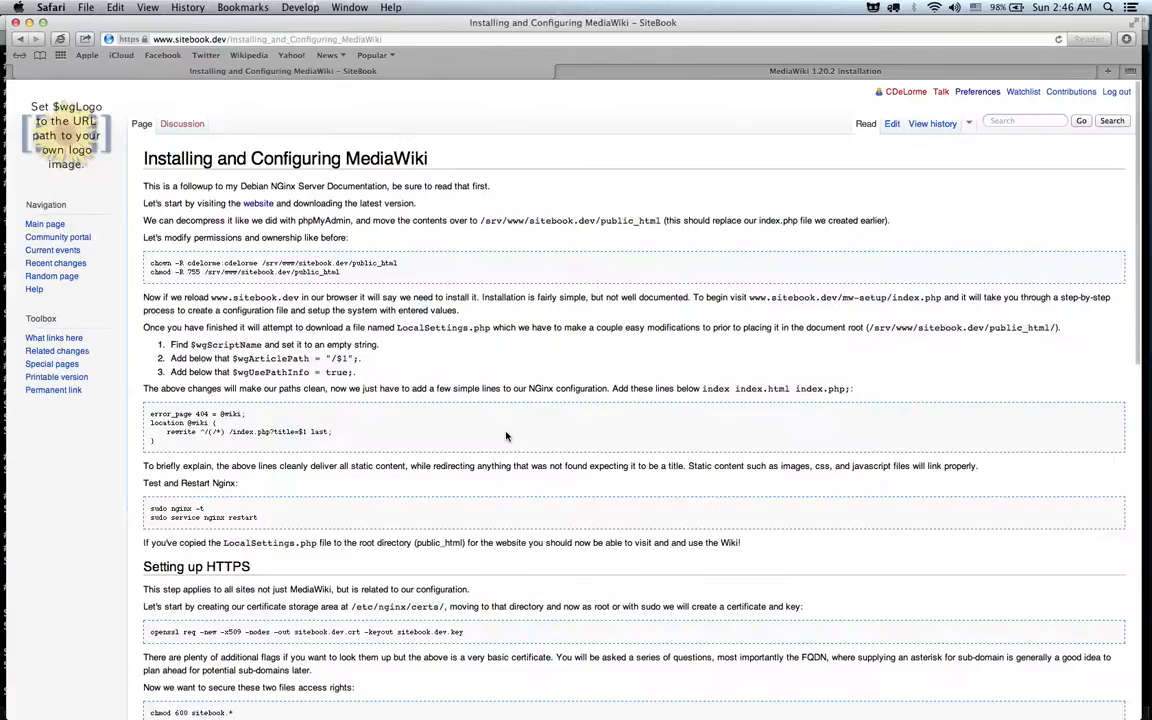
{"action": "scroll", "scroll_direction": "down", "scroll_amount": 3}
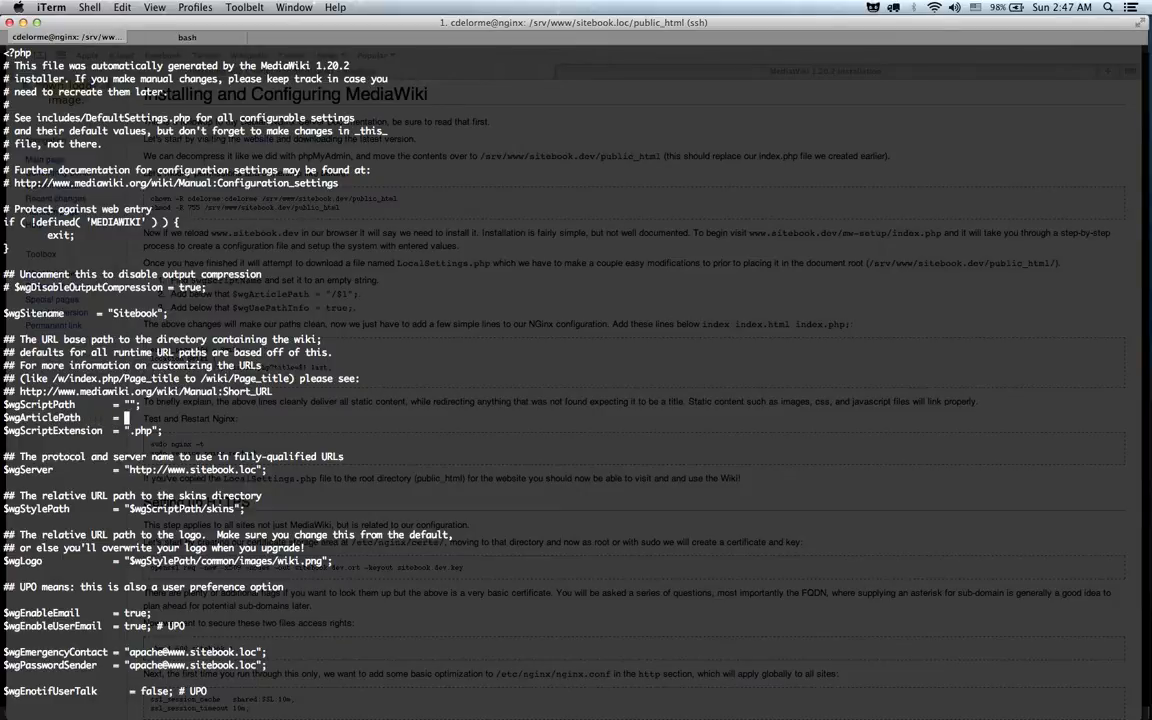
{"action": "type", "text": "/$1\";"}
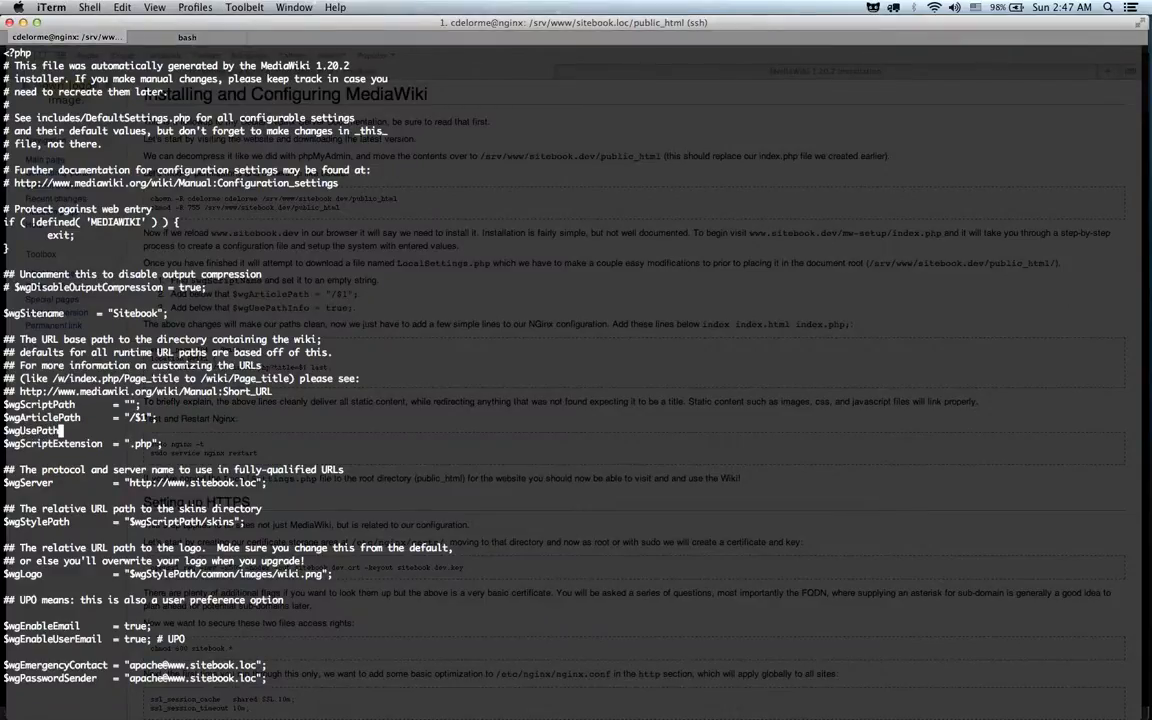
{"action": "type", "text": "Info      ="}
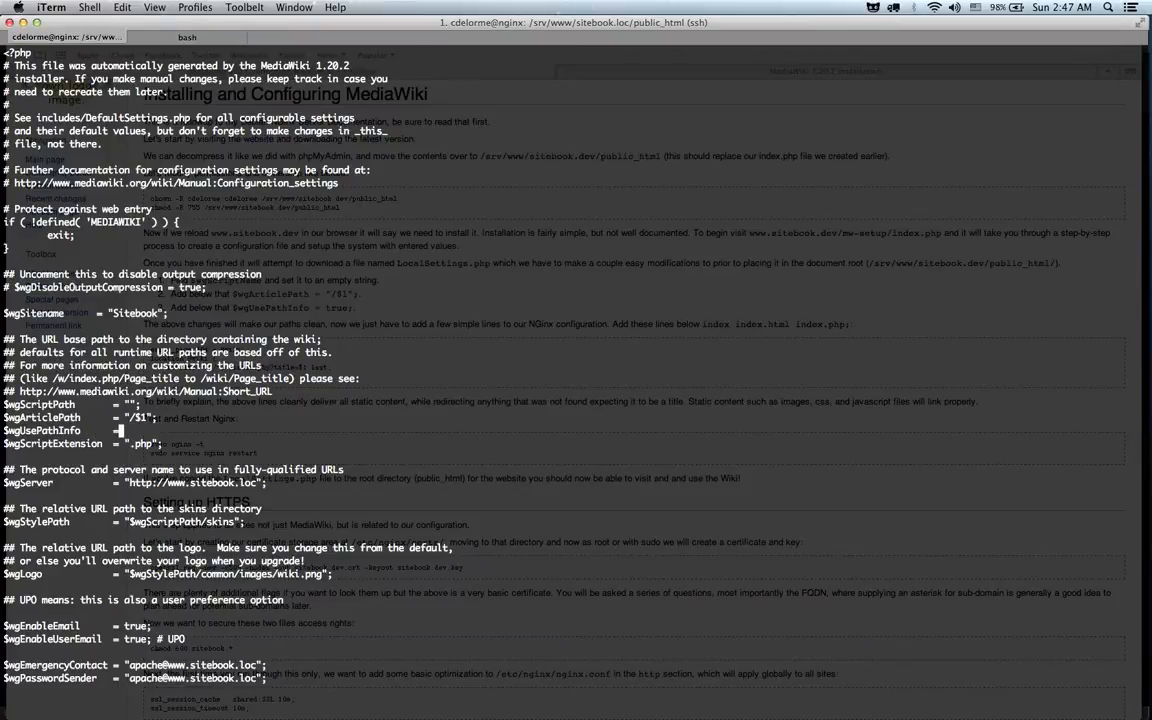
{"action": "type", "text": "true"}
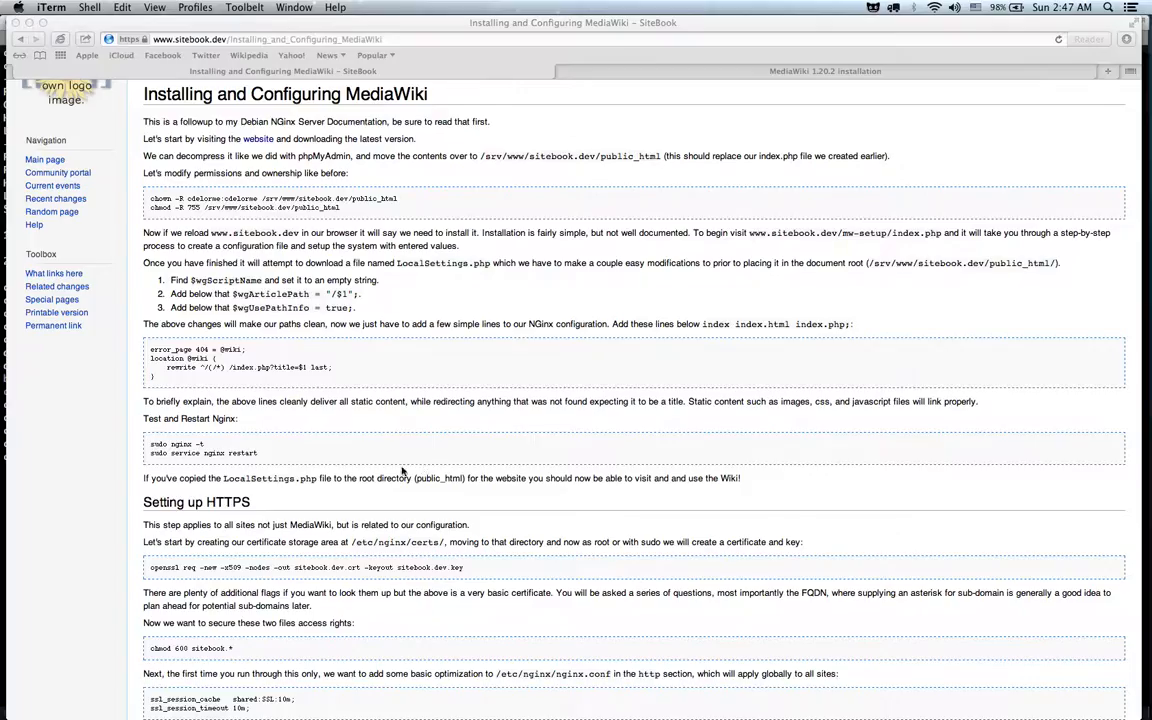
- Open the finished installer and enter the wiki, then copy the tutorial's error_page and rewrite lines
{"action": "left_click", "coordinate": [825, 71]}
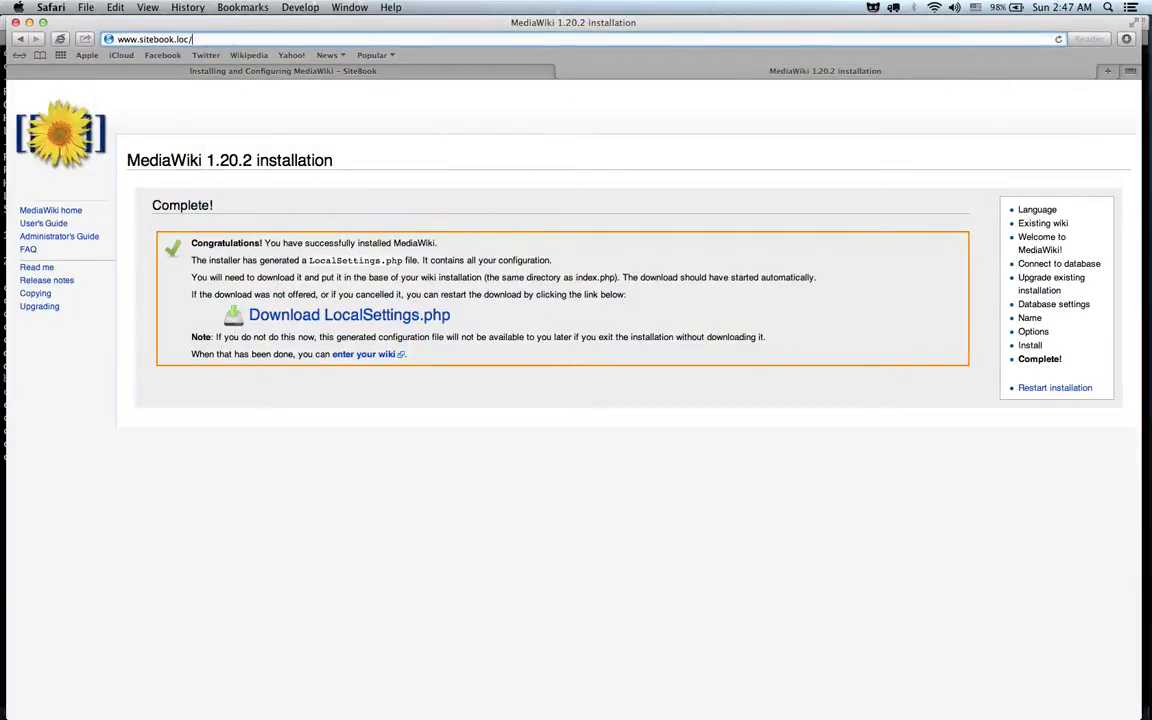
{"action": "left_click", "coordinate": [363, 354]}
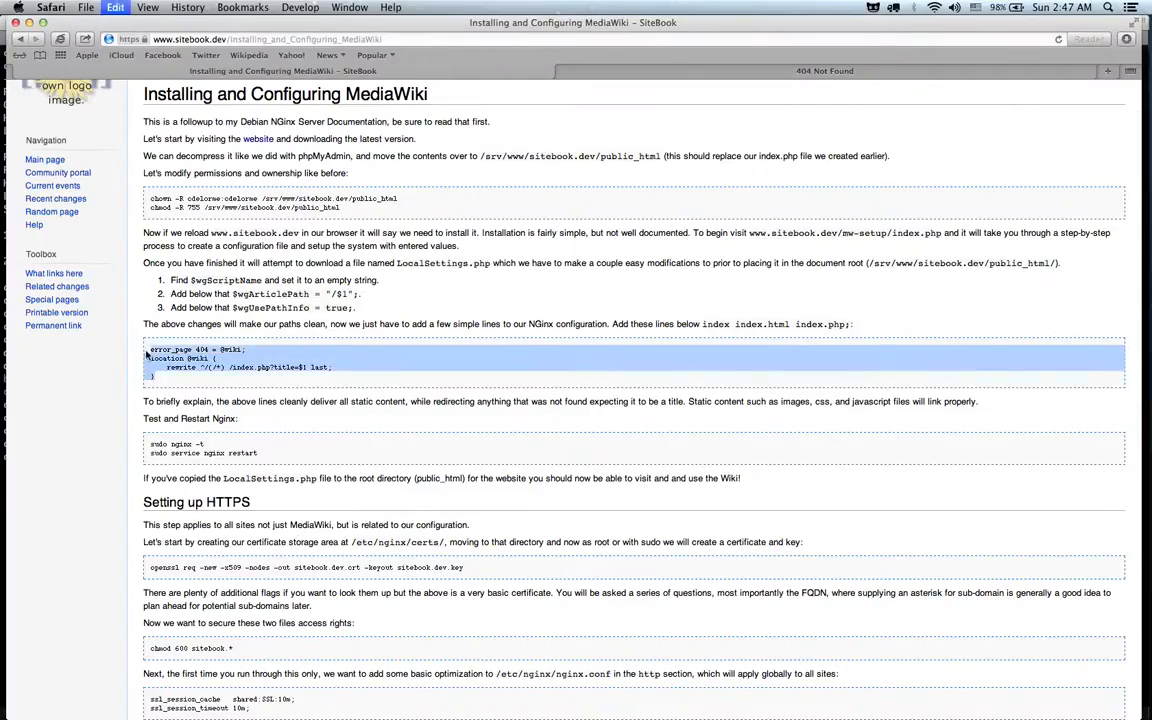
{"action": "left_click", "coordinate": [245, 367]}
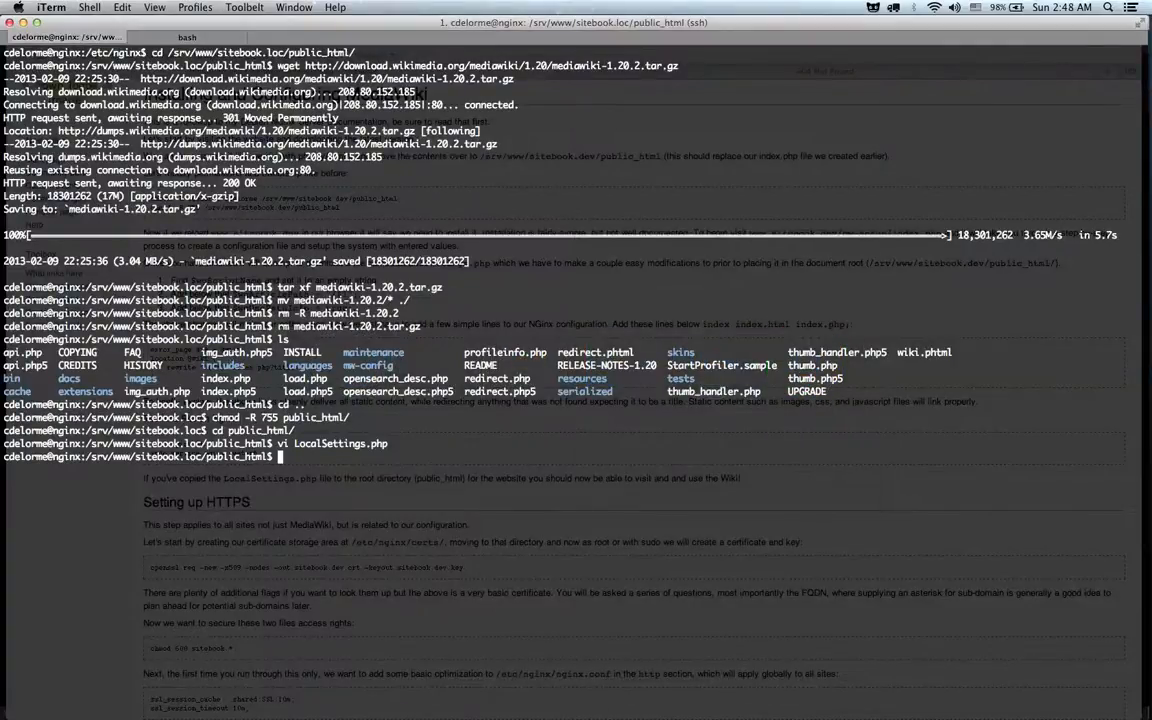
{"action": "type", "text": "sudo vi /etc/"}
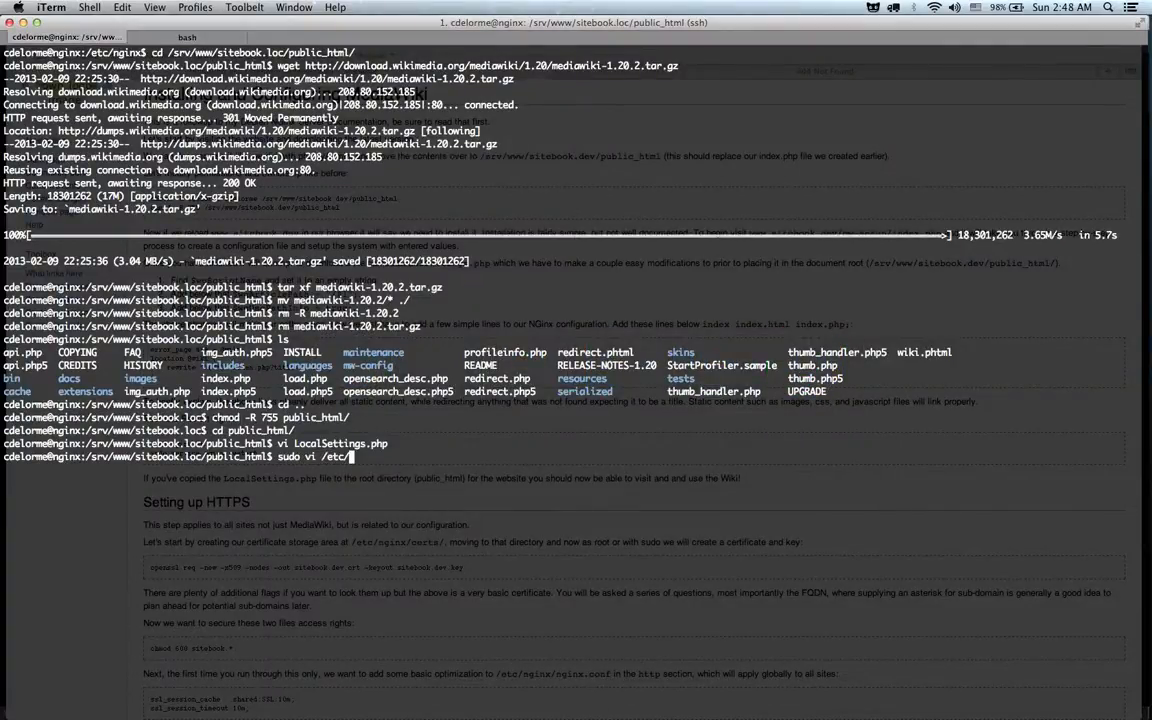
{"action": "type", "text": "nginx/sites-available/www.sitebook.loc"}
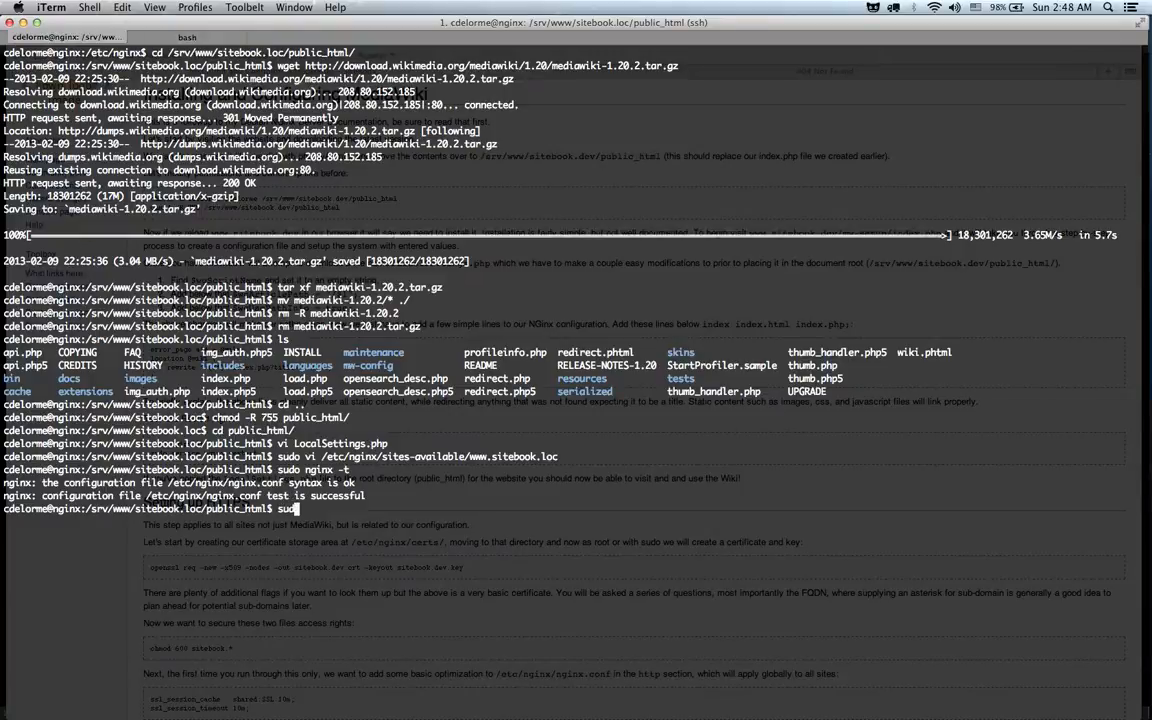
{"action": "type", "text": "service  nginx re"}
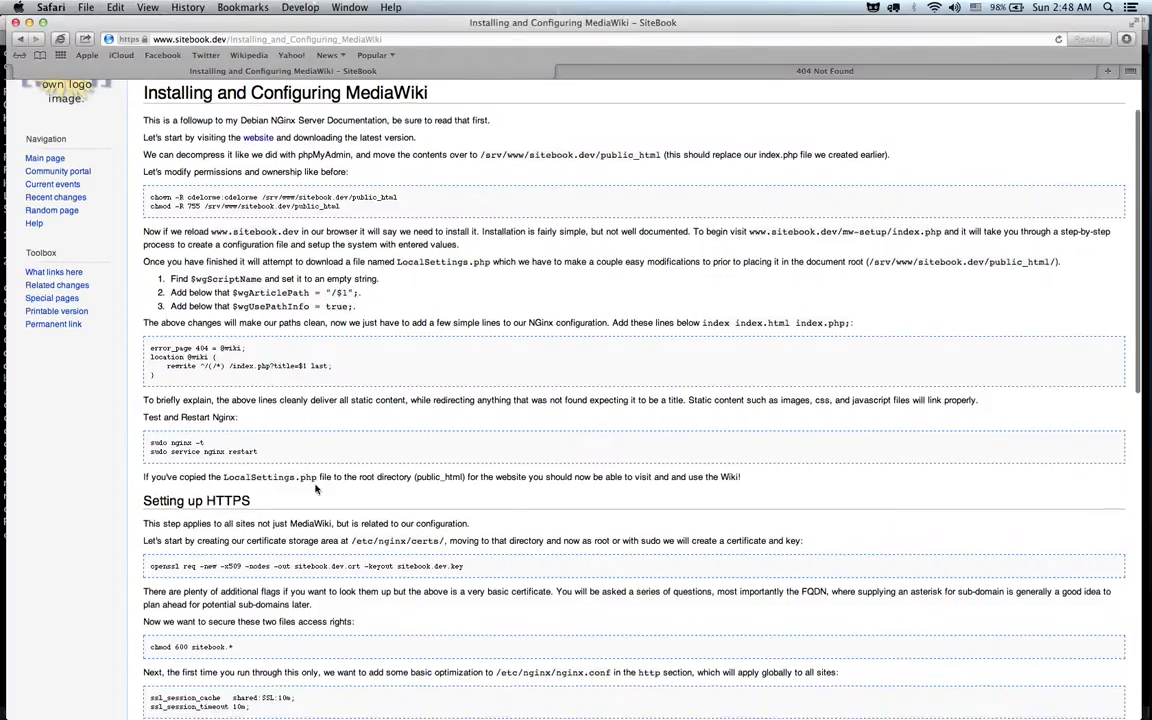
{"action": "scroll", "scroll_direction": "down", "scroll_amount": 3}
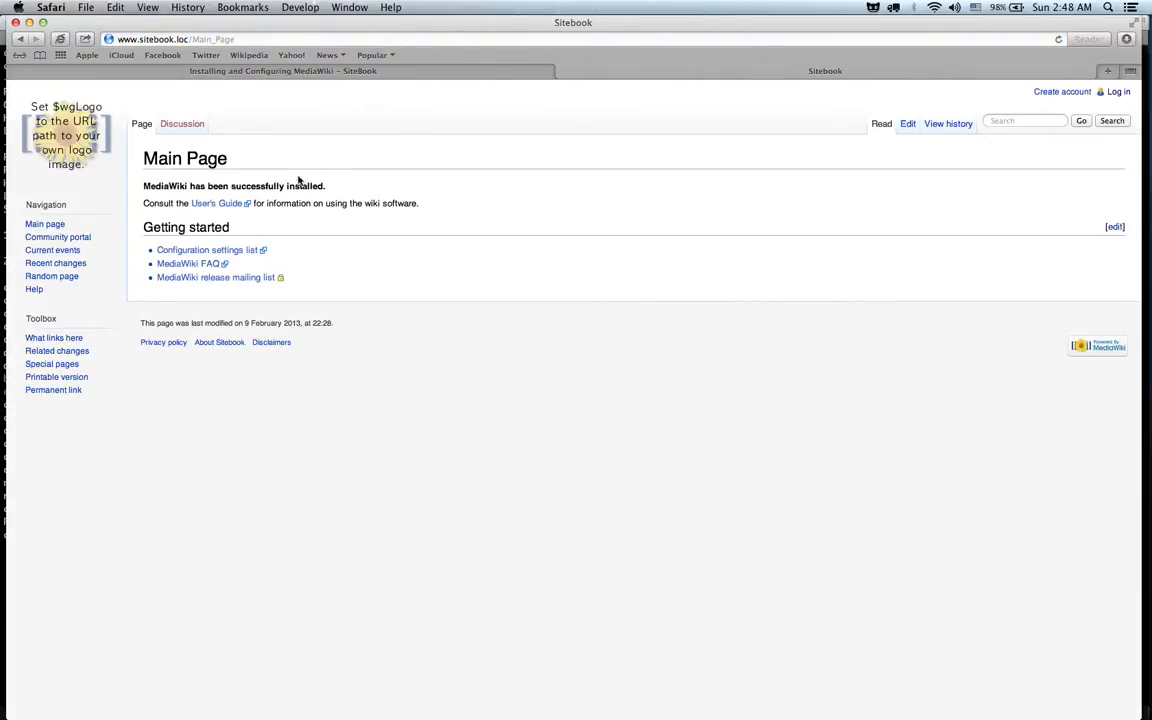
{"action": "mouse_move", "coordinate": [418, 309]}
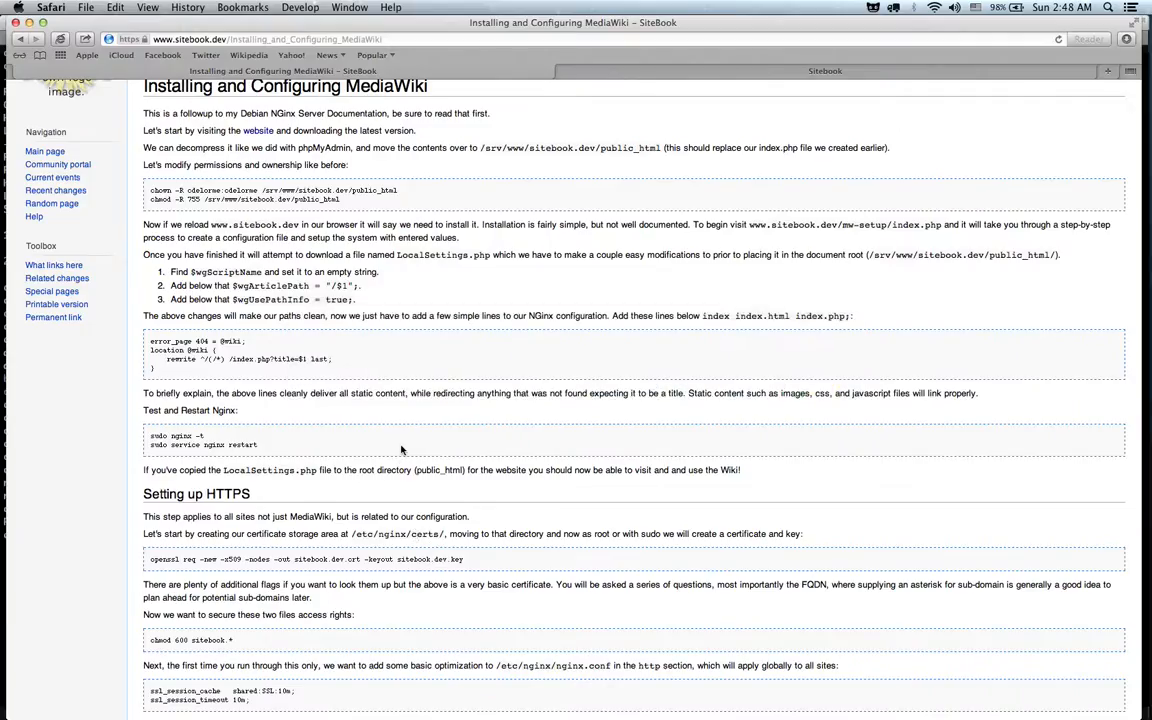
- Make /etc/nginx/certs and run sudo openssl req -new -x509 -nodes to generate a certificate and key
{"action": "scroll", "scroll_direction": "down", "scroll_amount": 3}
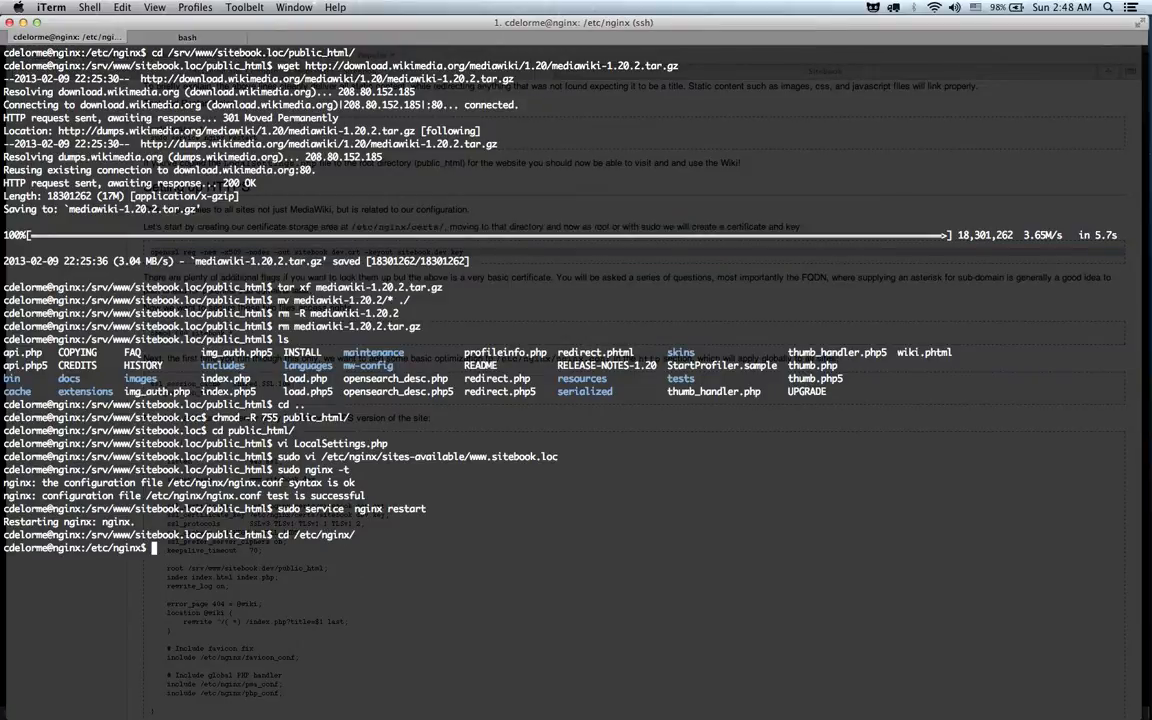
{"action": "type", "text": "sudo mkdir certs"}
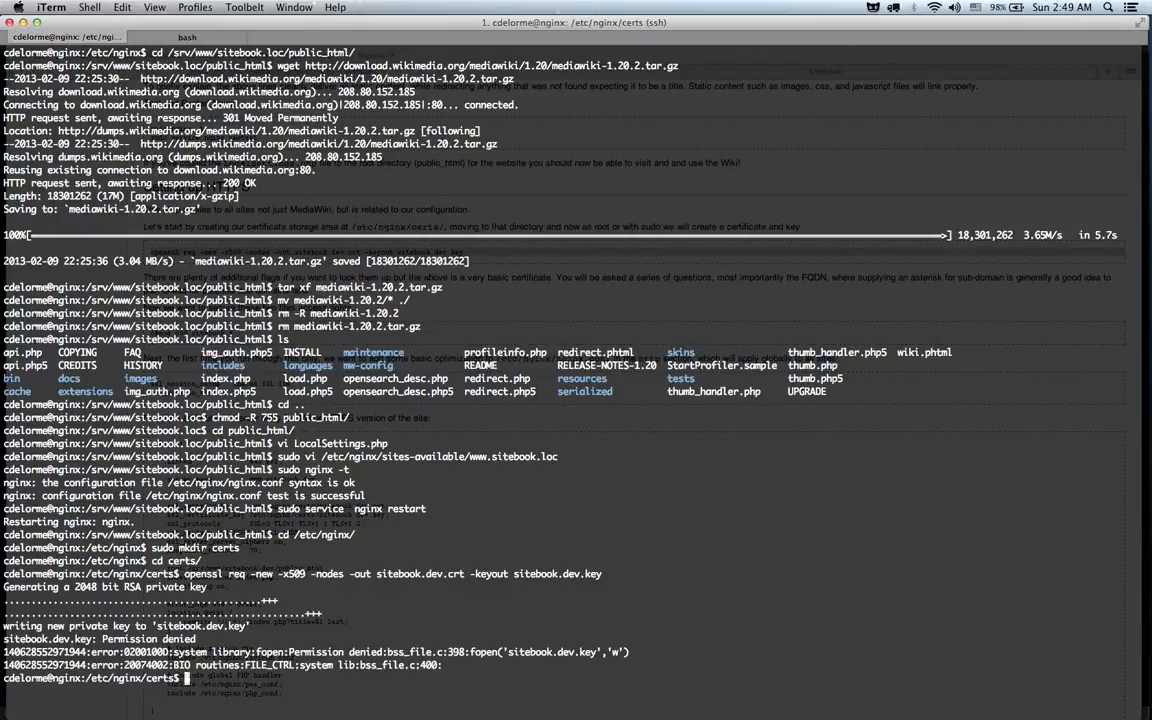
{"action": "type", "text": "openssl req -new -x509 -nodes -out sitebook.dev.crt -keyout sitebook.dev.key"}
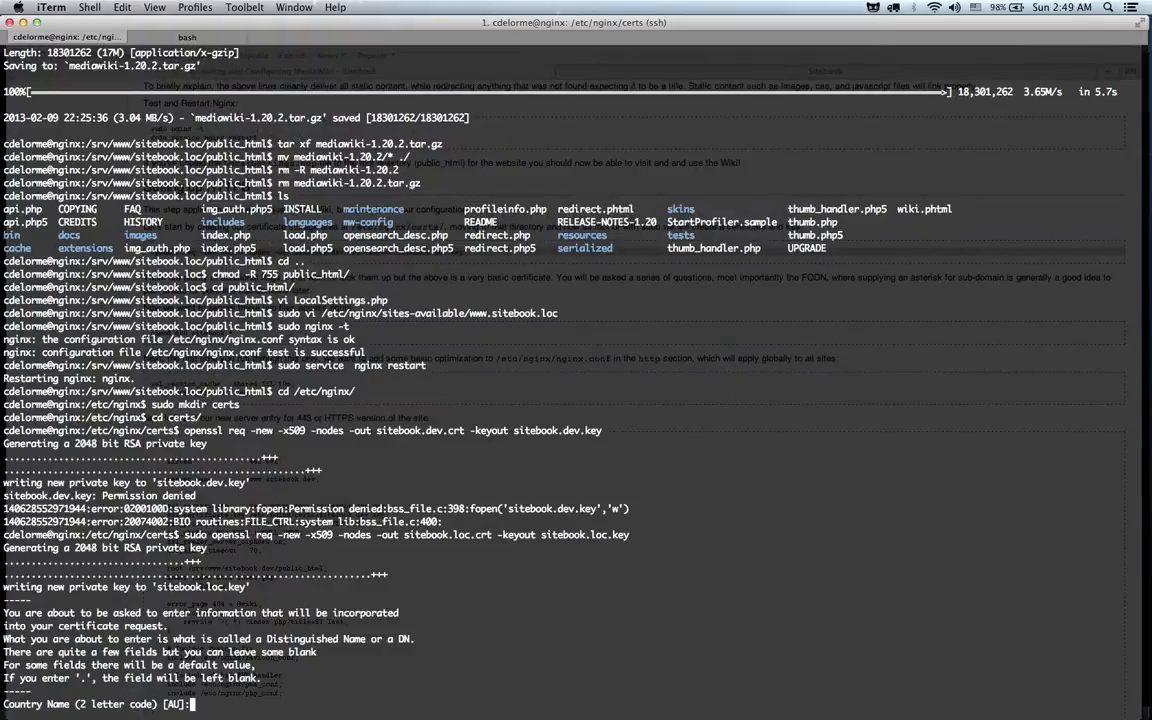
{"action": "type", "text": "US"}
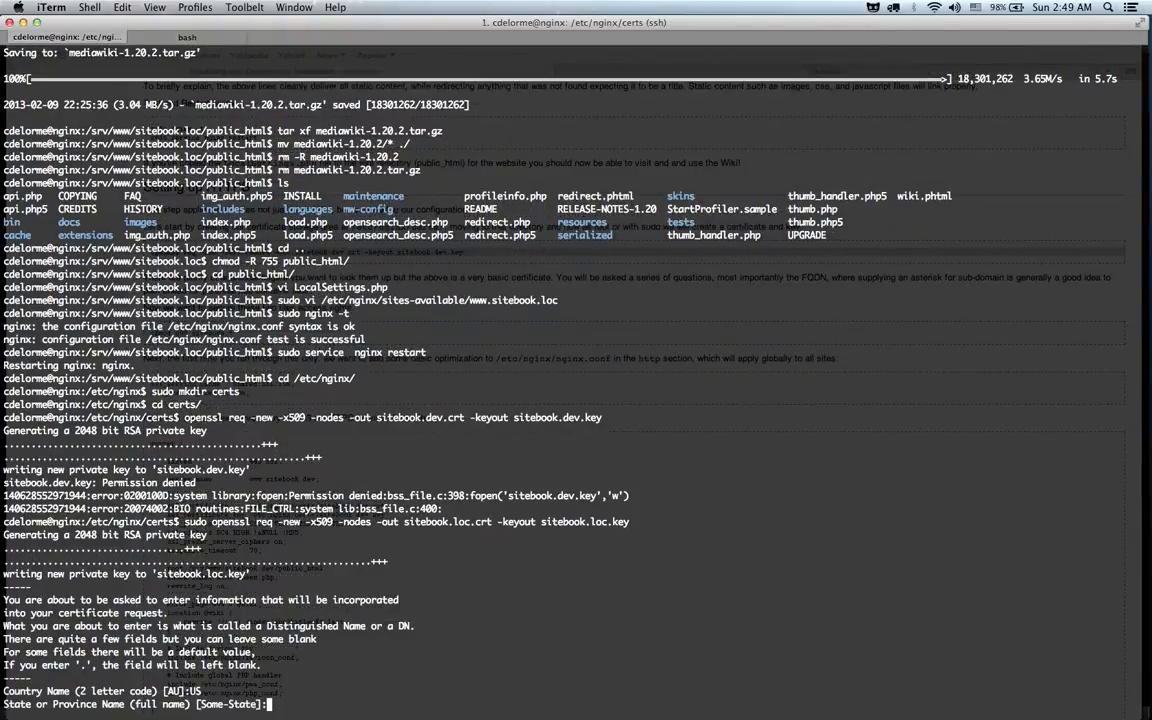
{"action": "type", "text": "New York"}
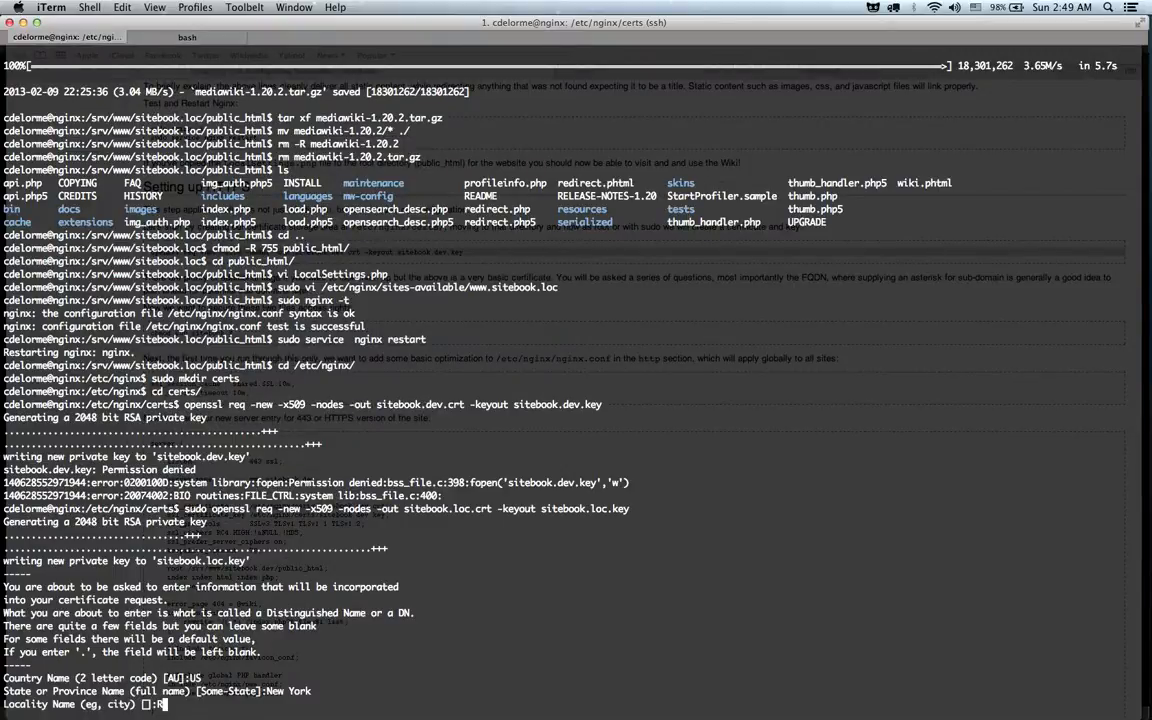
{"action": "type", "text": "Rochester"}
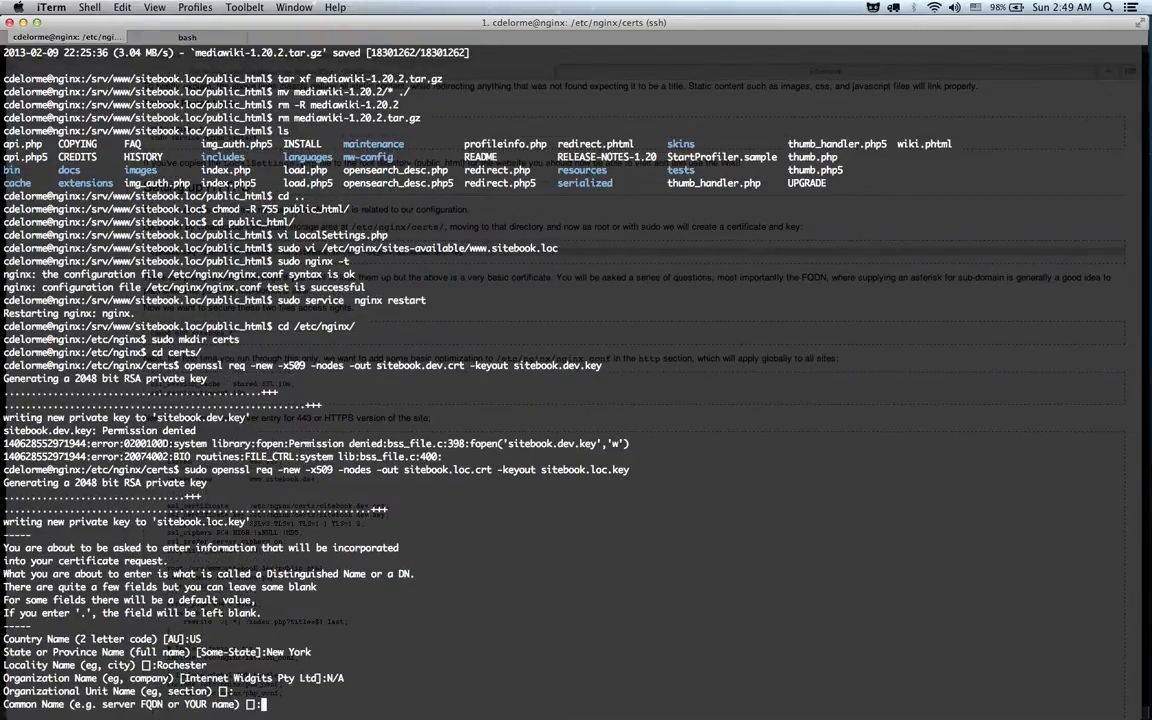
{"action": "type", "text": "*"}
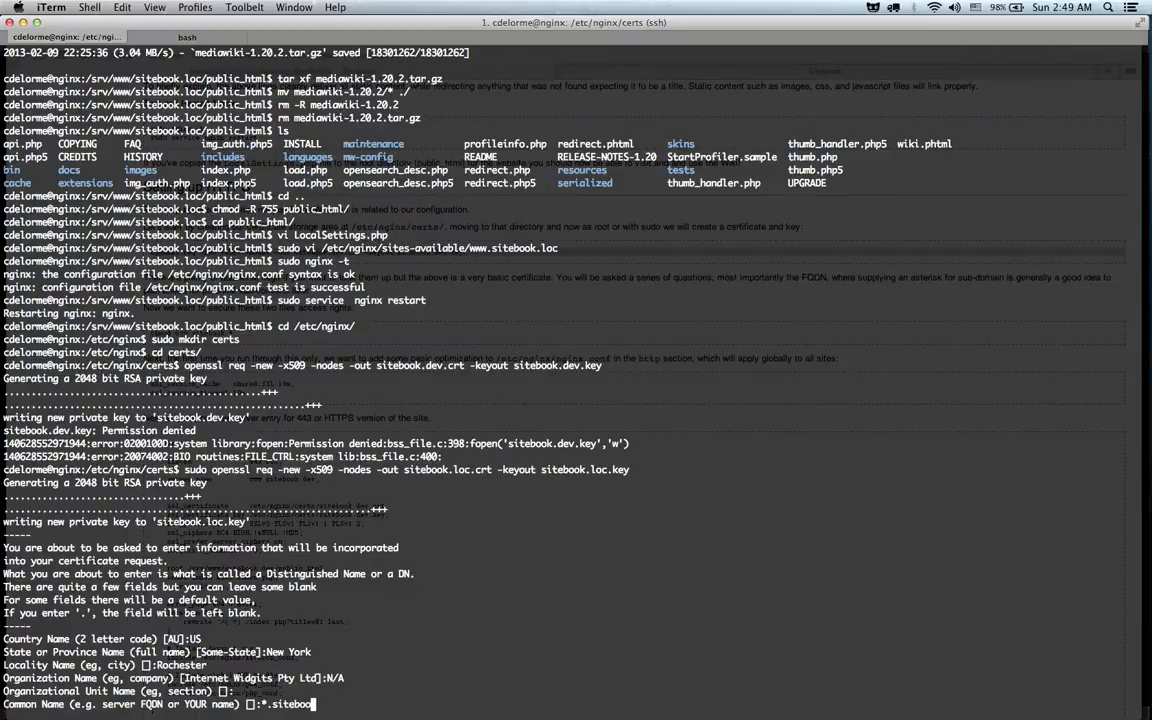
{"action": "type", "text": "loc"}
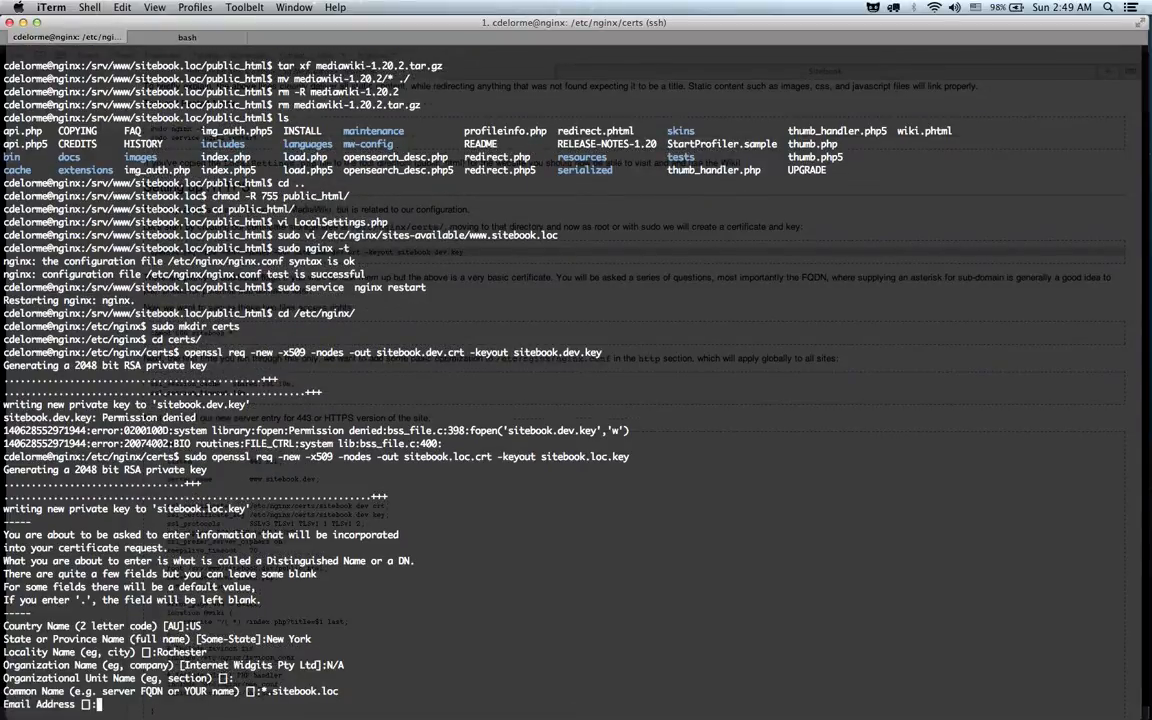
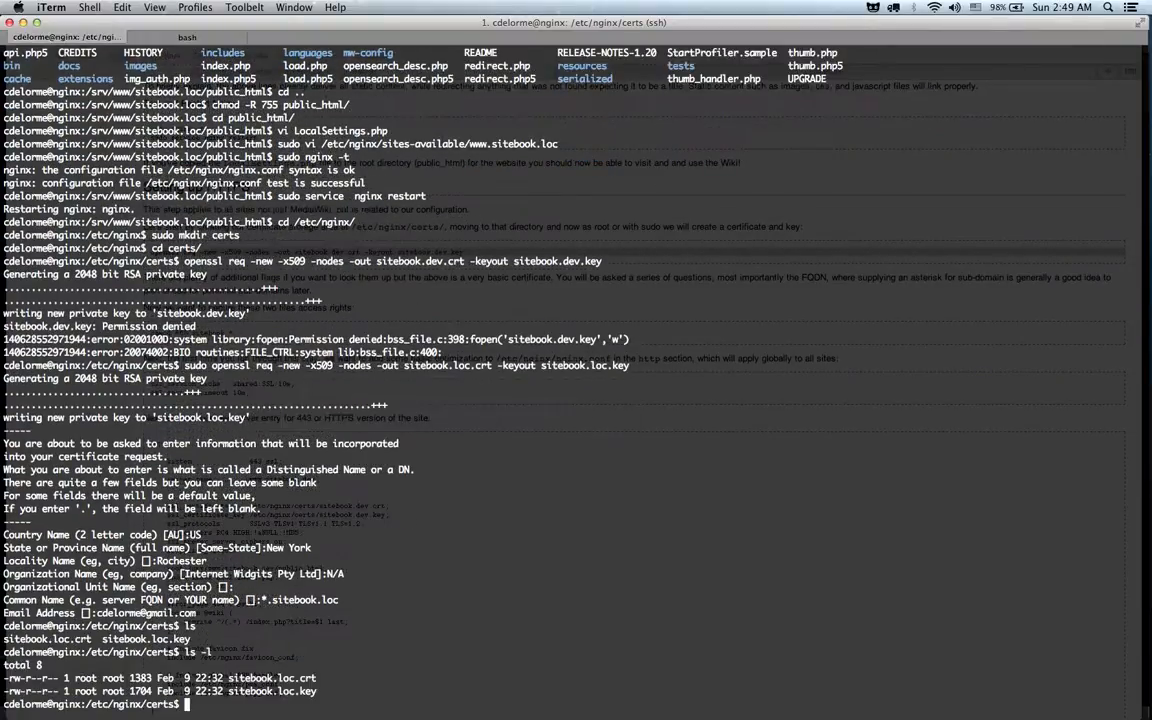
{"action": "type", "text": "chmod 600 sitebook.loc."}
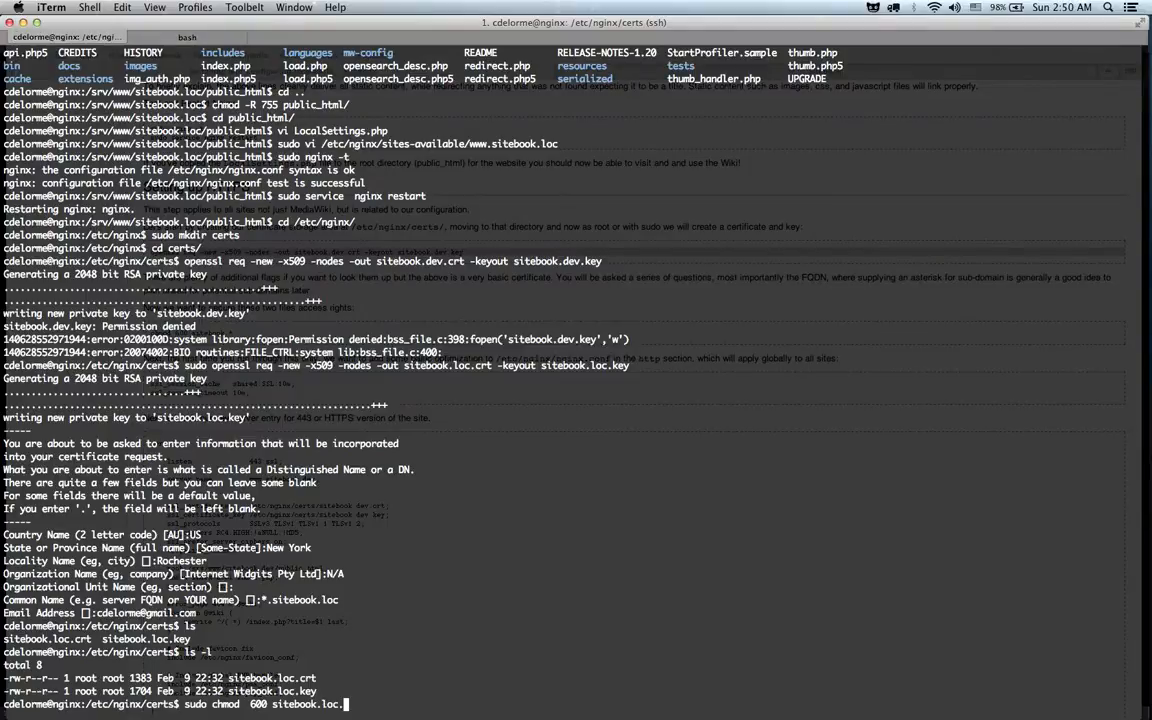
{"action": "key", "text": "Return"}
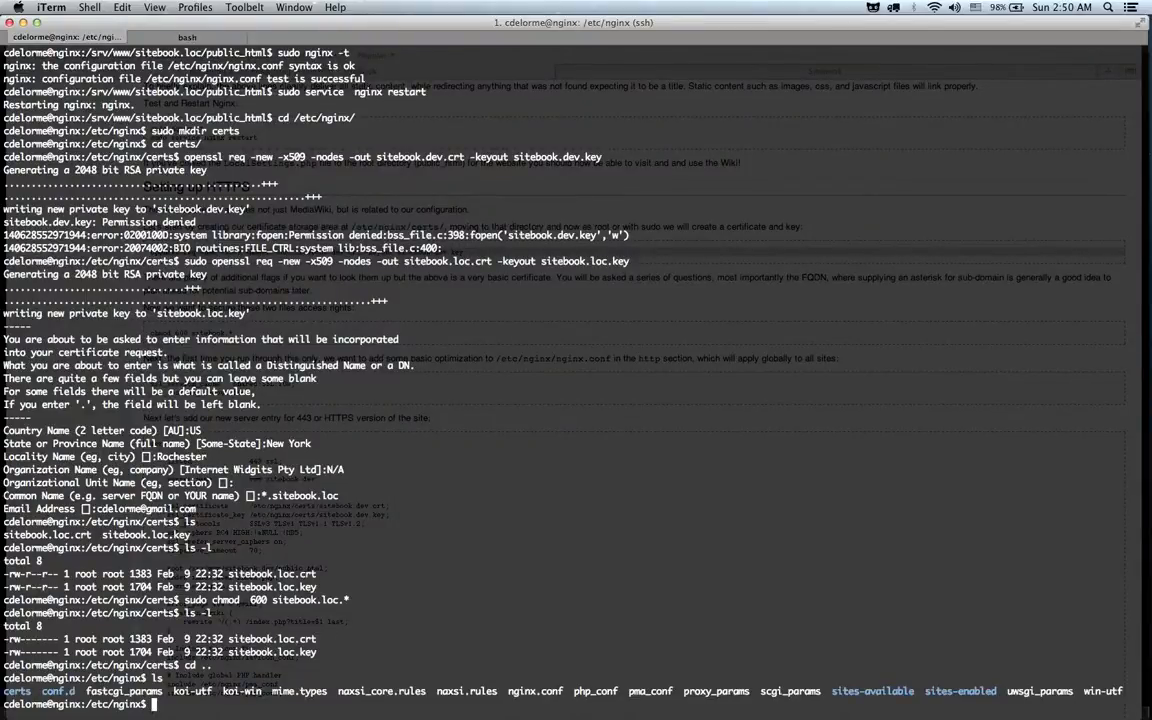
{"action": "type", "text": "sudo vi"}
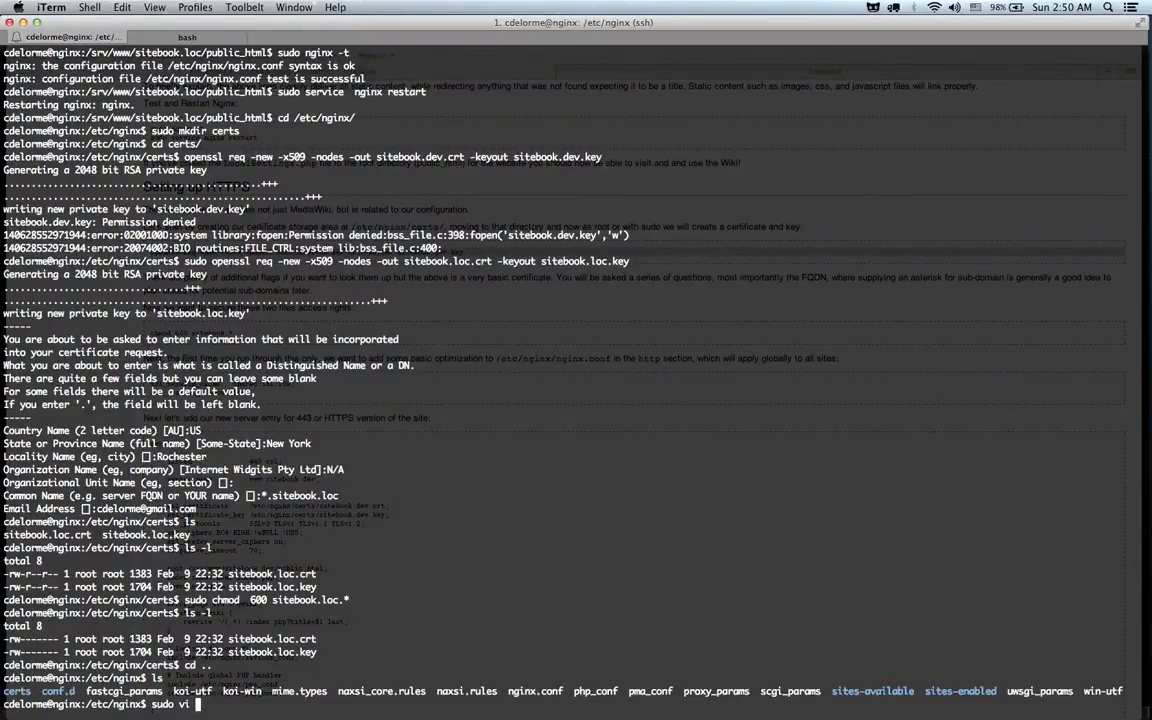
{"action": "type", "text": "sites-available/www.sitebook.loc"}
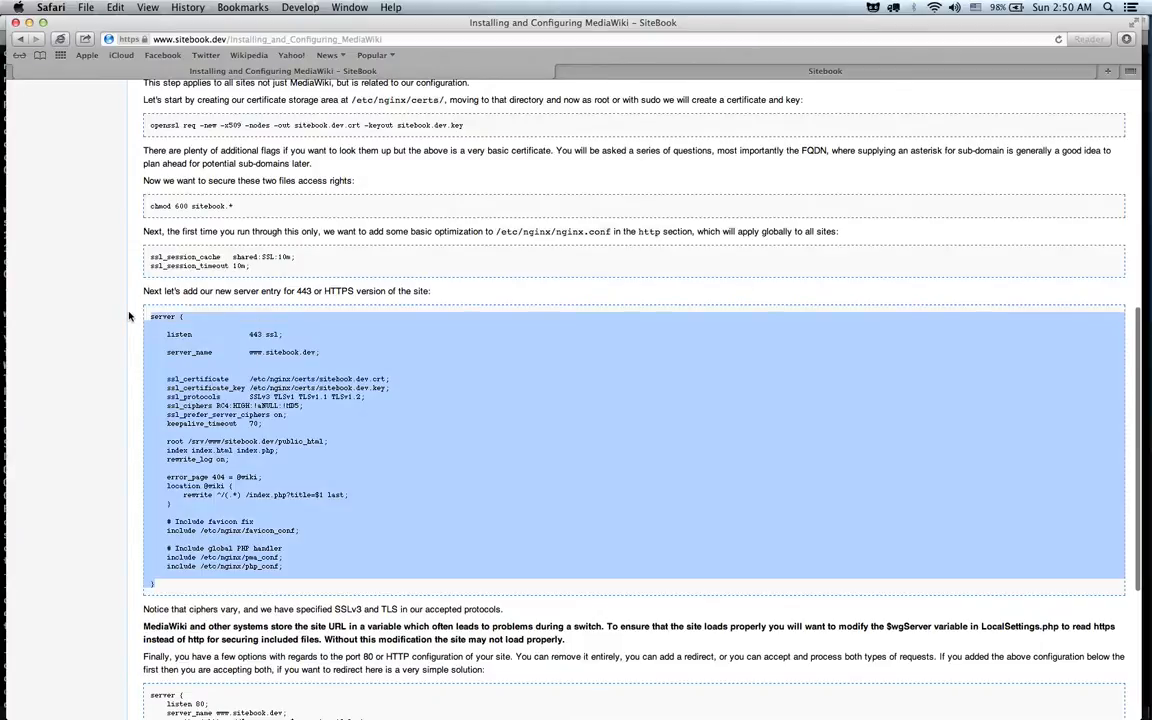
- In the tutorial, deselect the 443 server block and select the favicon include lines
{"action": "left_click", "coordinate": [255, 334]}
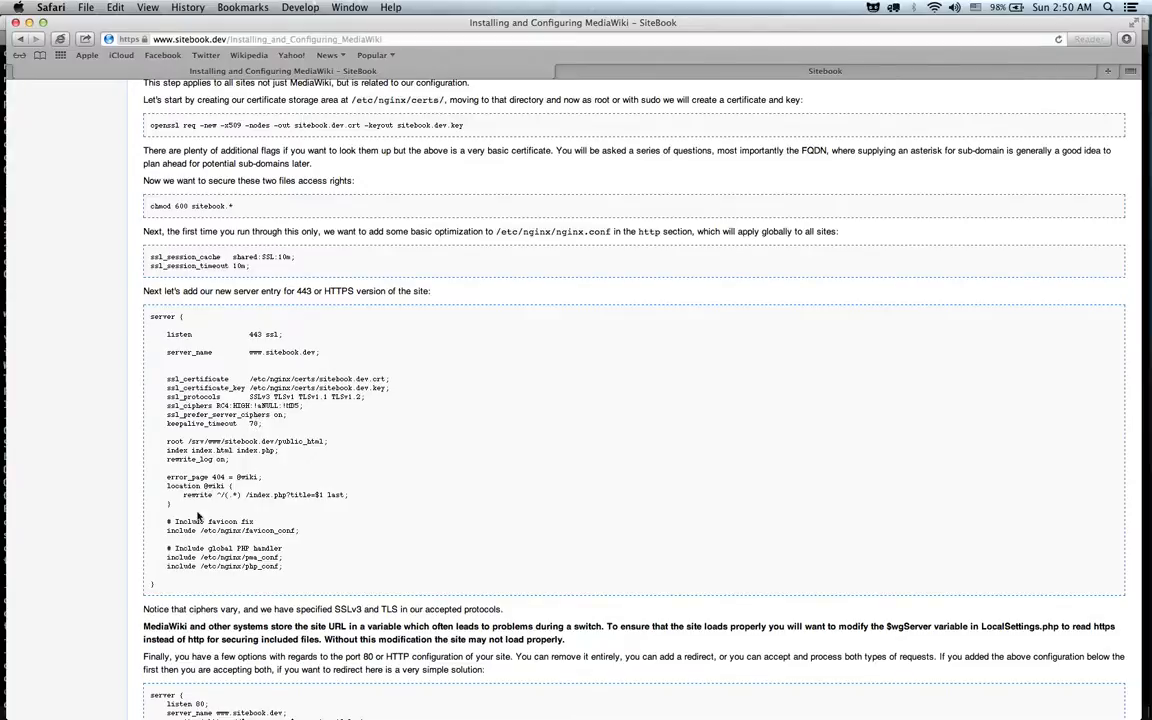
{"action": "mouse_move", "coordinate": [310, 535]}
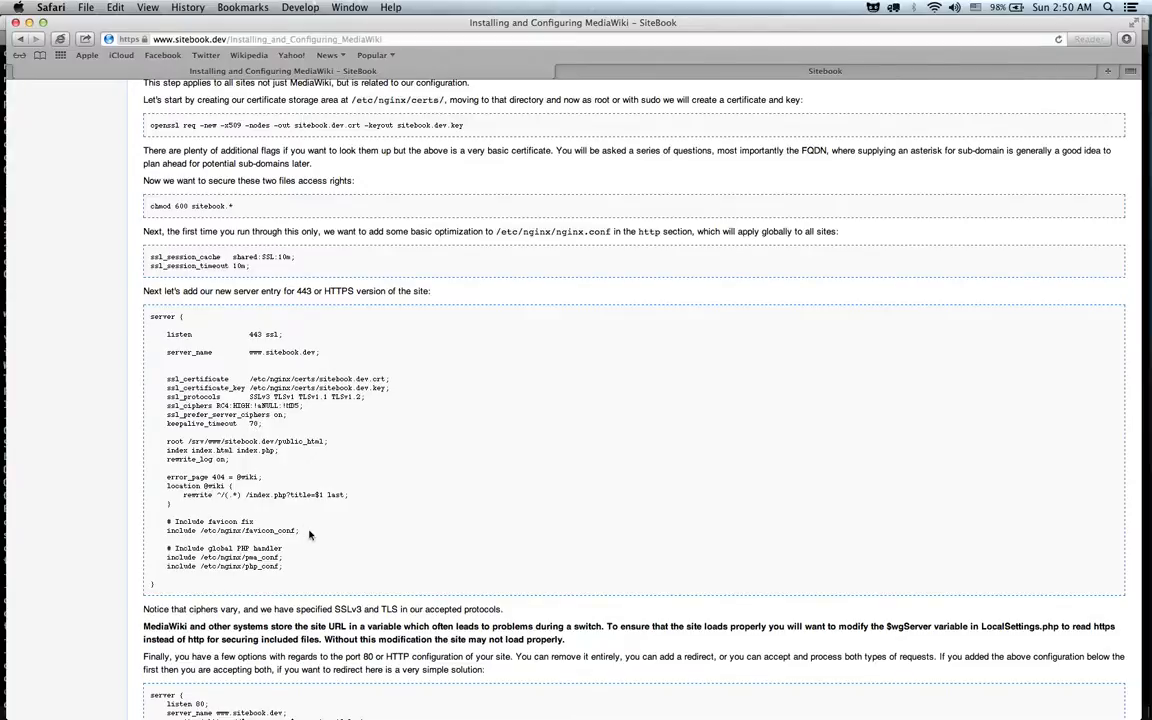
{"action": "left_click_drag", "start_coordinate": [165, 521], "coordinate": [300, 531]}
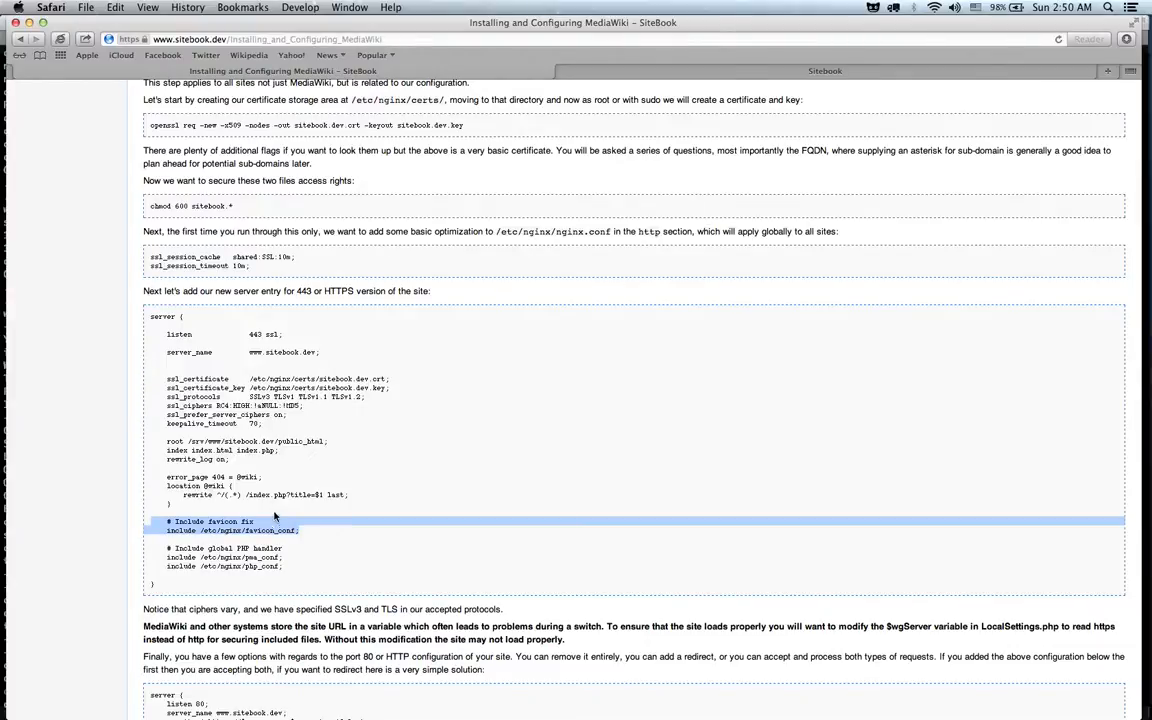
{"action": "left_click", "coordinate": [251, 464]}
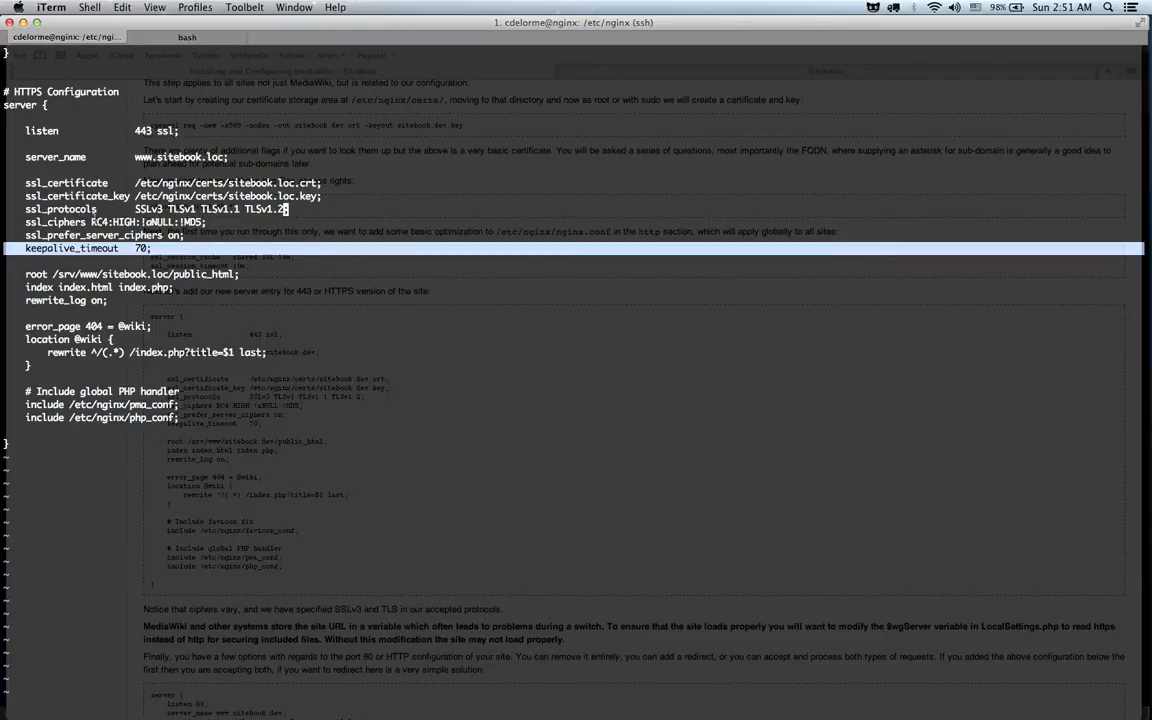
- Paste the 443 server block under '# HTTPS Configuration' with sitebook.loc domain, certificate paths and root
{"action": "scroll", "scroll_direction": "down", "scroll_amount": 3}
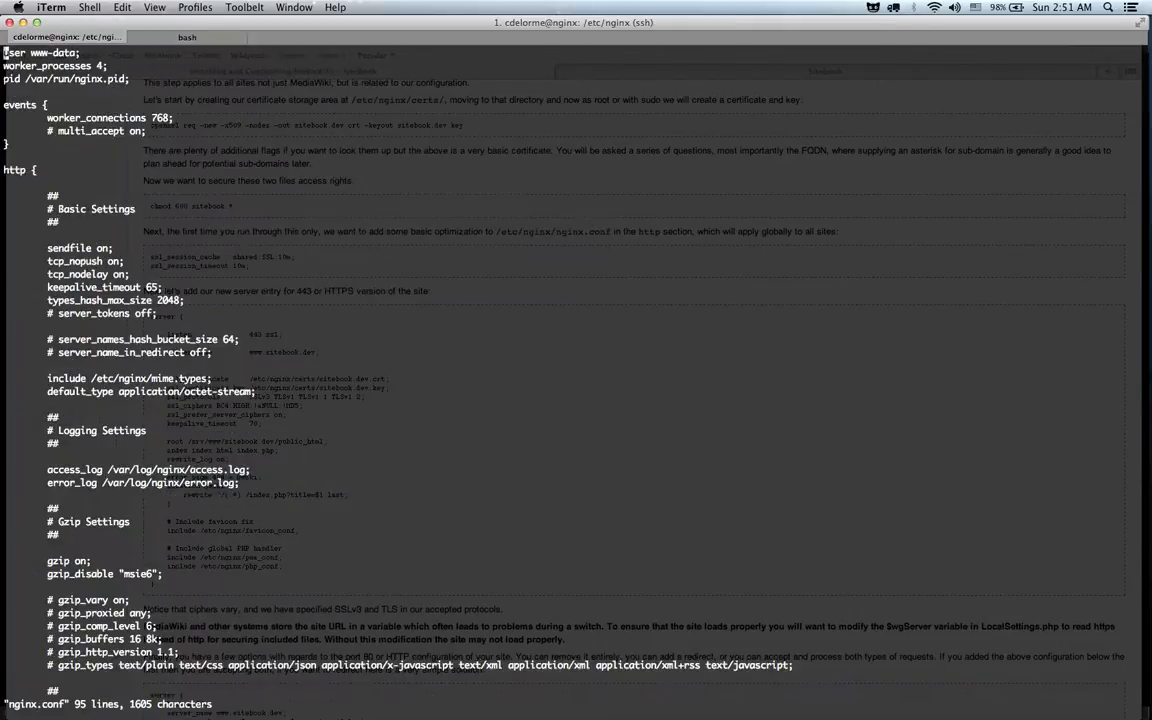
- Add ssl_session_cache and ssl_session_timeout to nginx.conf's http section and save
{"action": "scroll", "scroll_direction": "down", "scroll_amount": 3}
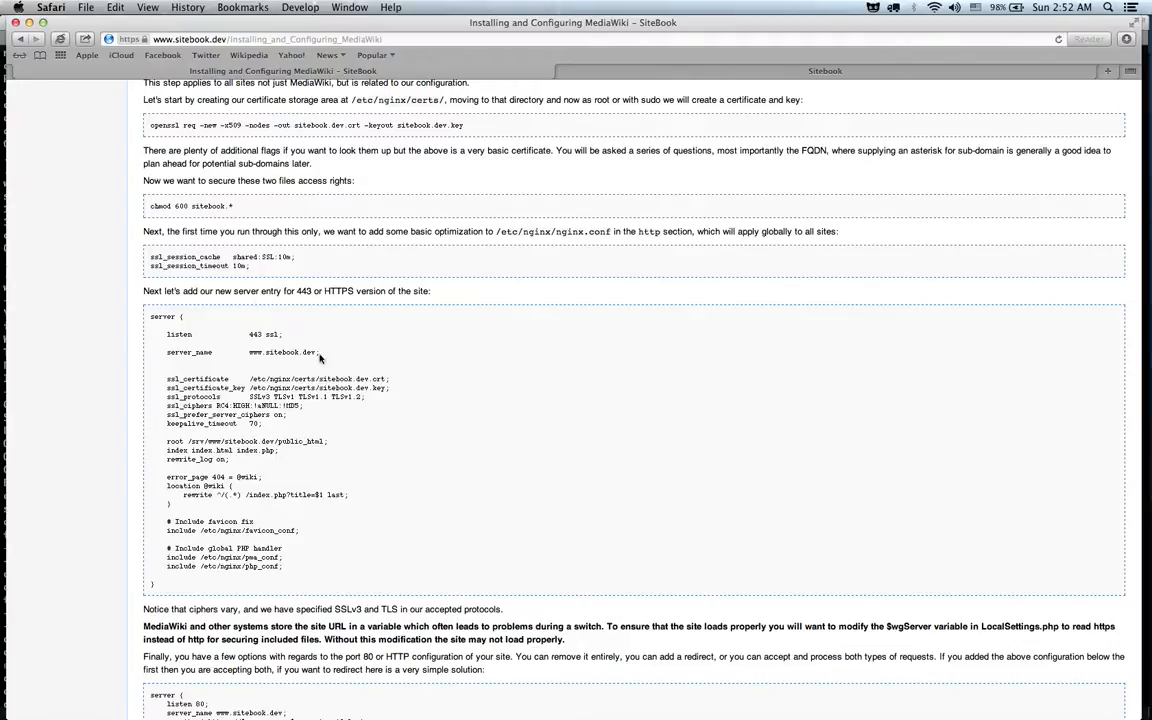
{"action": "mouse_move", "coordinate": [363, 418]}
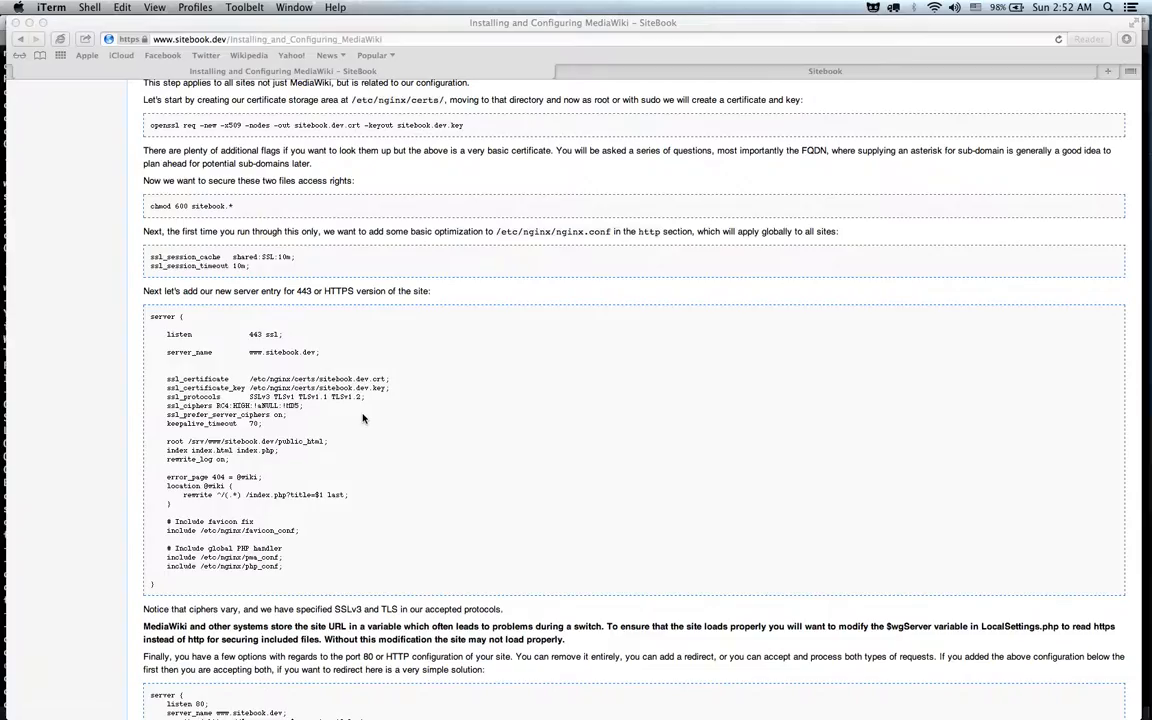
- Scroll the tutorial to the port 80 redirect server block and Enhancing MediaWiki heading
{"action": "scroll", "scroll_direction": "down", "scroll_amount": 3}
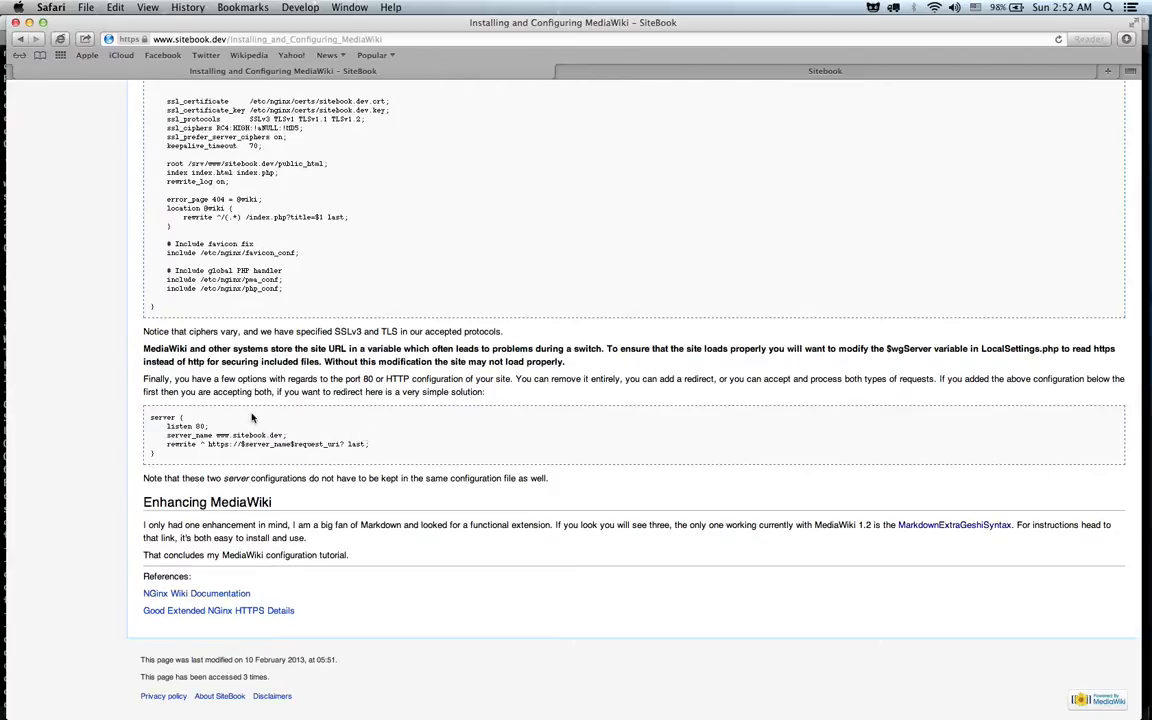
{"action": "left_click_drag", "start_coordinate": [150, 417], "coordinate": [368, 444]}
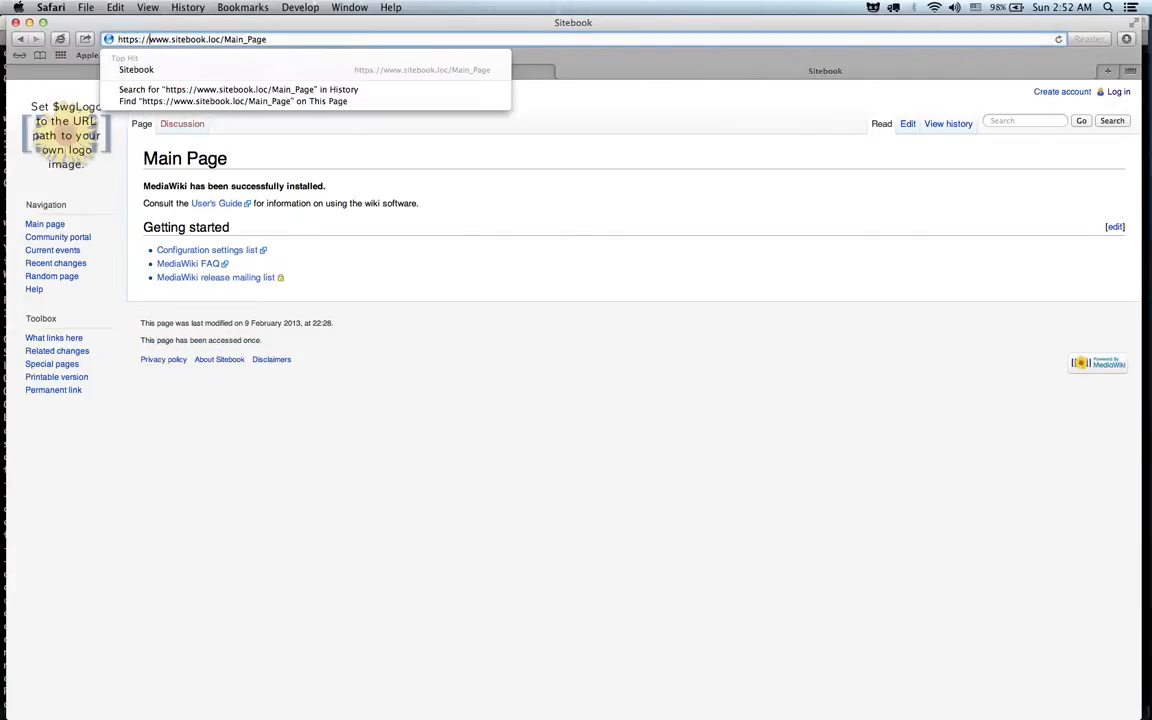
{"action": "key", "text": "Return"}
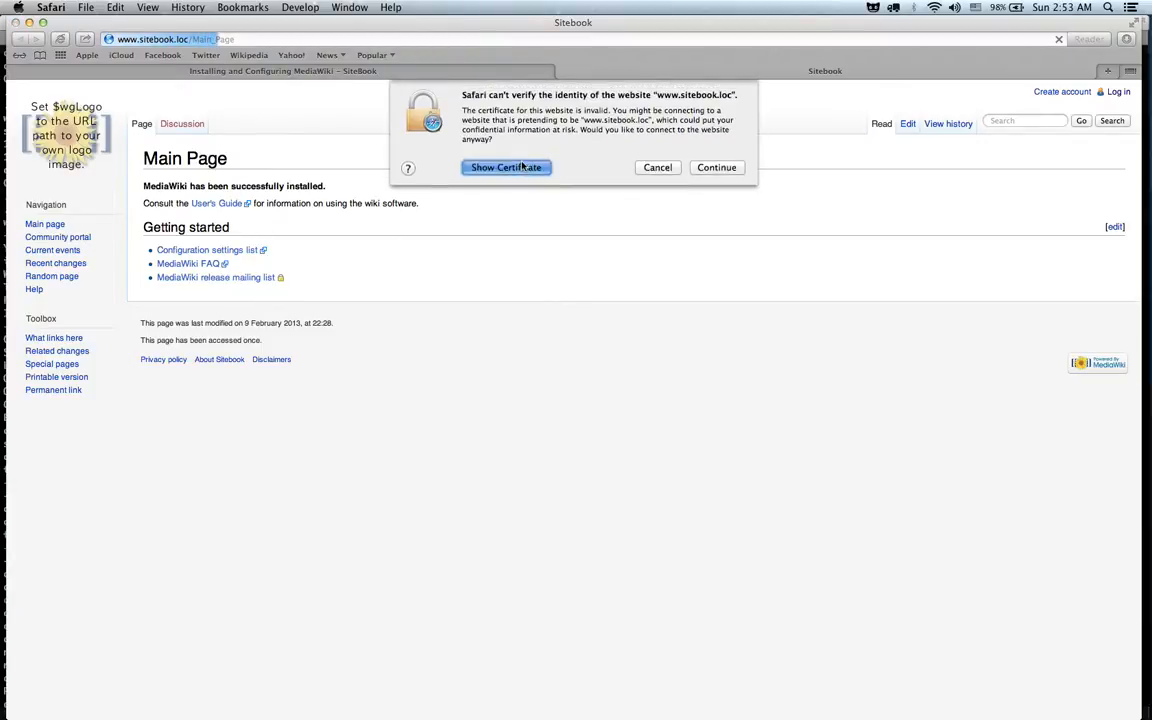
{"action": "left_click", "coordinate": [506, 167]}
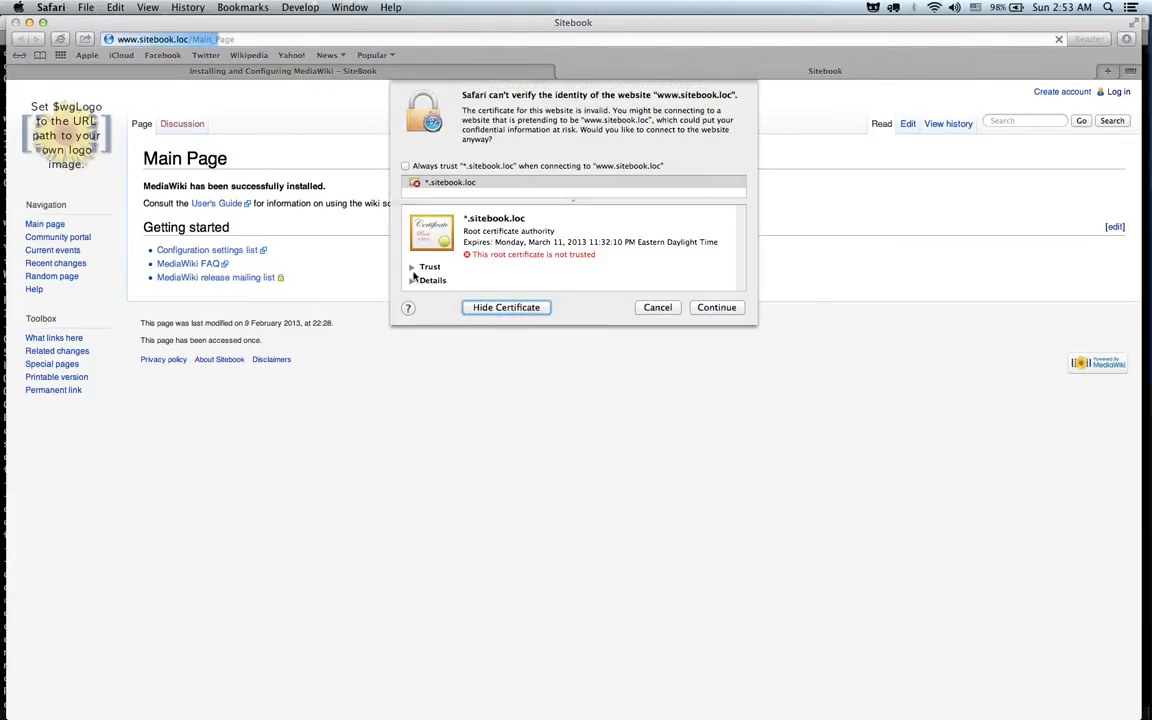
{"action": "left_click", "coordinate": [411, 266]}
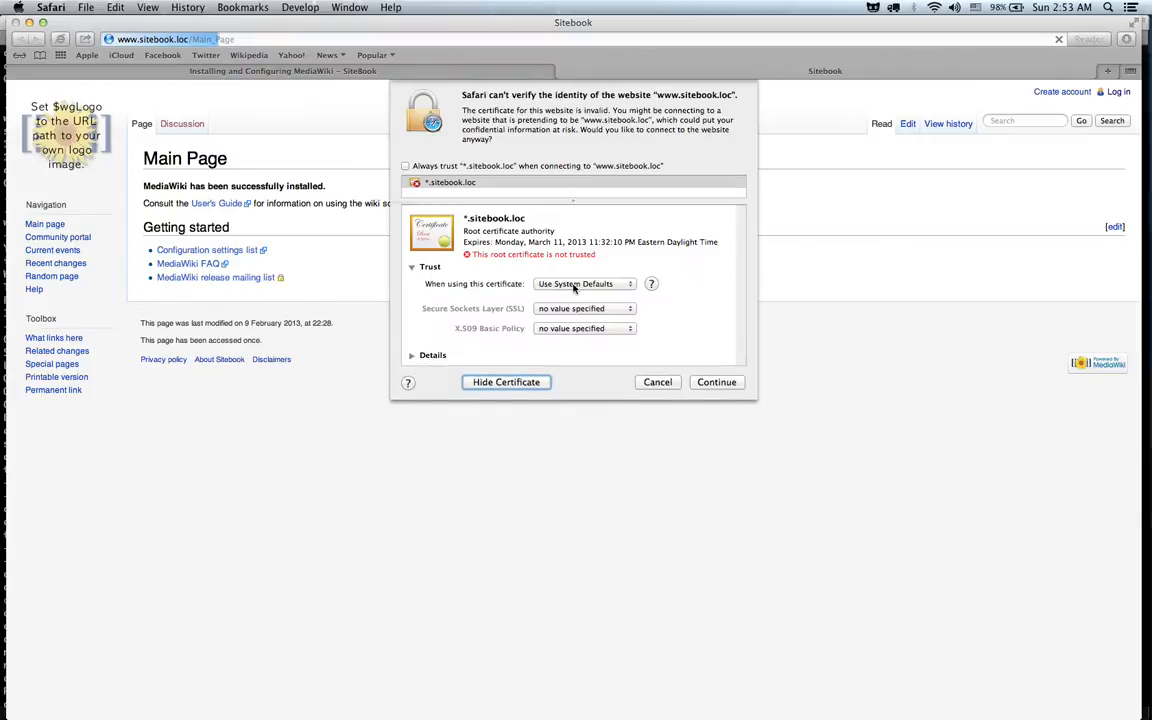
{"action": "left_click", "coordinate": [585, 283]}
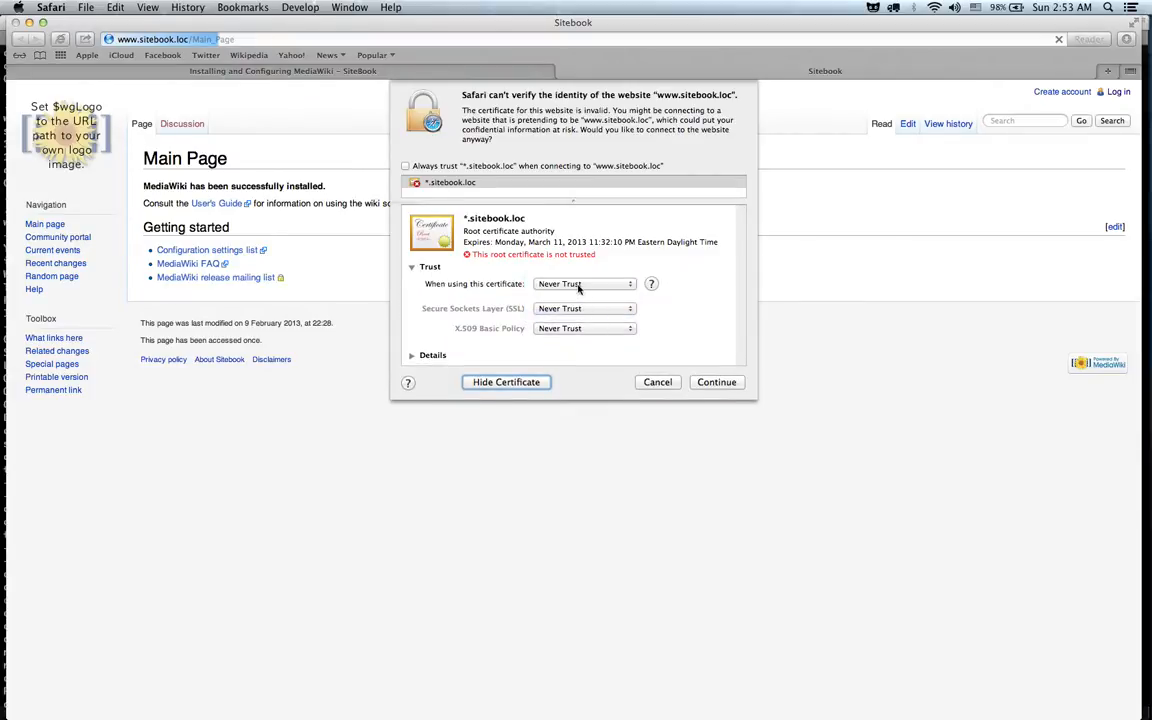
{"action": "left_click", "coordinate": [585, 283]}
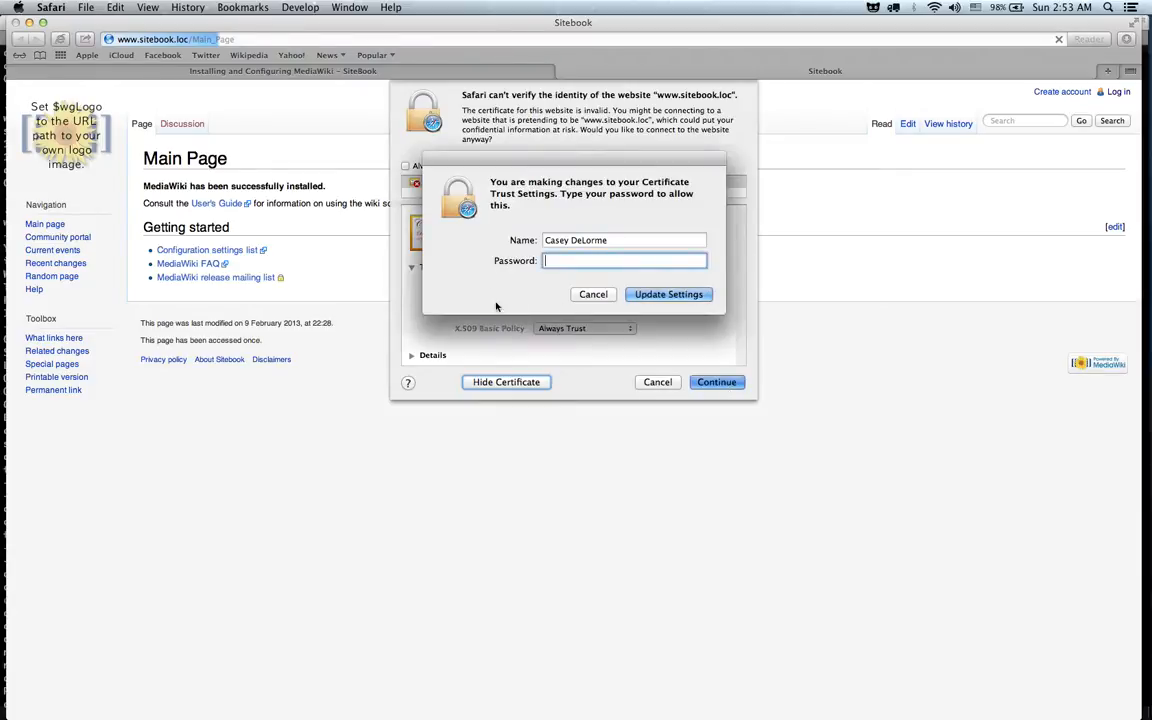
{"action": "type", "text": "password"}
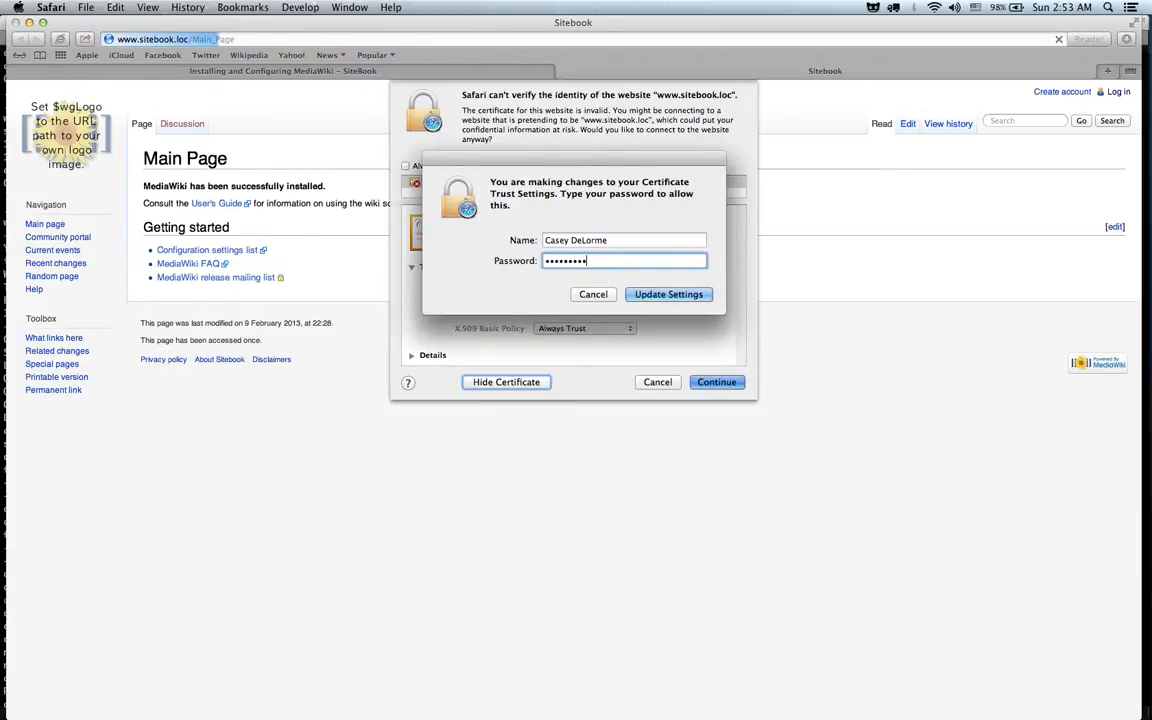
{"action": "left_click", "coordinate": [668, 294]}
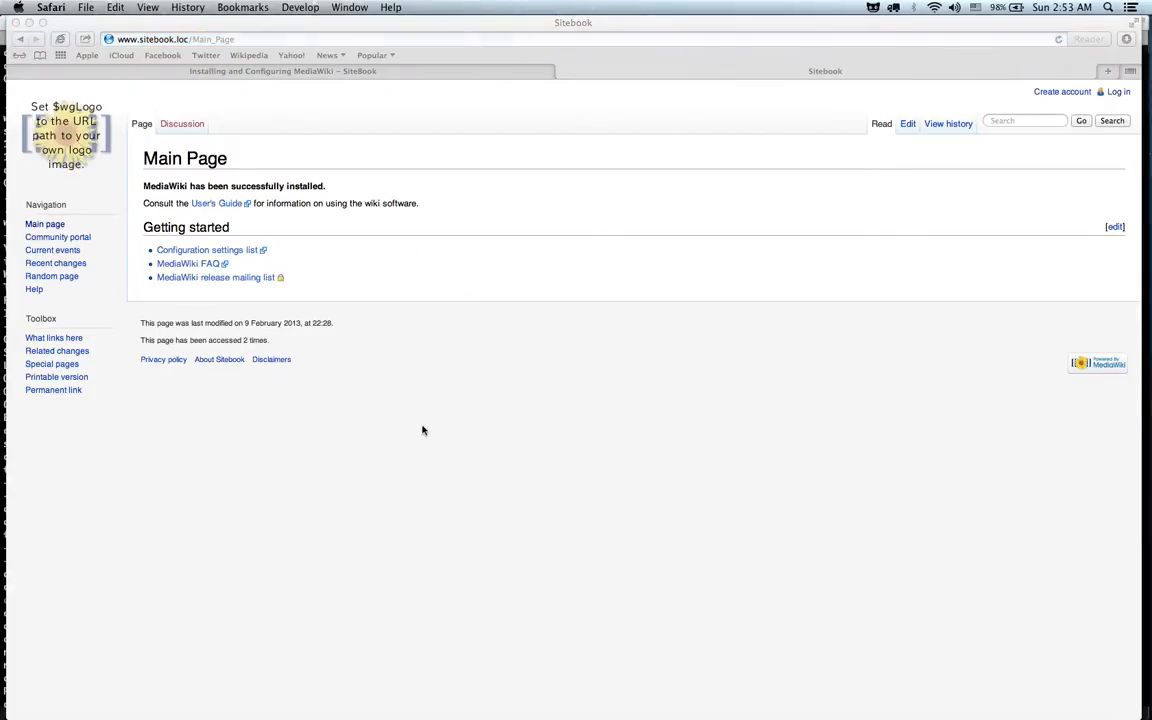
- Reload the Sitebook wiki Main Page over HTTPS
{"action": "left_click", "coordinate": [175, 39]}
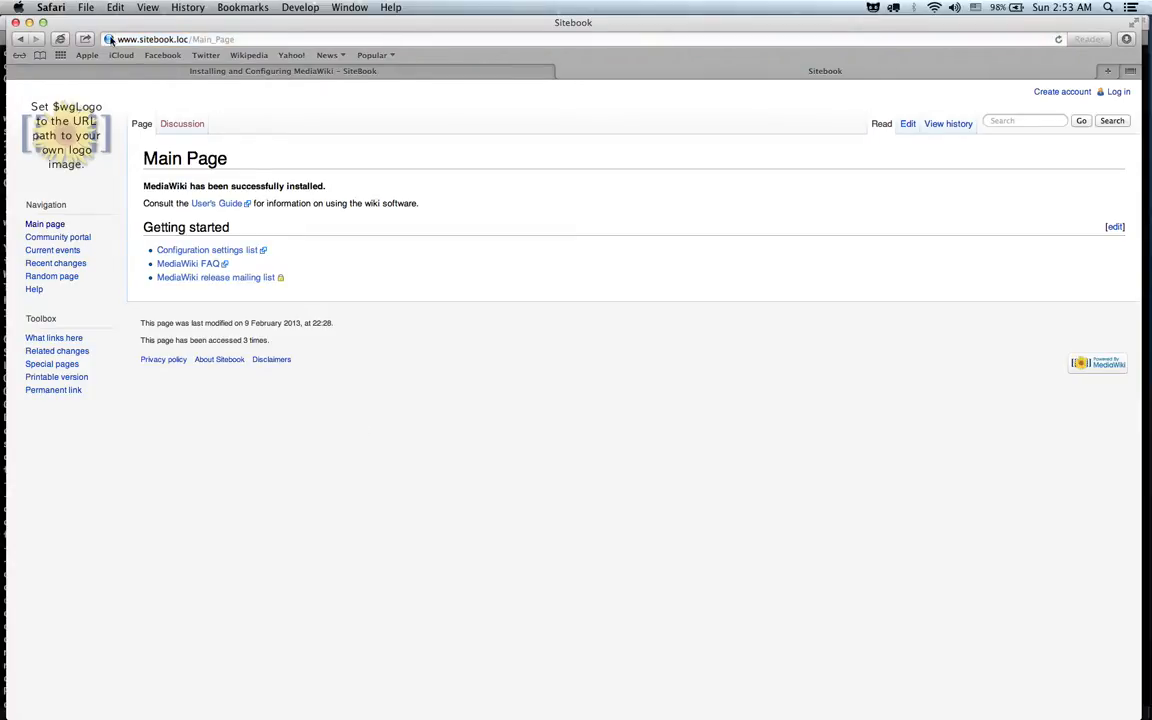
{"action": "mouse_move", "coordinate": [394, 380]}
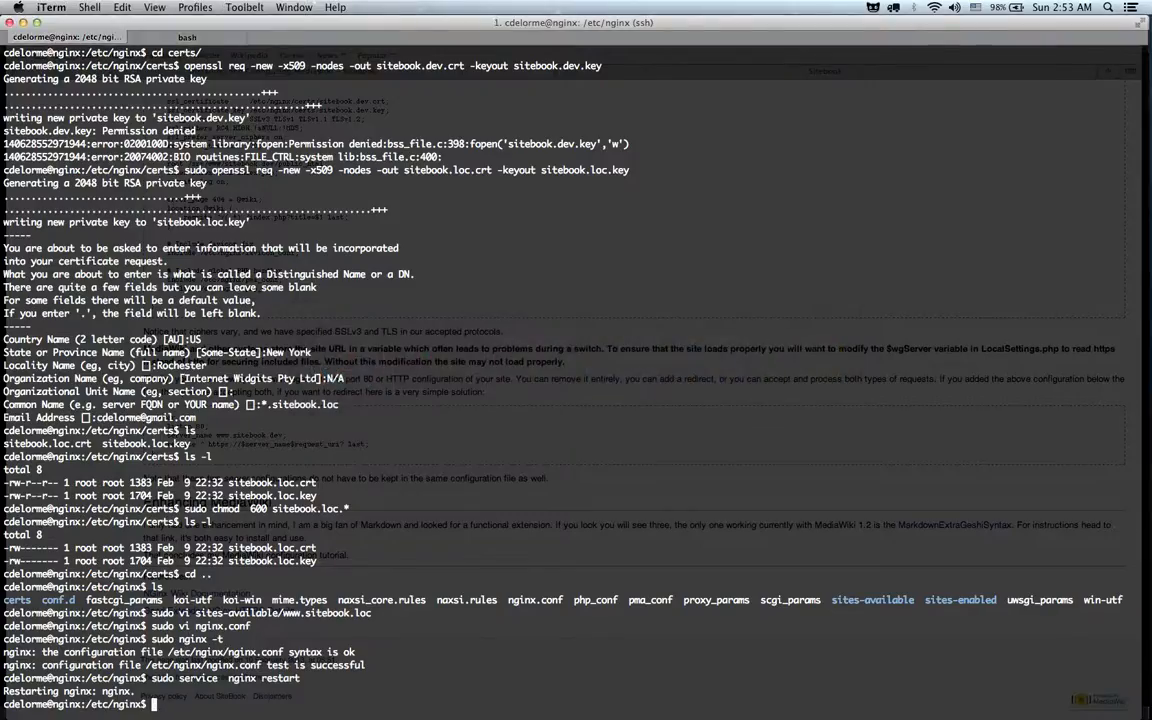
- Edit the site's file under /srv/www in vi, then confirm the trusted *.sitebook.loc certificate
{"action": "type", "text": "vi"}
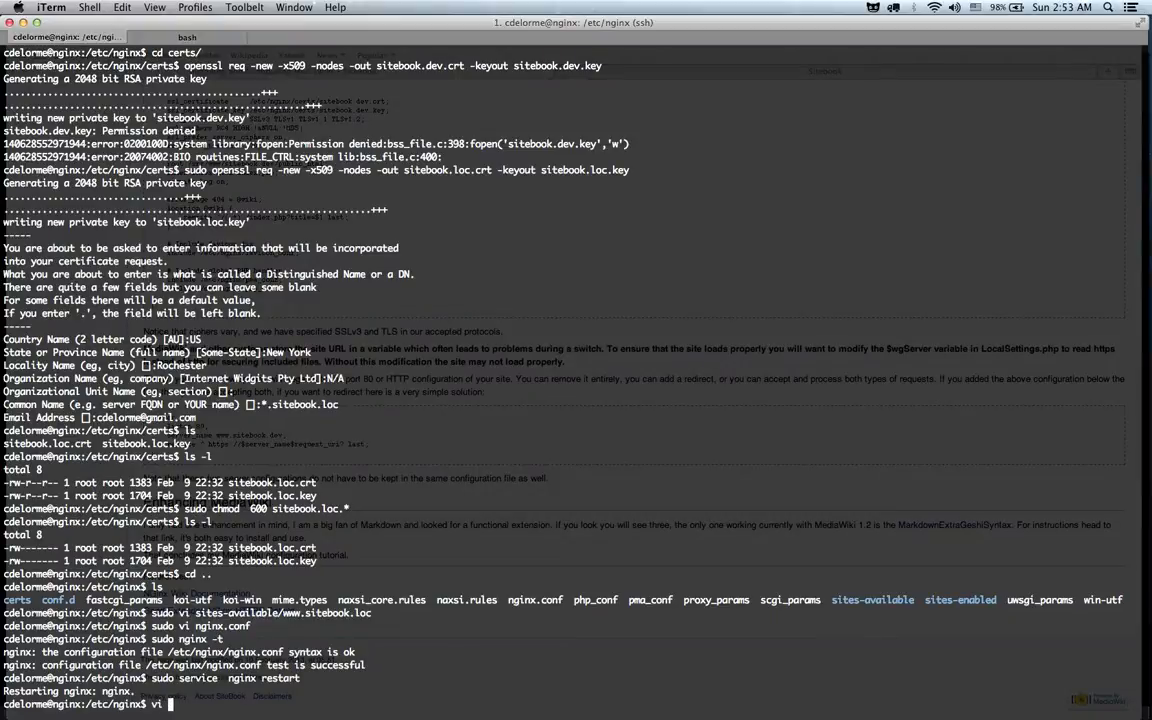
{"action": "type", "text": "/srv/www/sitebook.loc/pu"}
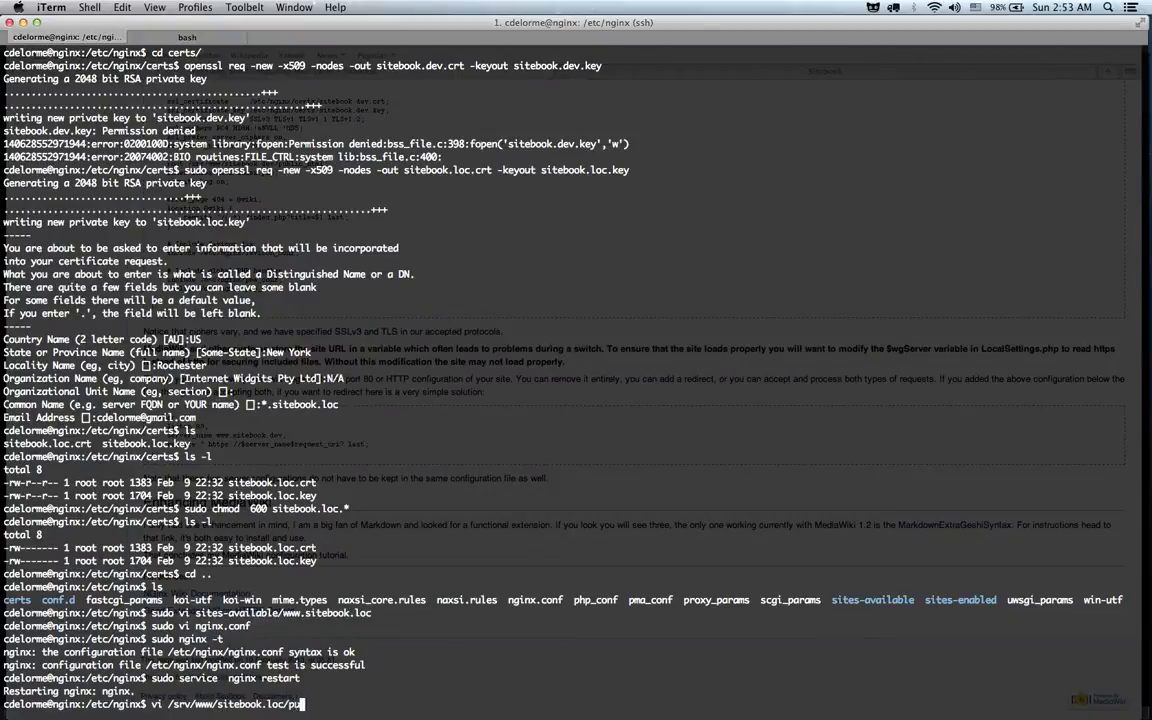
{"action": "key", "text": "Return"}
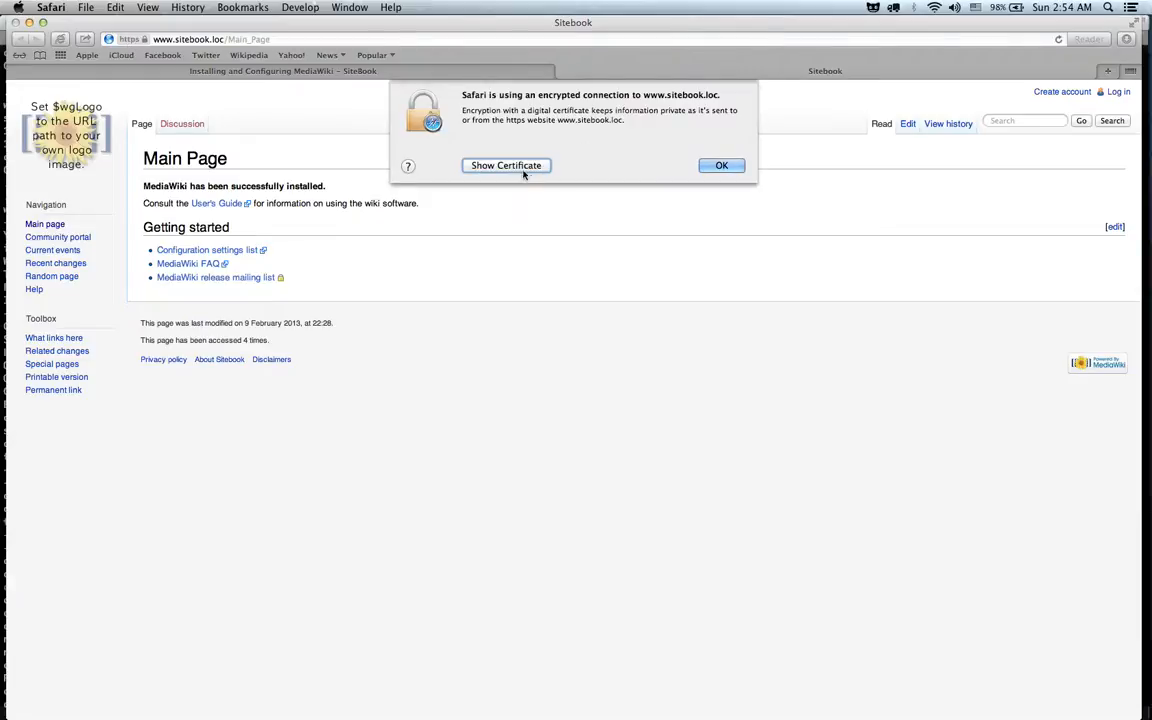
{"action": "left_click", "coordinate": [505, 165]}
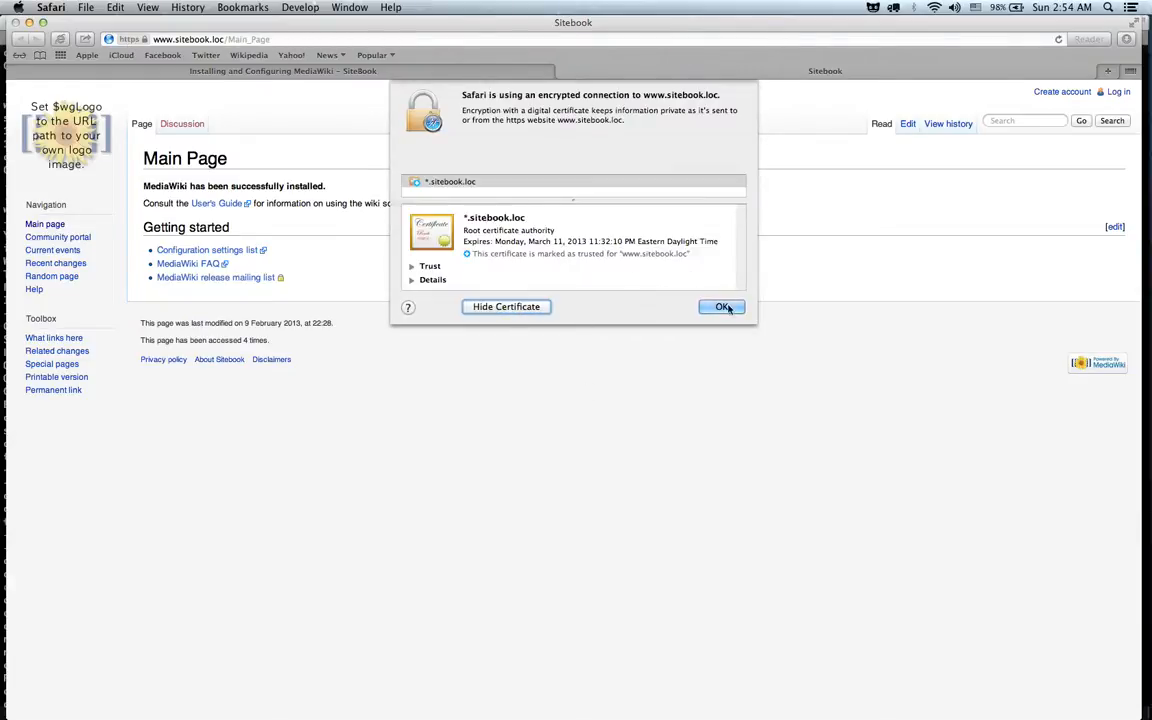
{"action": "left_click", "coordinate": [722, 306]}
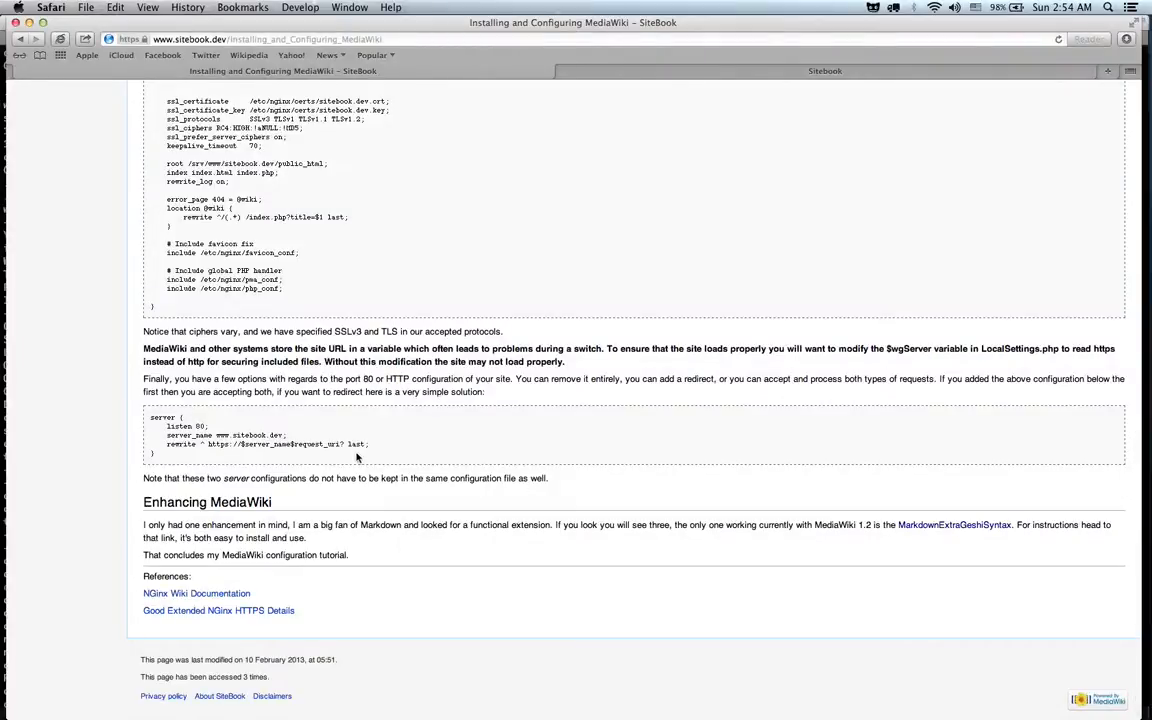
{"action": "mouse_move", "coordinate": [543, 478]}
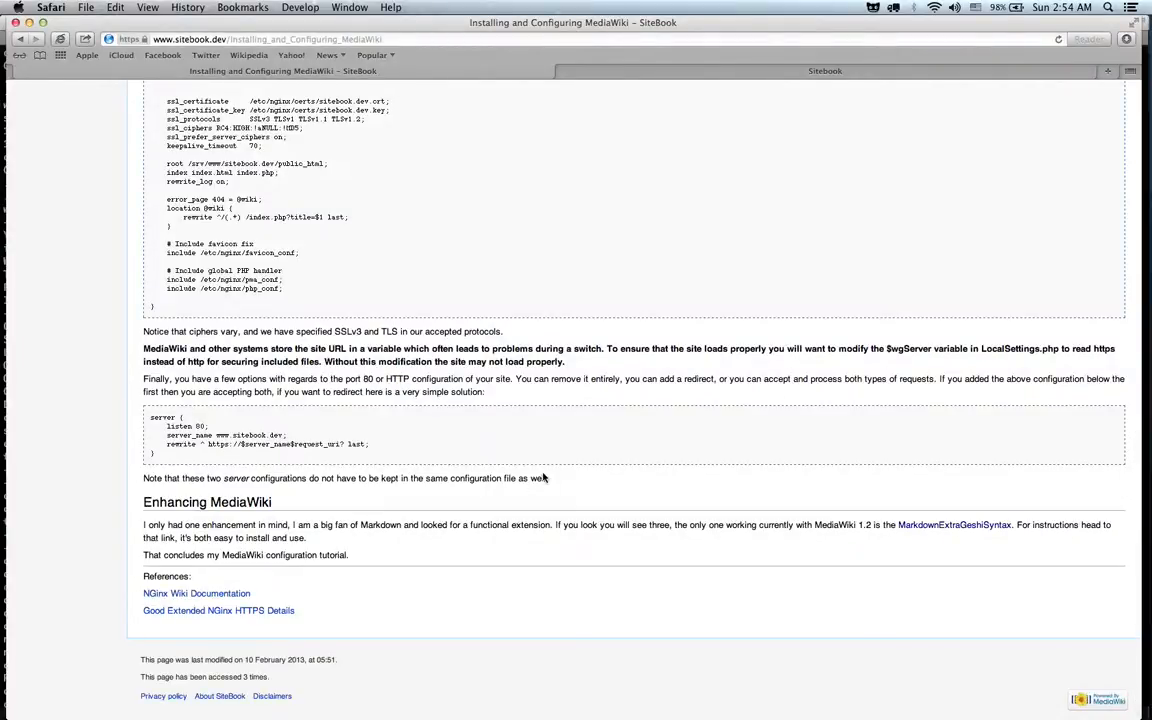
- Open the MarkdownExtraGeshiSyntax link from Enhancing MediaWiki in a new tab
{"action": "scroll", "scroll_direction": "down", "scroll_amount": 3}
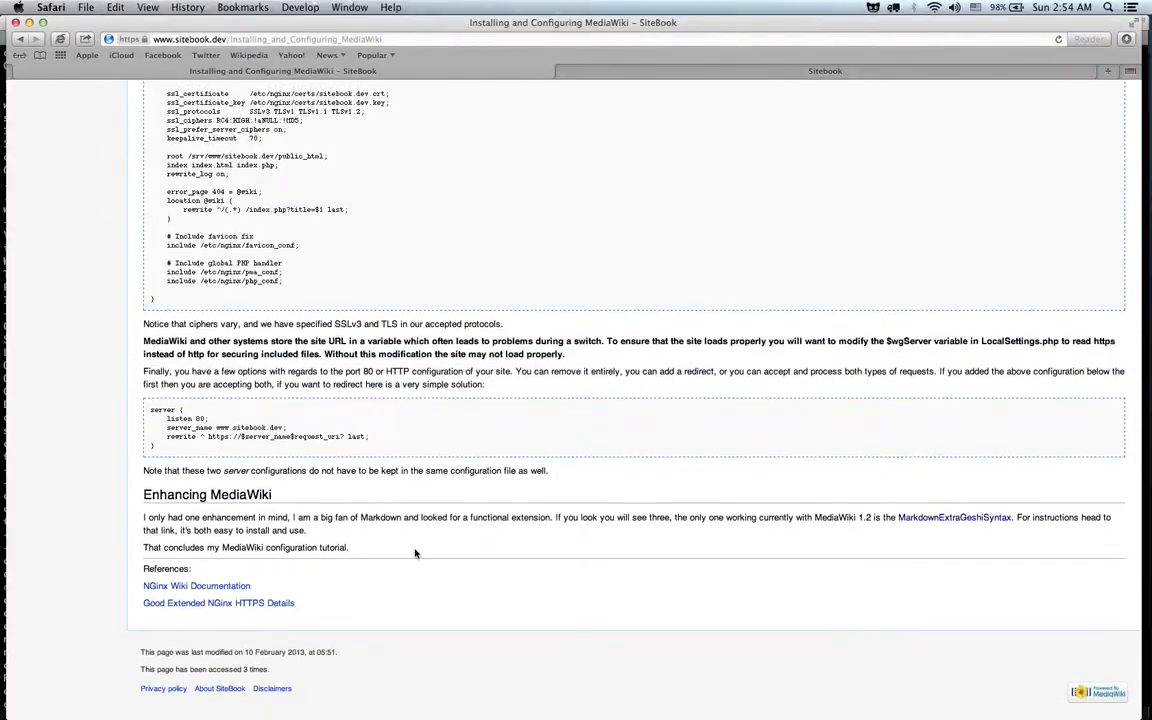
{"action": "double_click", "coordinate": [174, 494]}
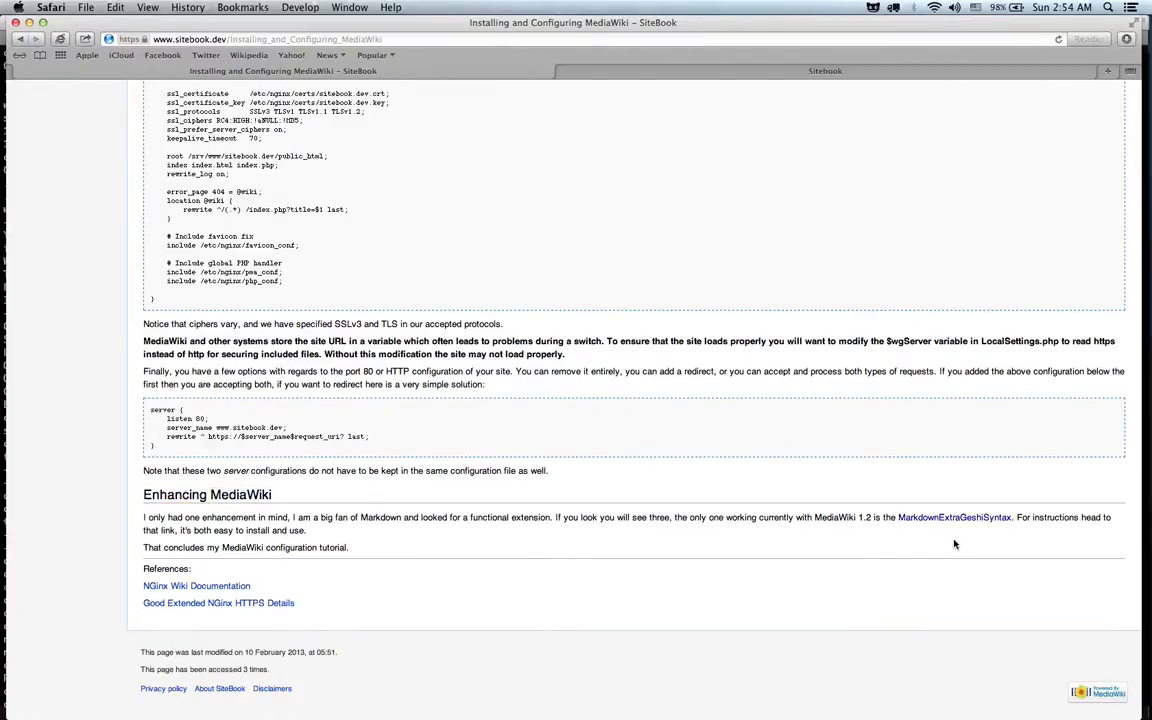
{"action": "left_click", "coordinate": [954, 517]}
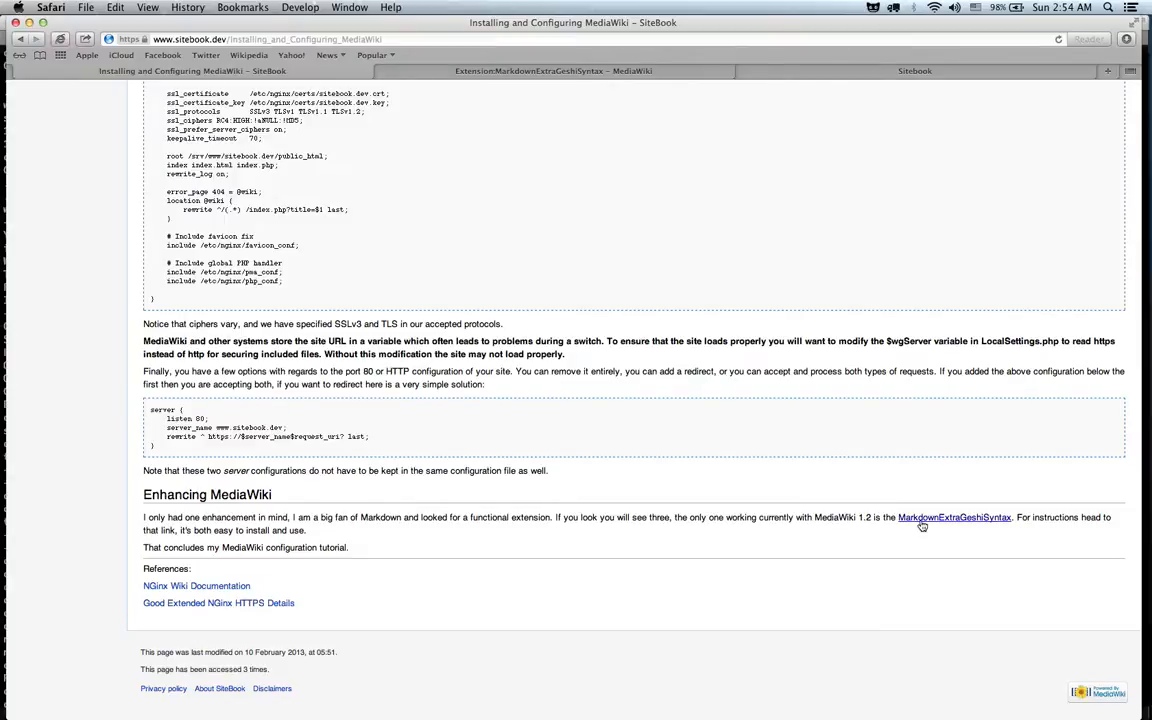
- Review the MarkdownExtraGeshiSyntax page and select its require_once installation line
{"action": "left_click", "coordinate": [954, 517]}
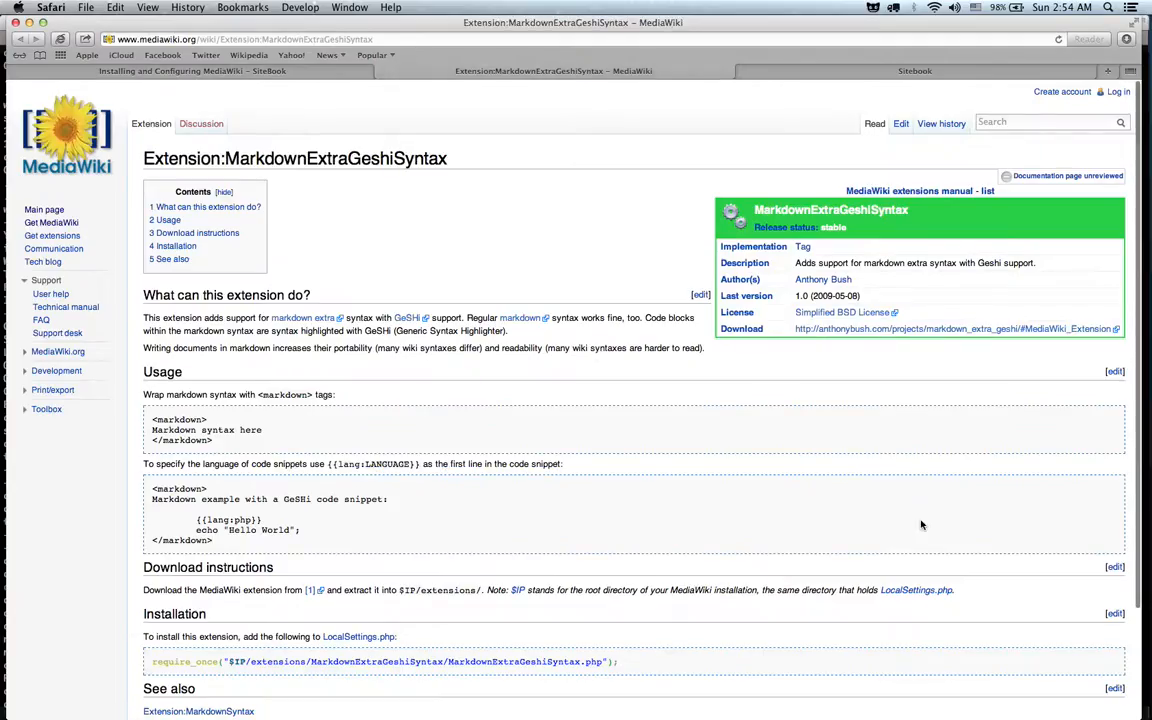
{"action": "mouse_move", "coordinate": [195, 420]}
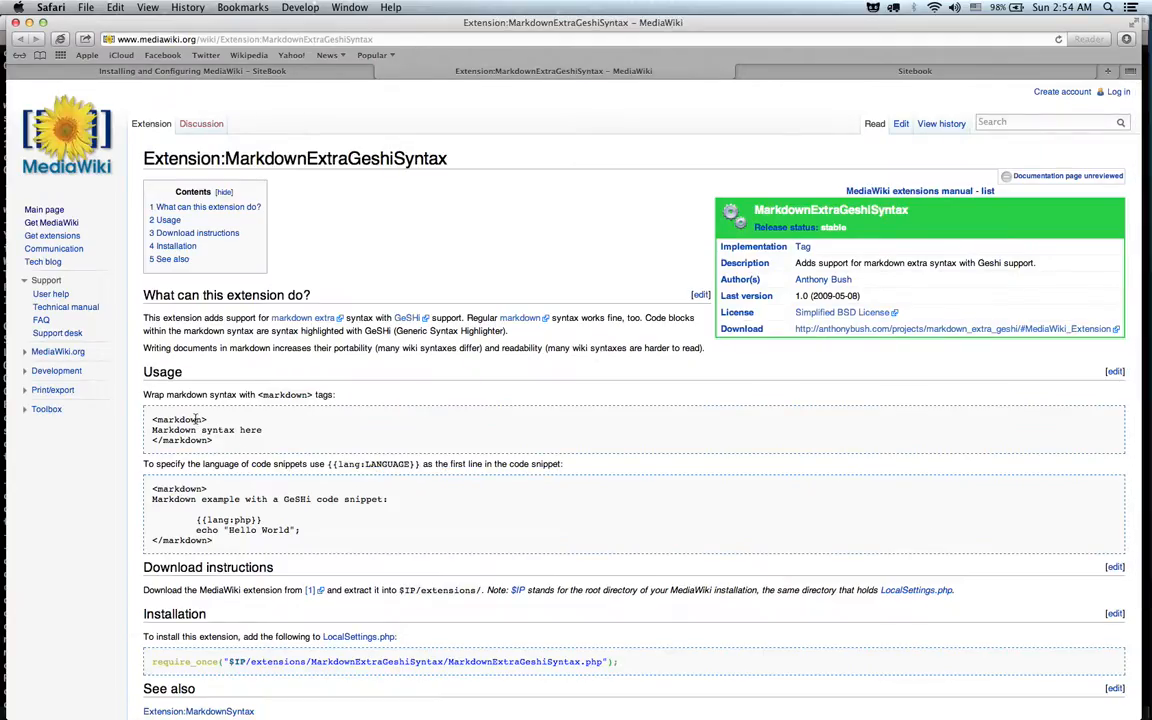
{"action": "double_click", "coordinate": [185, 440]}
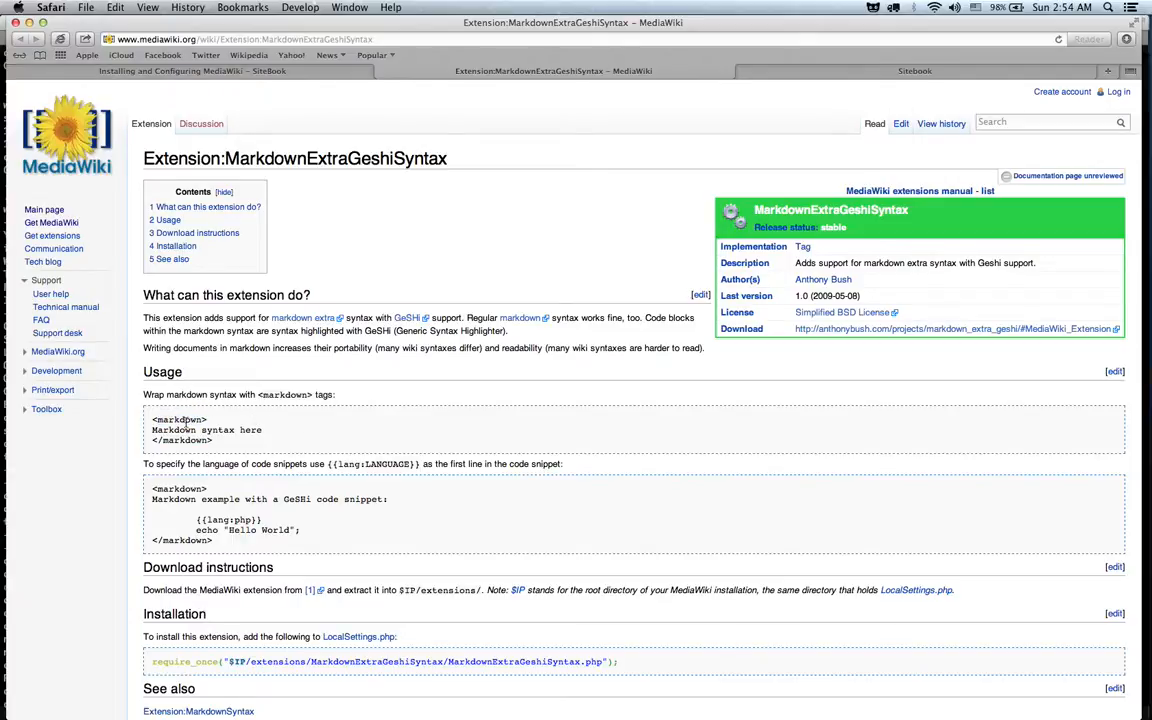
{"action": "mouse_move", "coordinate": [486, 450]}
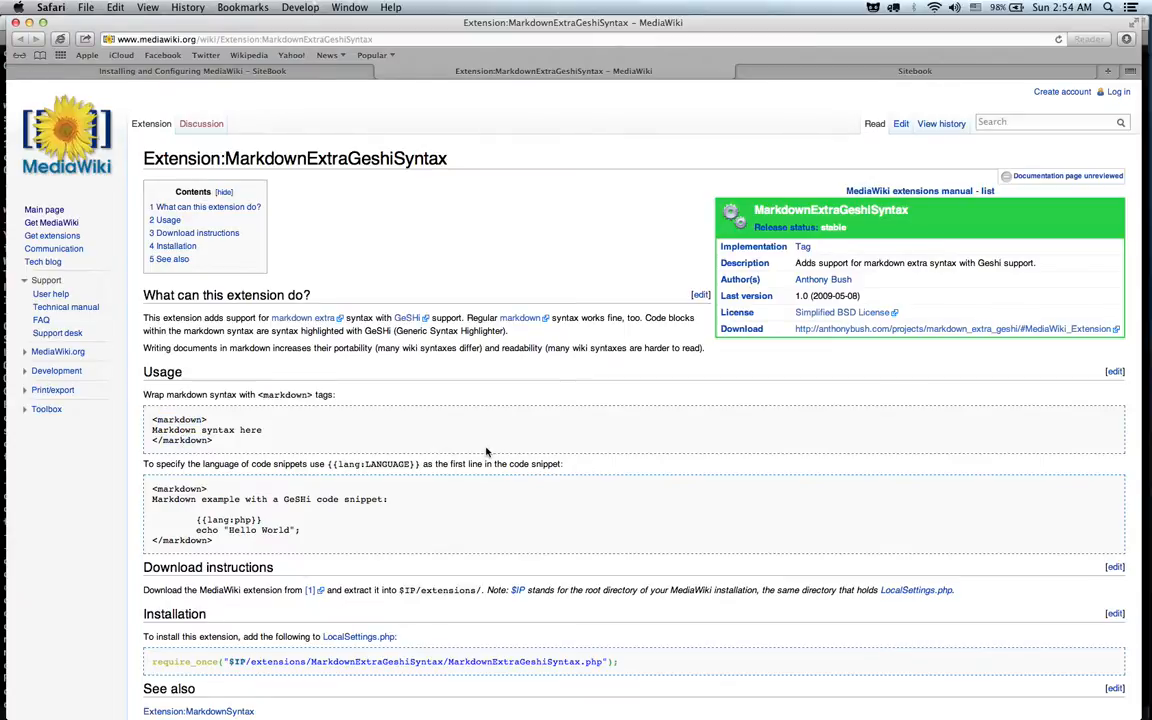
{"action": "mouse_move", "coordinate": [895, 335]}
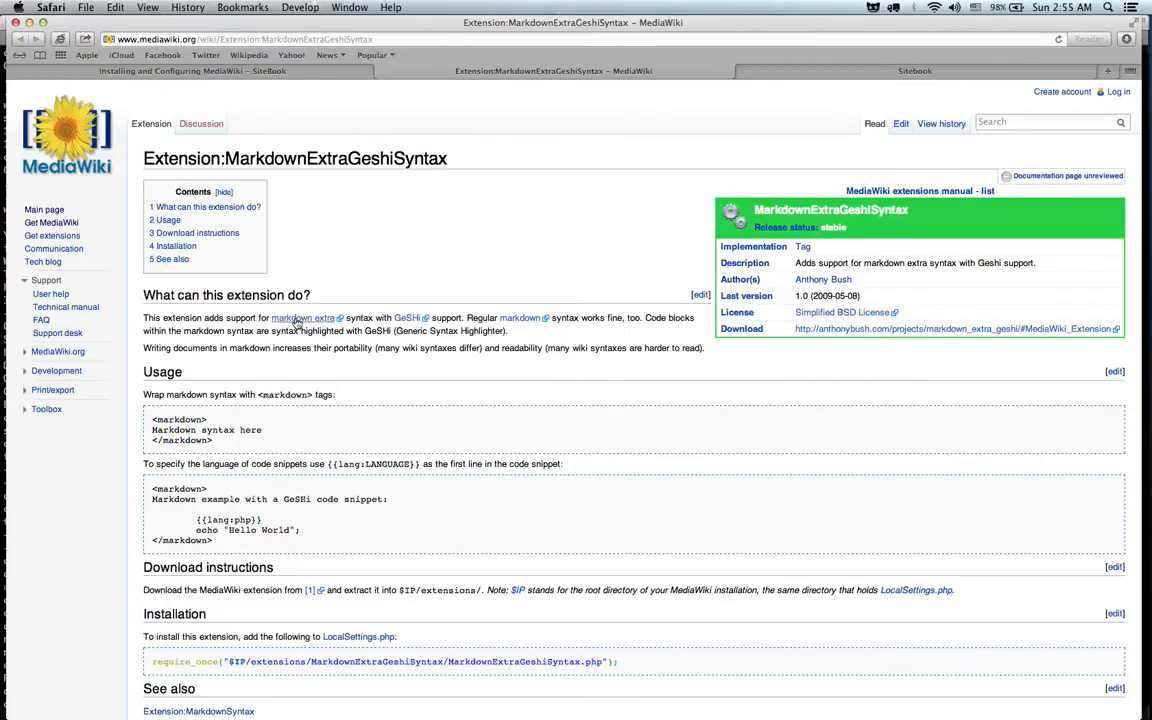
{"action": "mouse_move", "coordinate": [437, 412]}
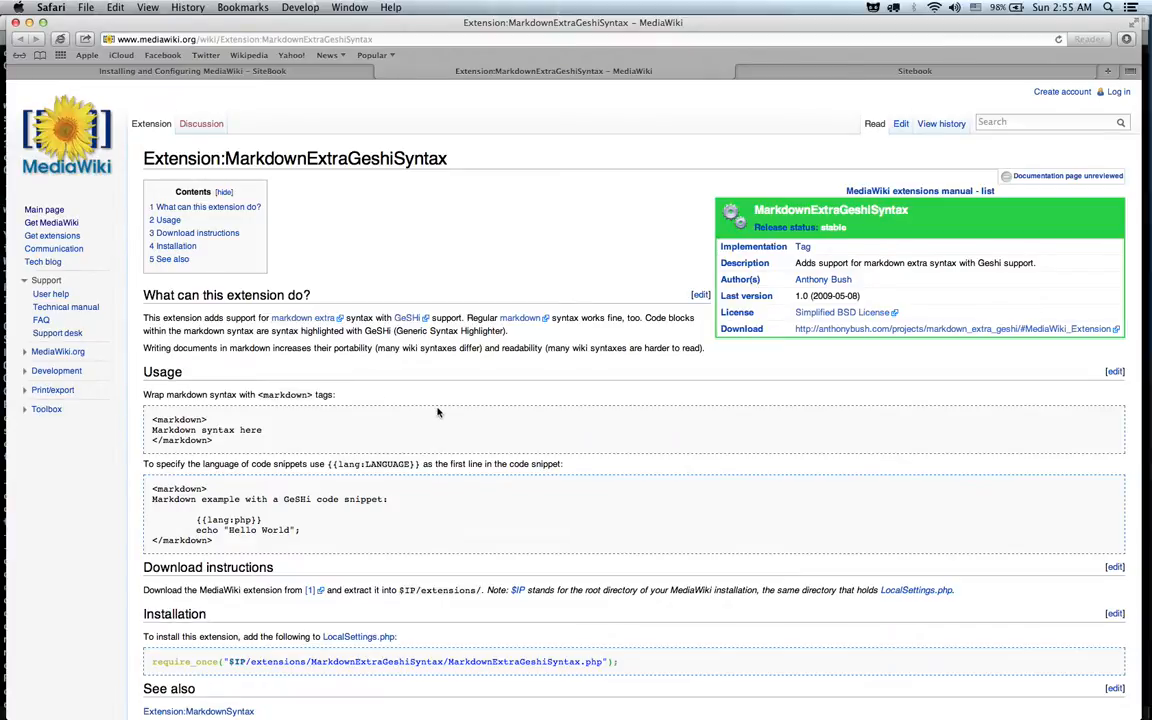
{"action": "triple_click", "coordinate": [390, 661]}
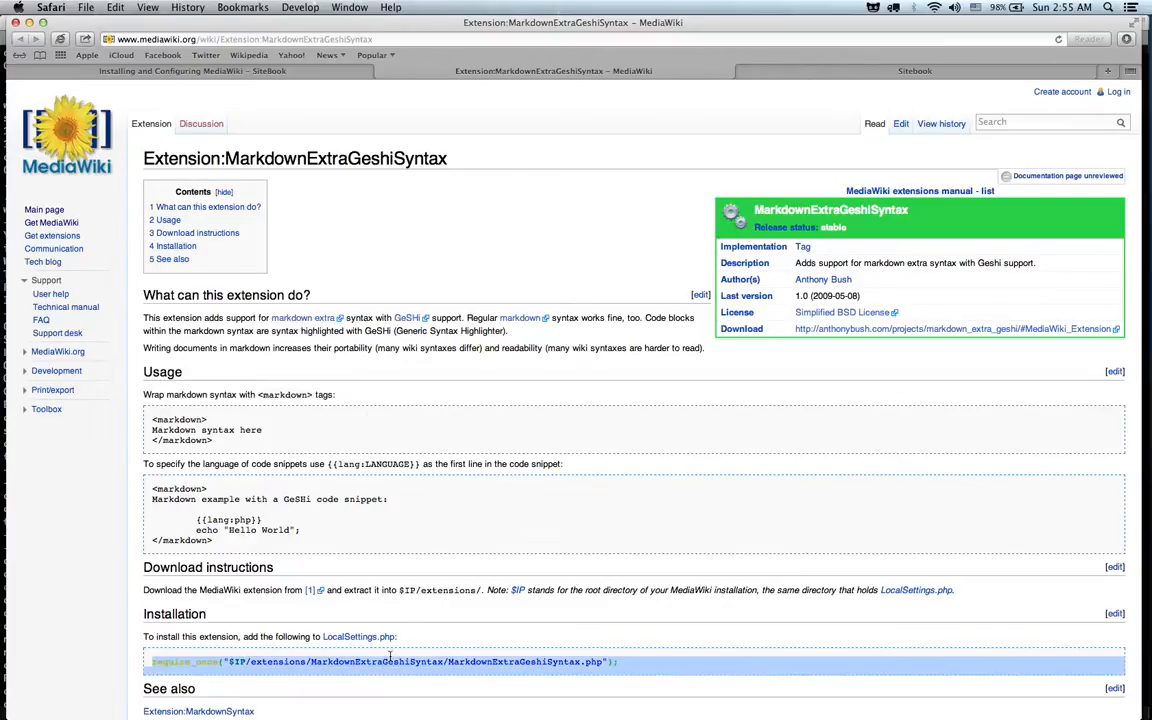